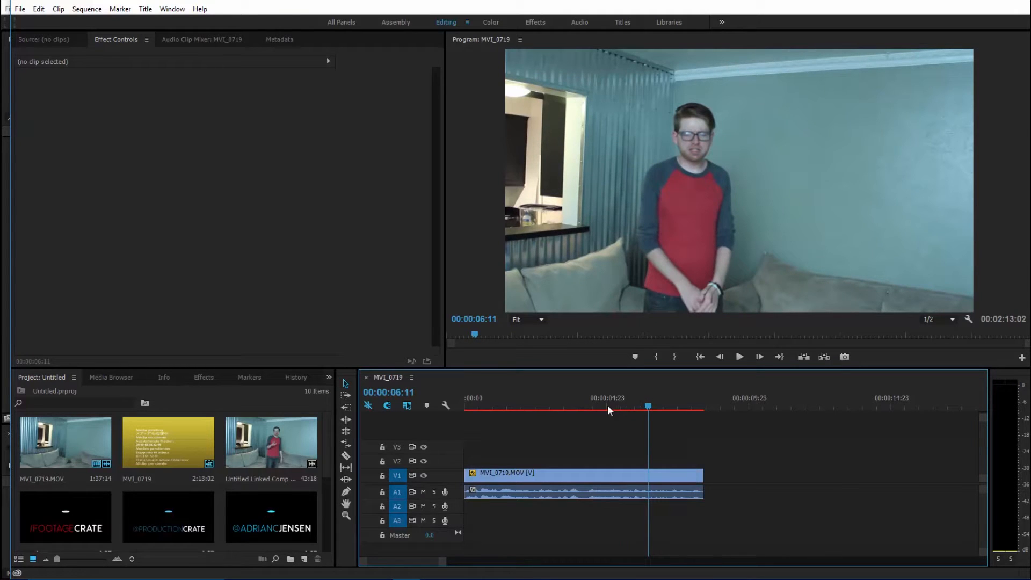
pyautogui.moveTo(526, 404)
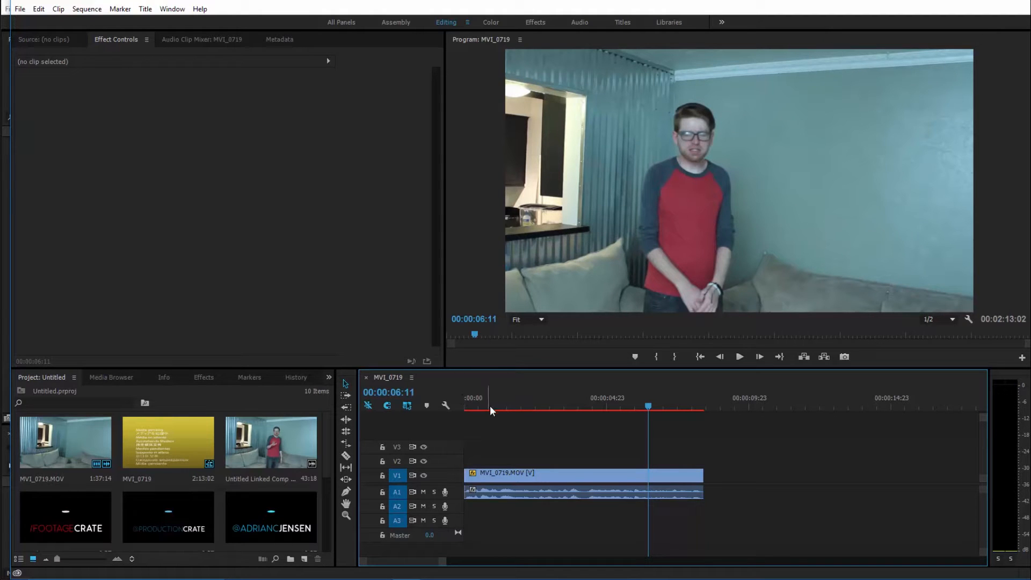
# Step: Razor-cut MVI_0719.MOV at the arms-spread pose near 2:05, then right-click the second part
pyautogui.click(739, 356)
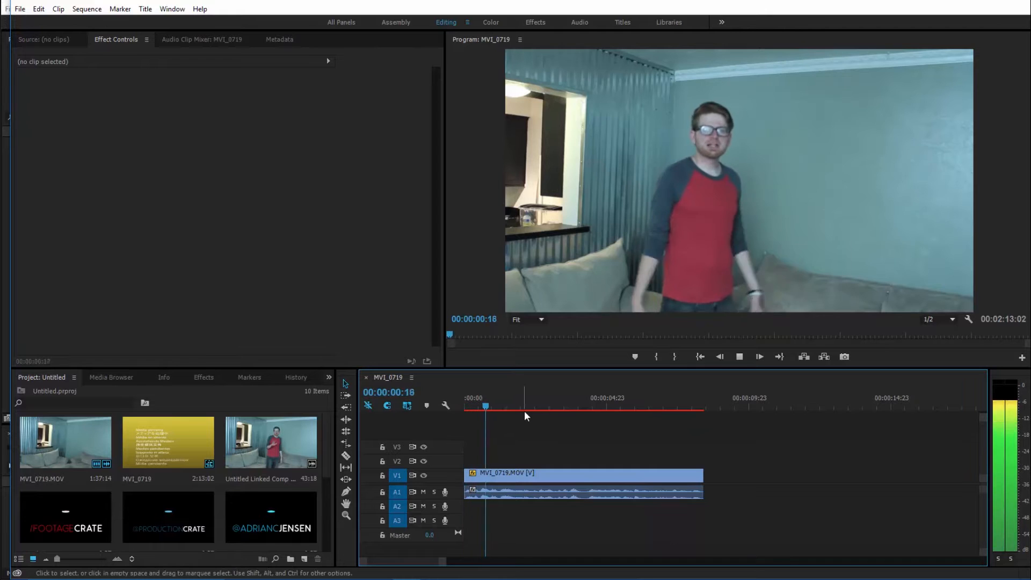
pyautogui.click(531, 406)
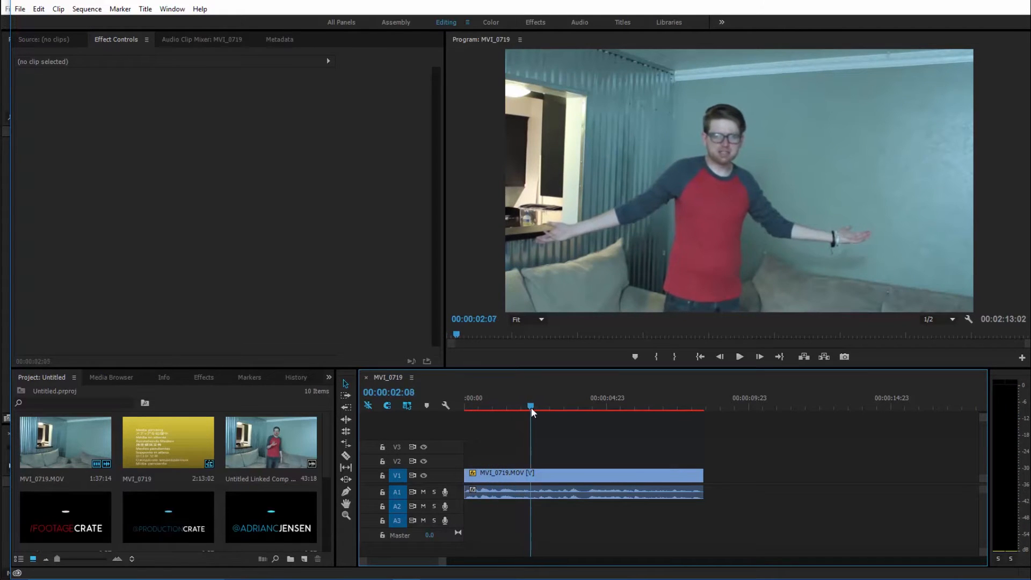
pyautogui.click(527, 407)
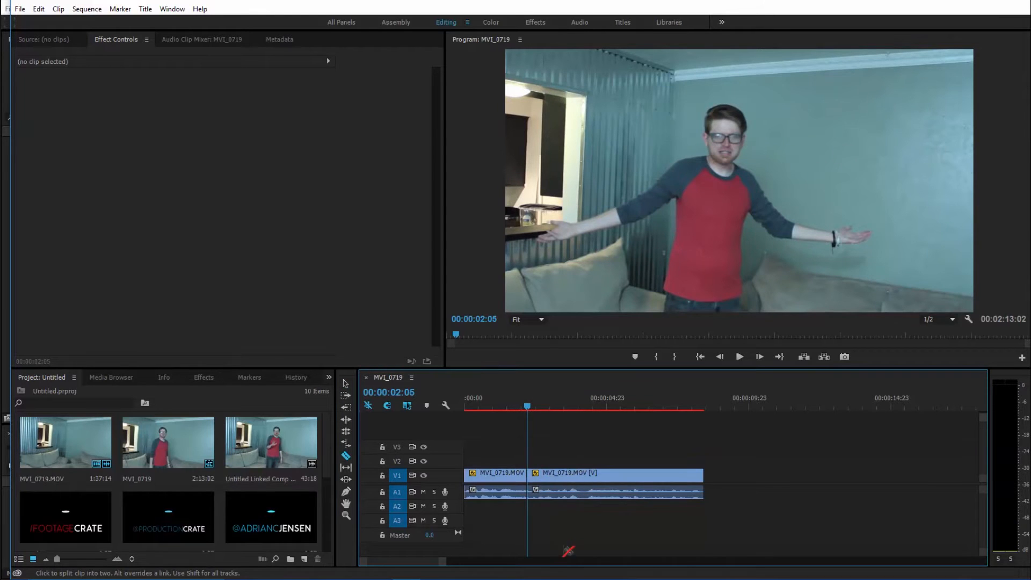
pyautogui.click(345, 393)
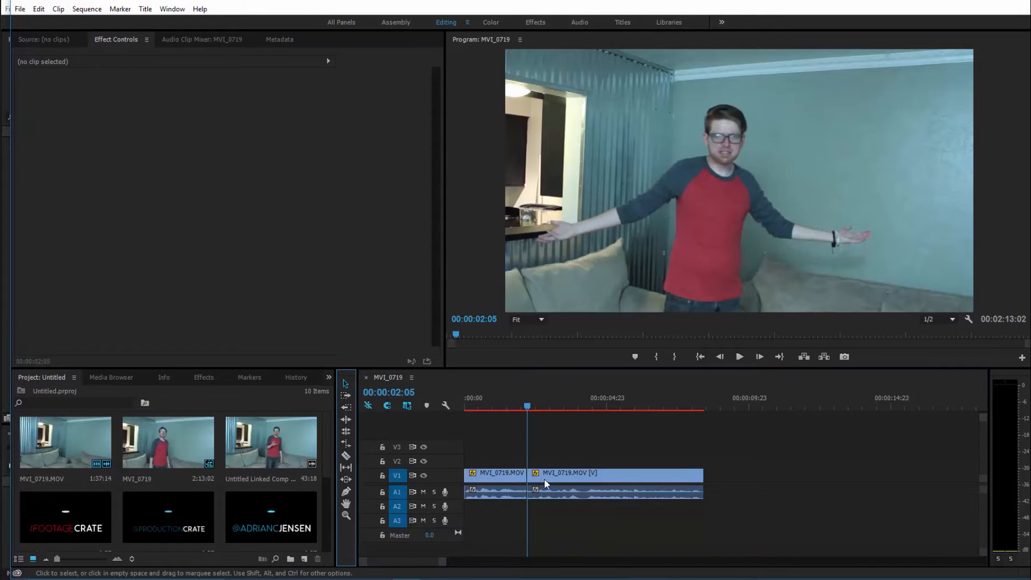
pyautogui.rightClick(546, 474)
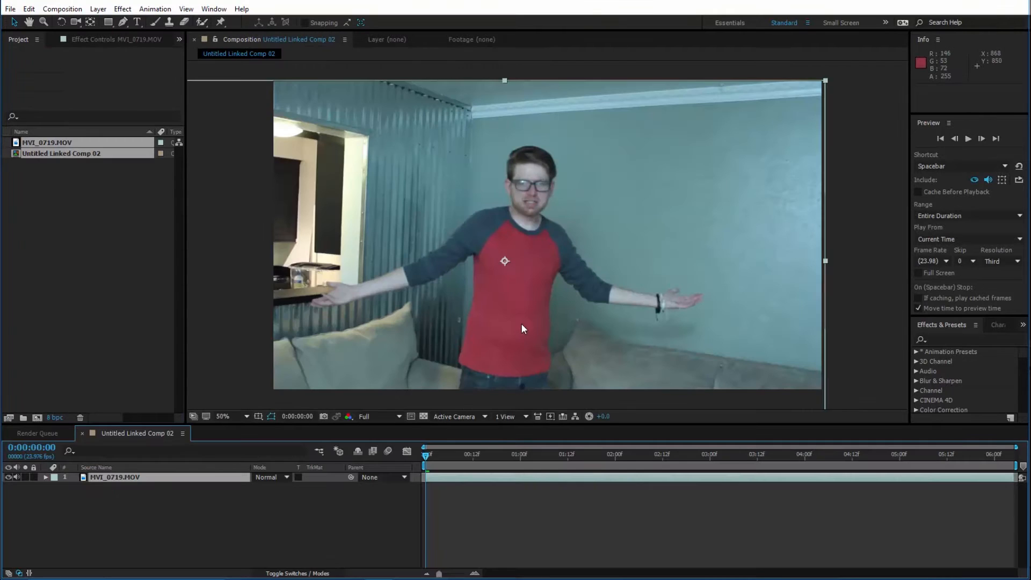
# Step: Pre-compose MVI_0719.MOV, then try color harmony rules on a red base in Adobe Color Themes
pyautogui.click(97, 8)
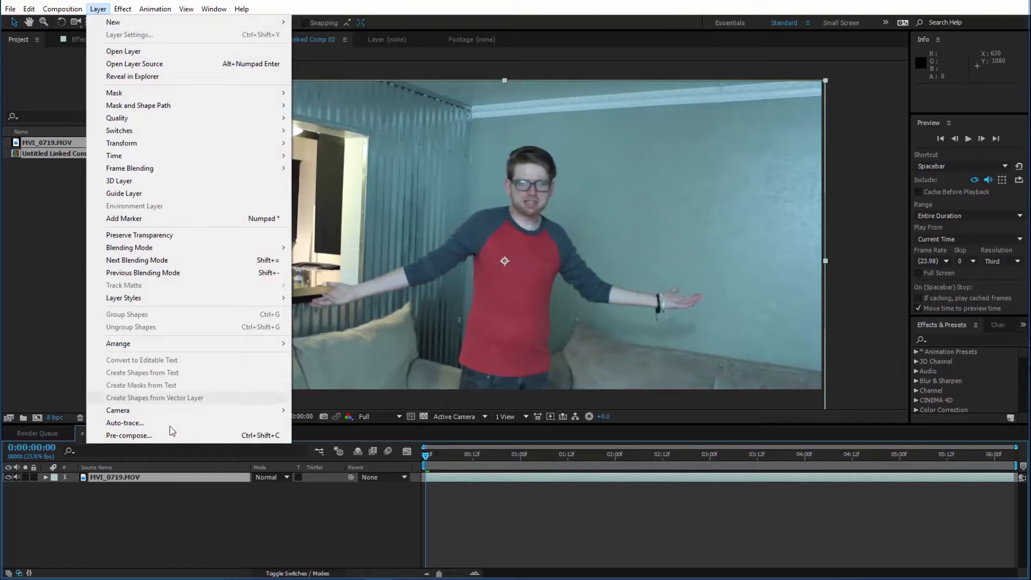
pyautogui.click(129, 434)
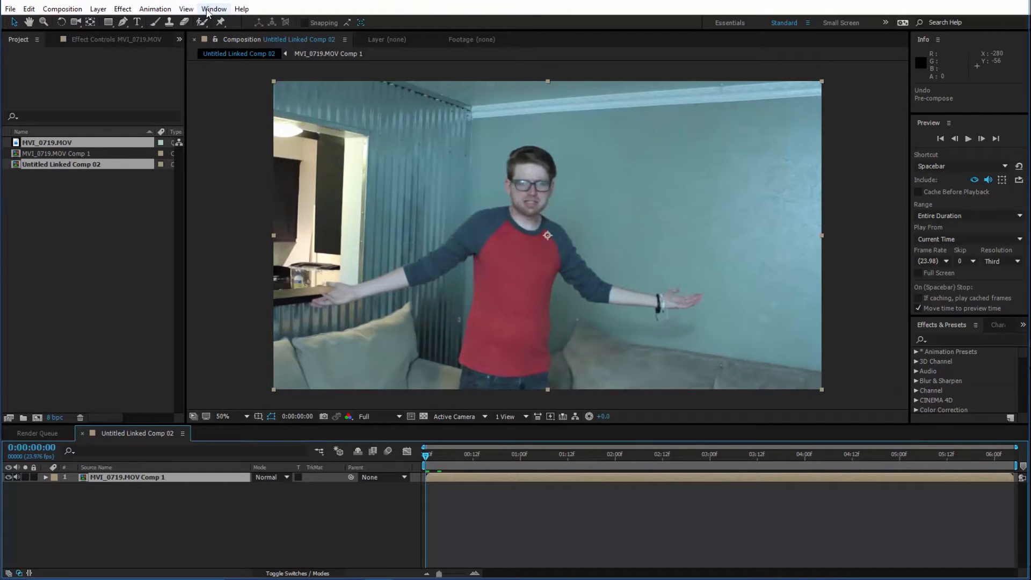
pyautogui.click(214, 8)
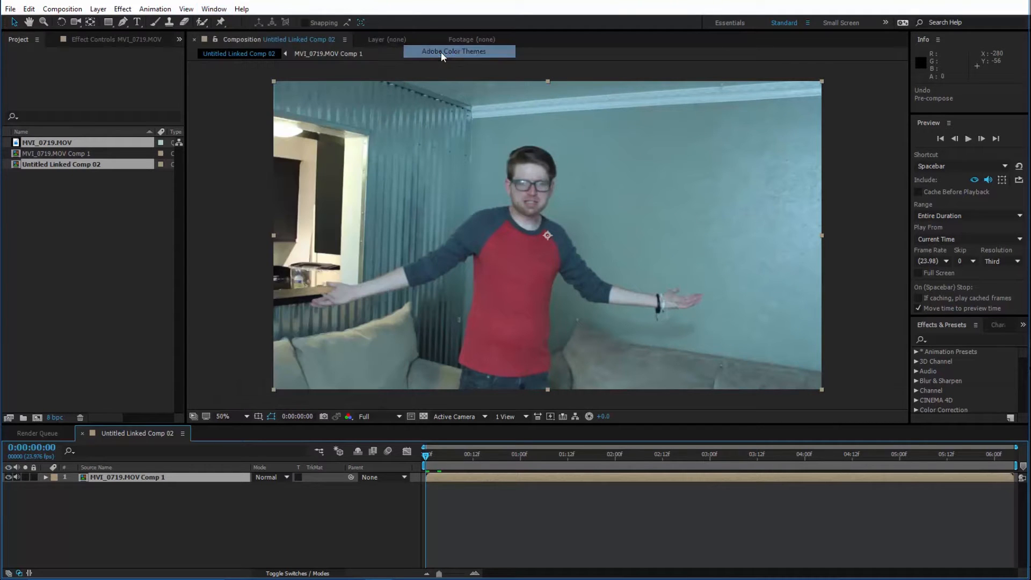
pyautogui.click(453, 51)
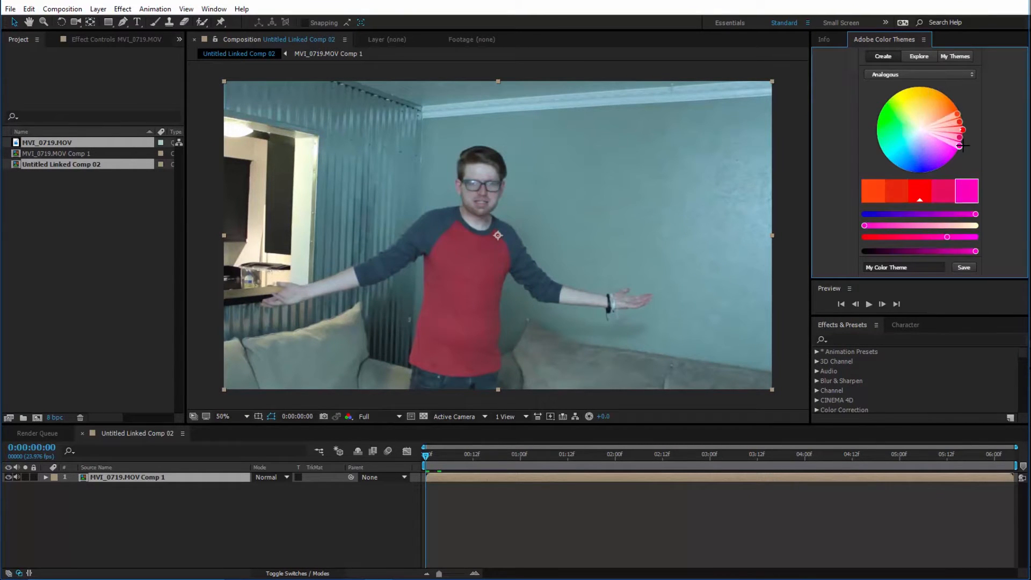
pyautogui.click(955, 129)
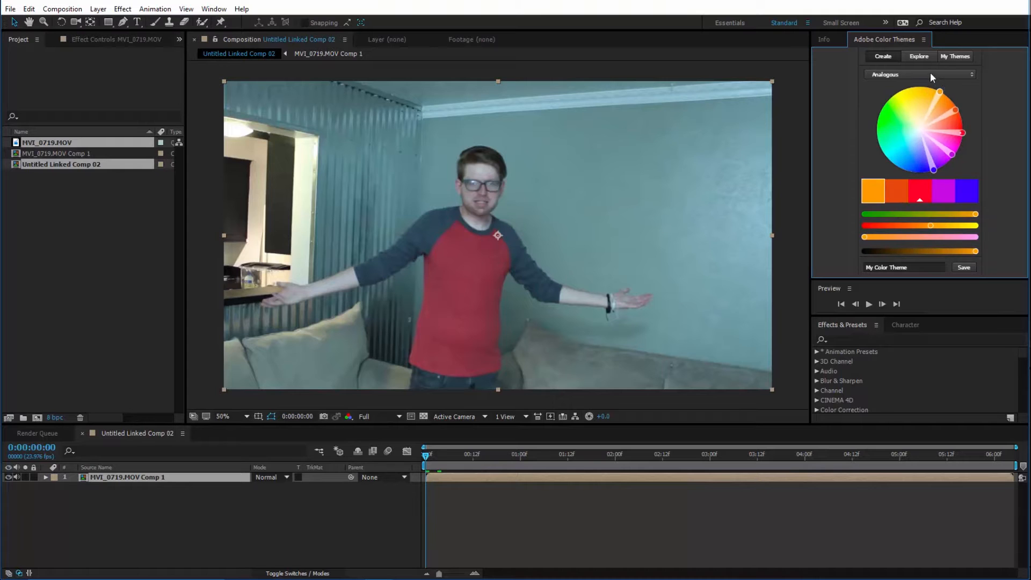
pyautogui.click(919, 74)
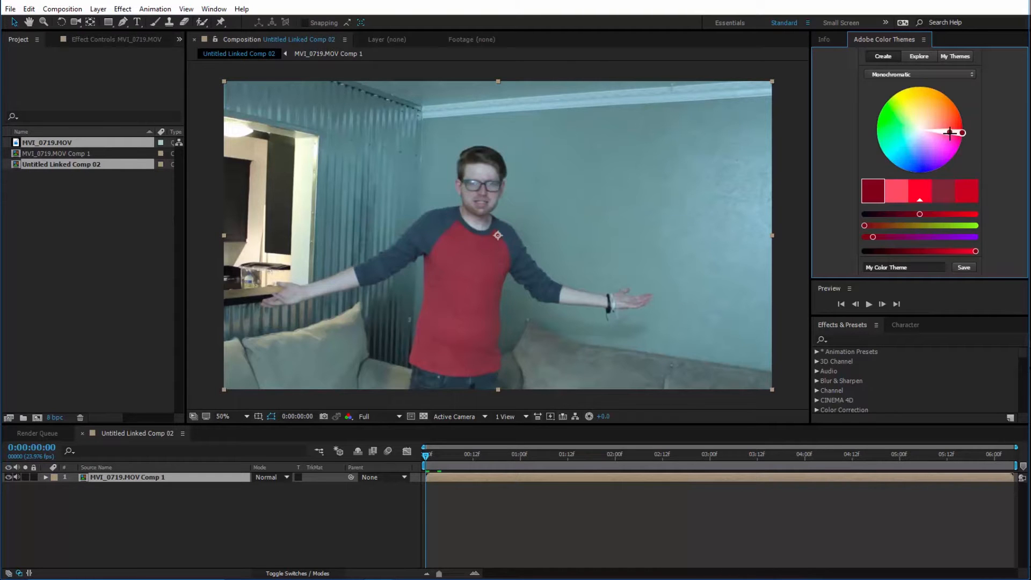
pyautogui.click(919, 74)
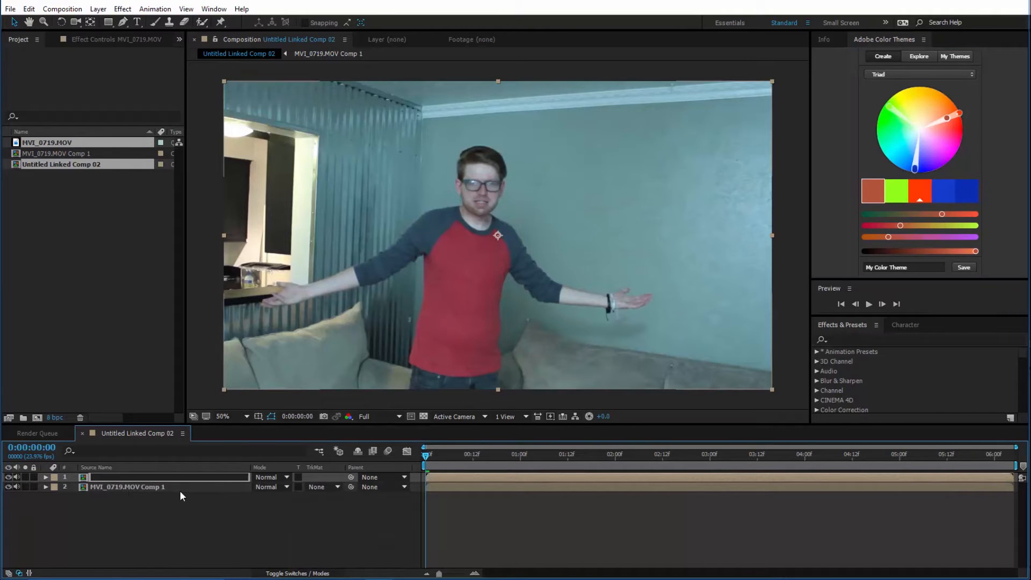
# Step: Name the new layer Freeze Frame and mask out the presenter with a RotoBezier mask
pyautogui.doubleClick(128, 476)
pyautogui.write('Freeze Frame')
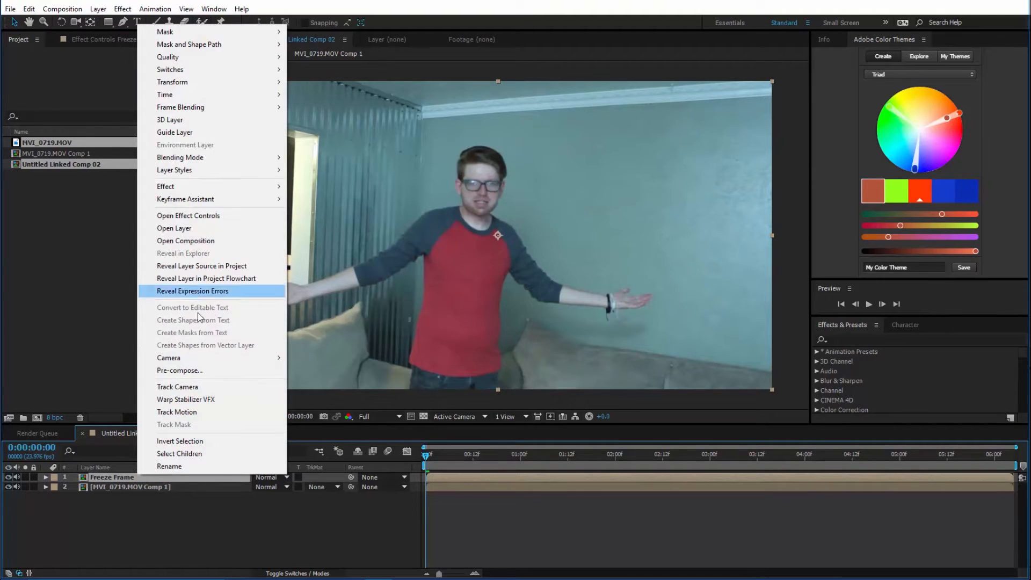
pyautogui.moveTo(230, 94)
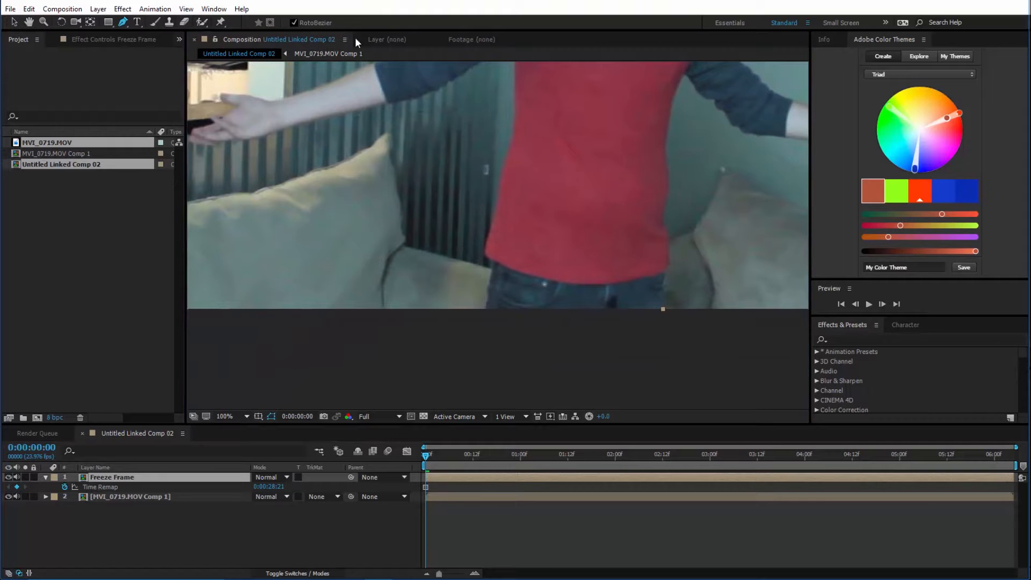
pyautogui.click(226, 415)
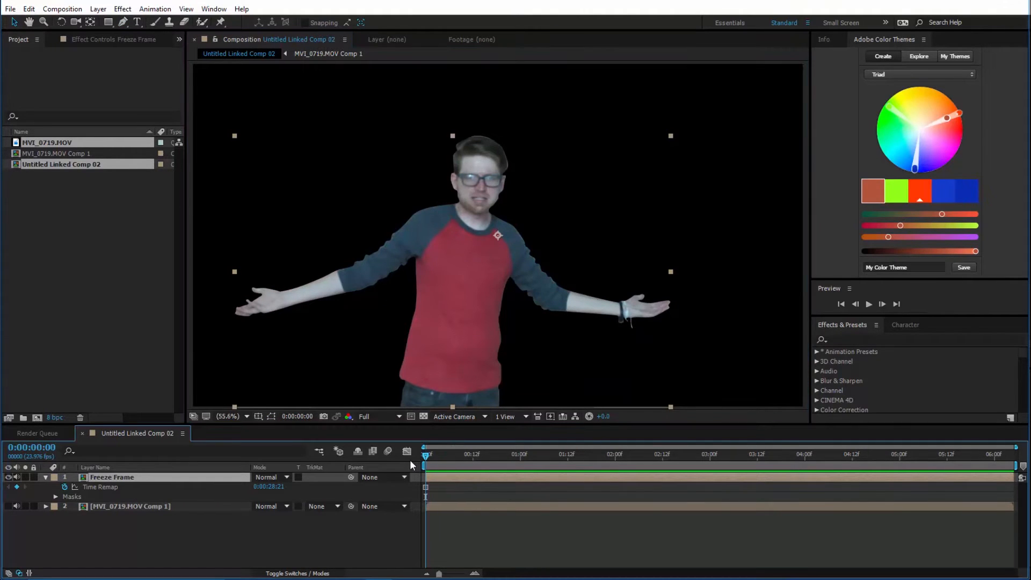
# Step: Apply Cartoon to the Freeze Frame layer and show the transparency grid behind the presenter
pyautogui.click(894, 339)
pyautogui.write('cart')
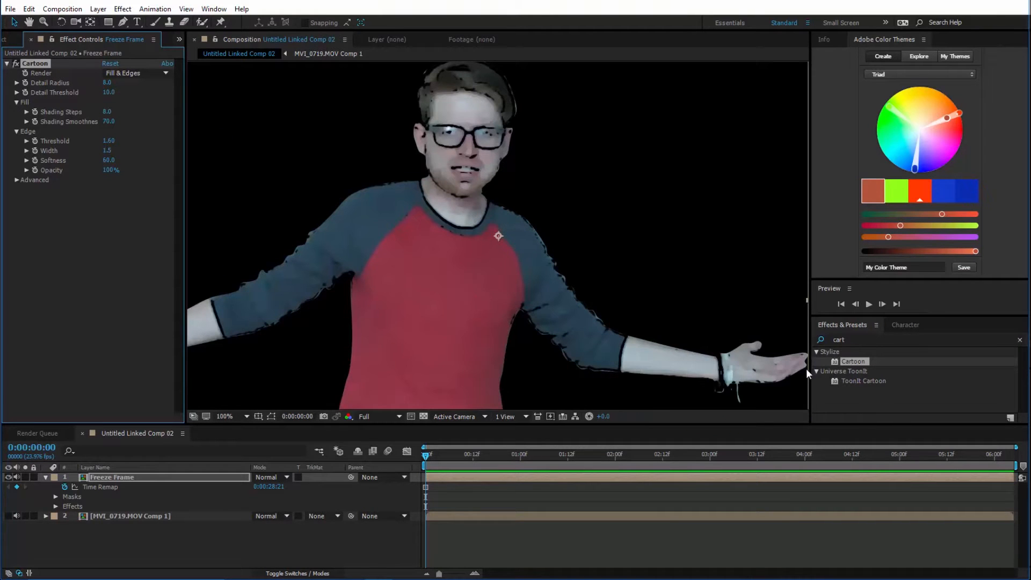
pyautogui.click(480, 454)
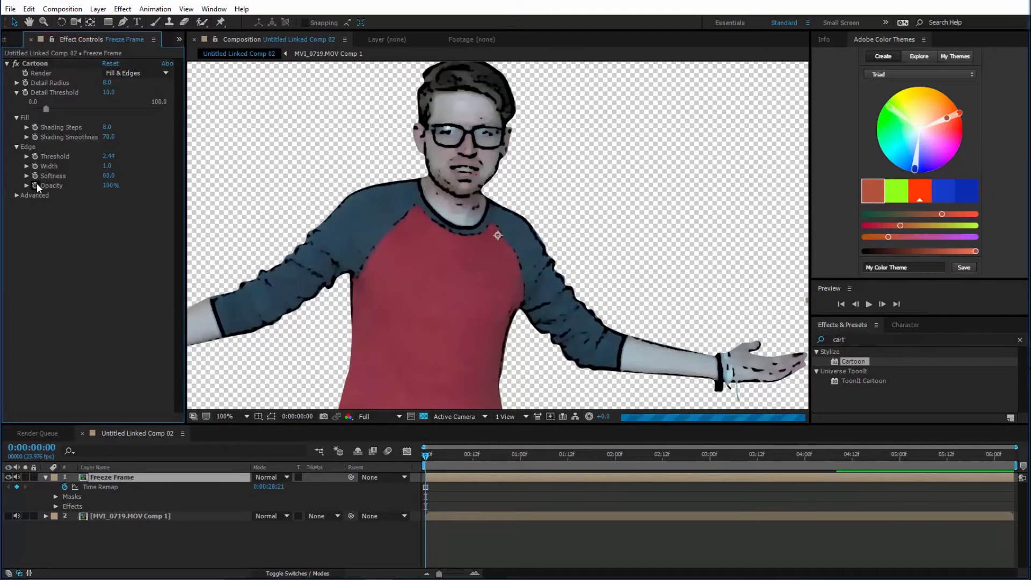
pyautogui.click(98, 9)
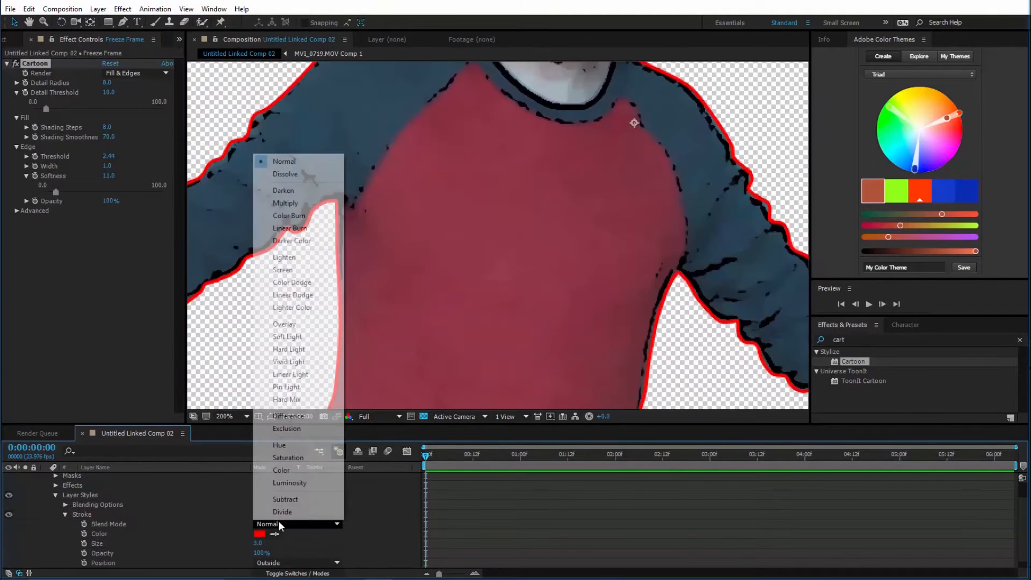
# Step: Set the Stroke layer style Position to Inside with a black colour
pyautogui.click(297, 524)
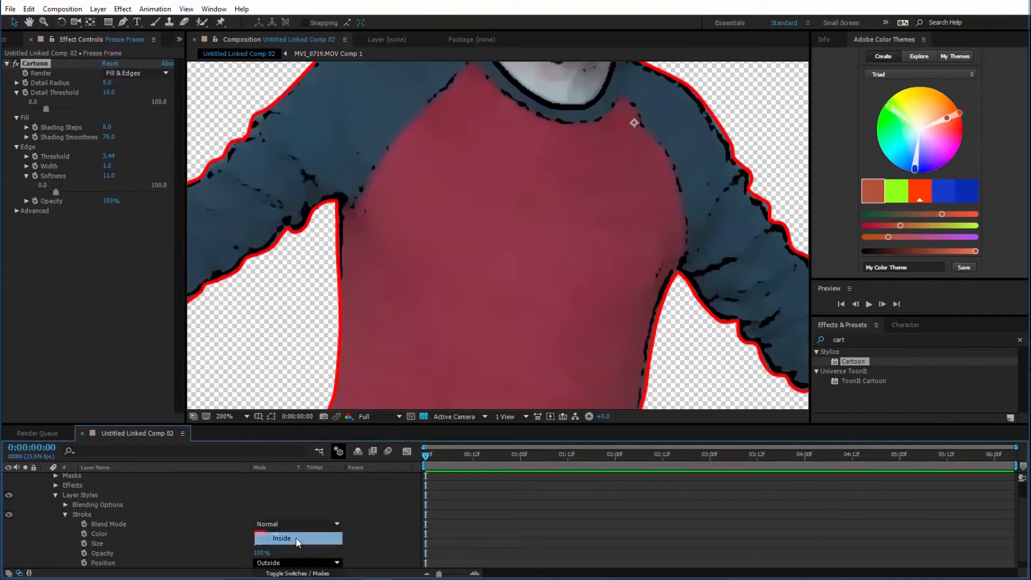
pyautogui.click(281, 538)
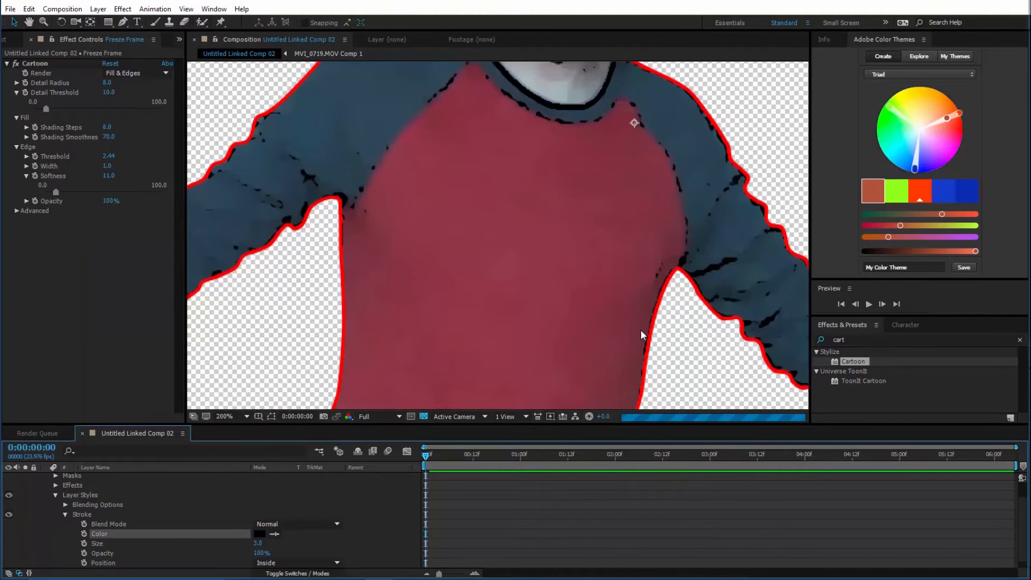
pyautogui.click(225, 416)
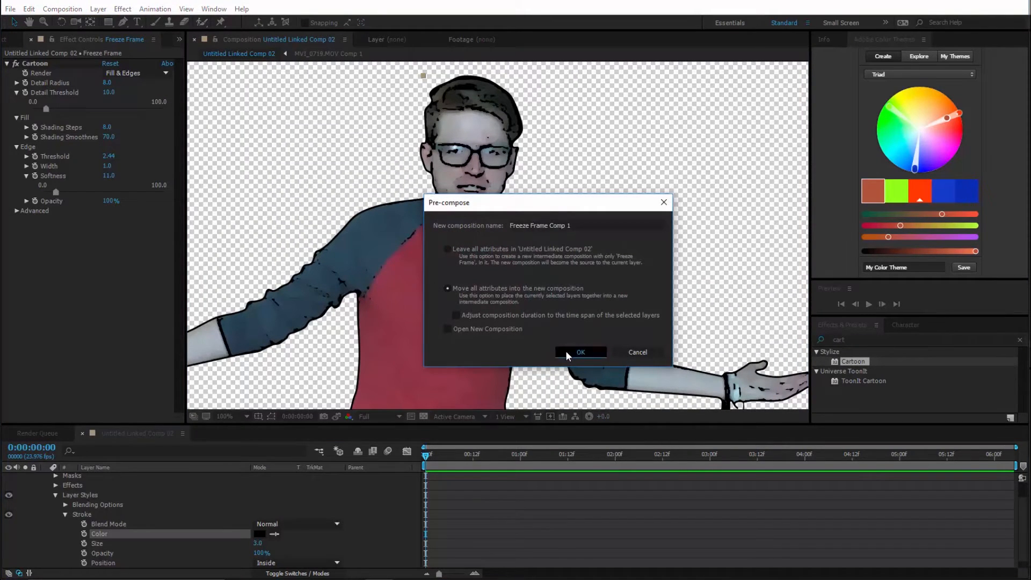
# Step: Pre-compose Freeze Frame into Freeze Frame Comp 1 and apply Roughen Edges to it
pyautogui.click(580, 351)
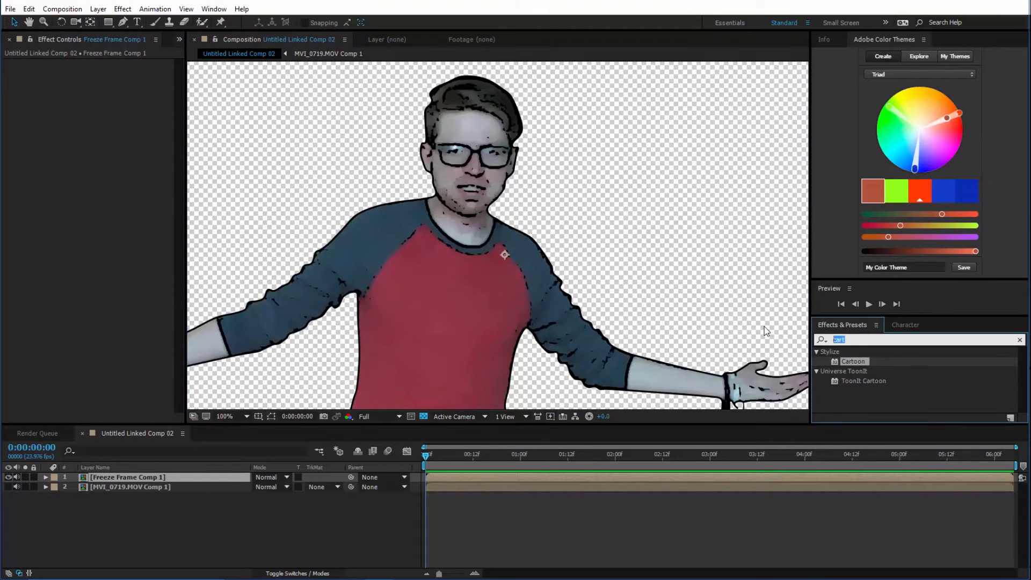
pyautogui.write('roughen')
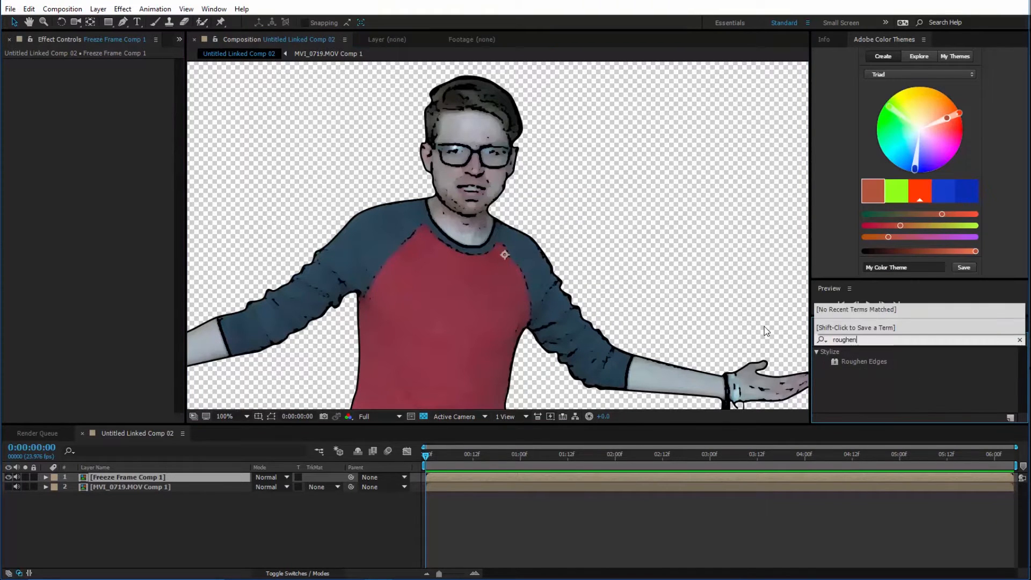
pyautogui.doubleClick(864, 360)
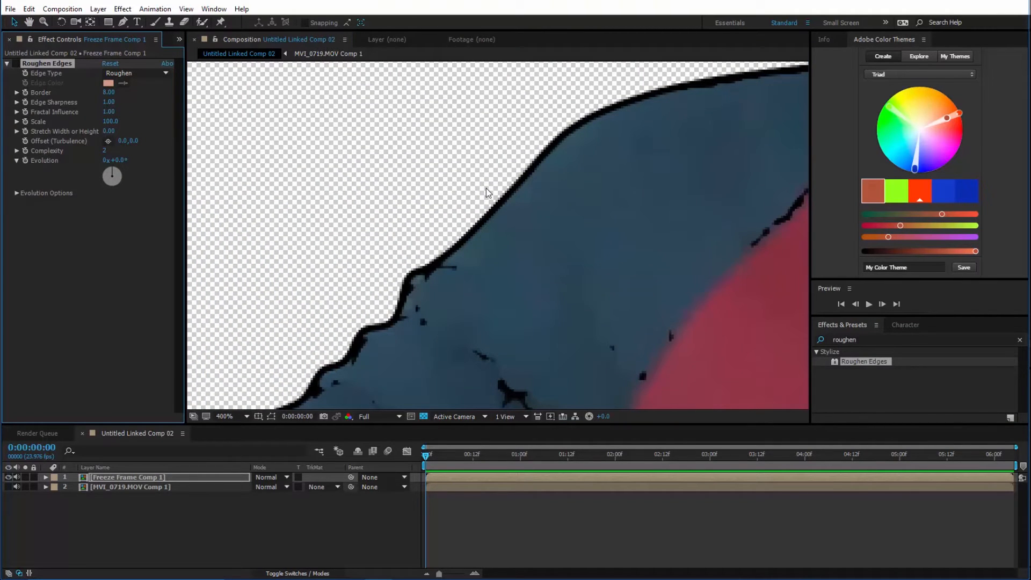
pyautogui.click(225, 415)
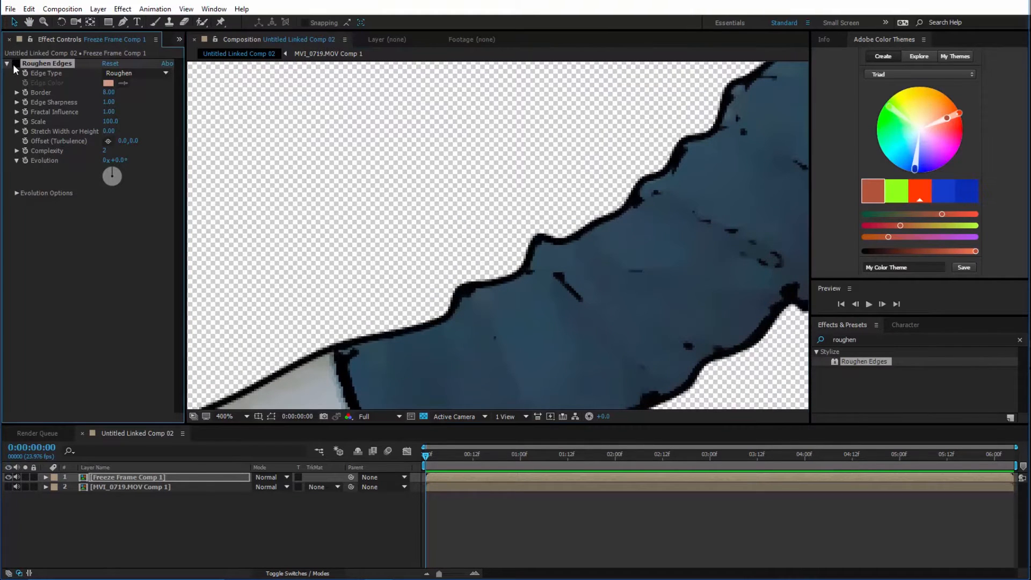
pyautogui.click(225, 415)
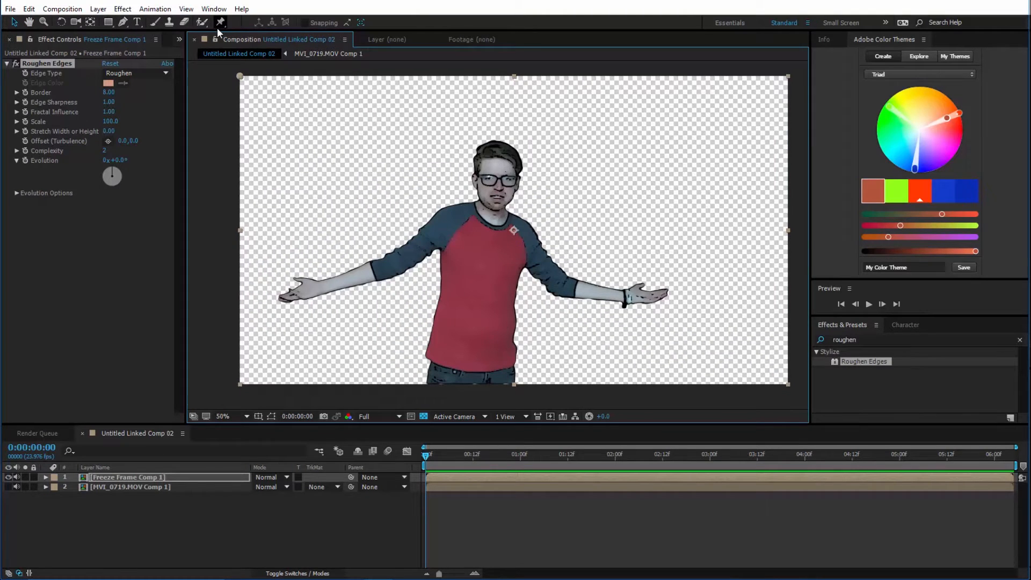
# Step: Place puppet pins on the presenter's head, hands, elbows, chest and feet
pyautogui.click(219, 22)
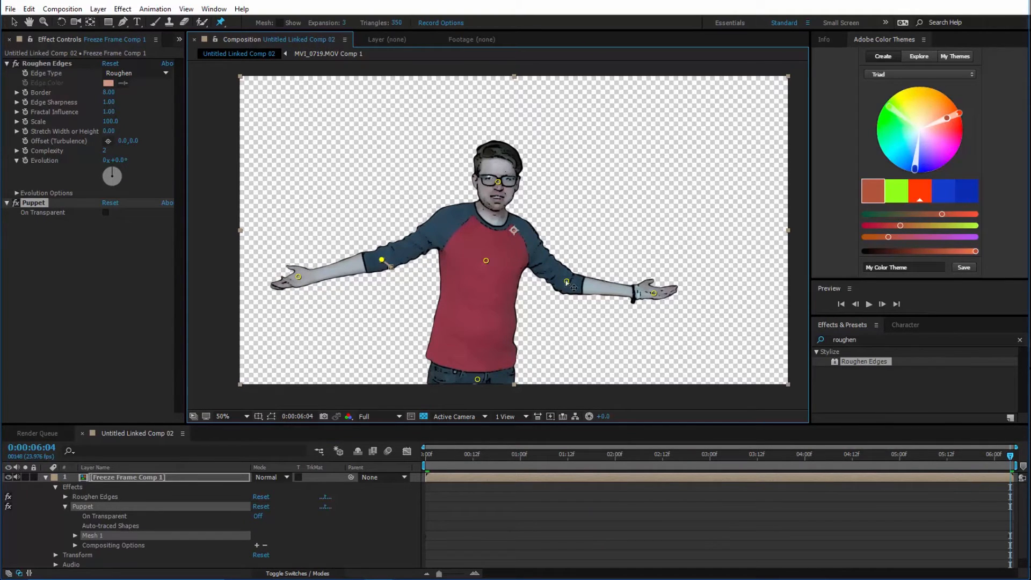
pyautogui.click(425, 454)
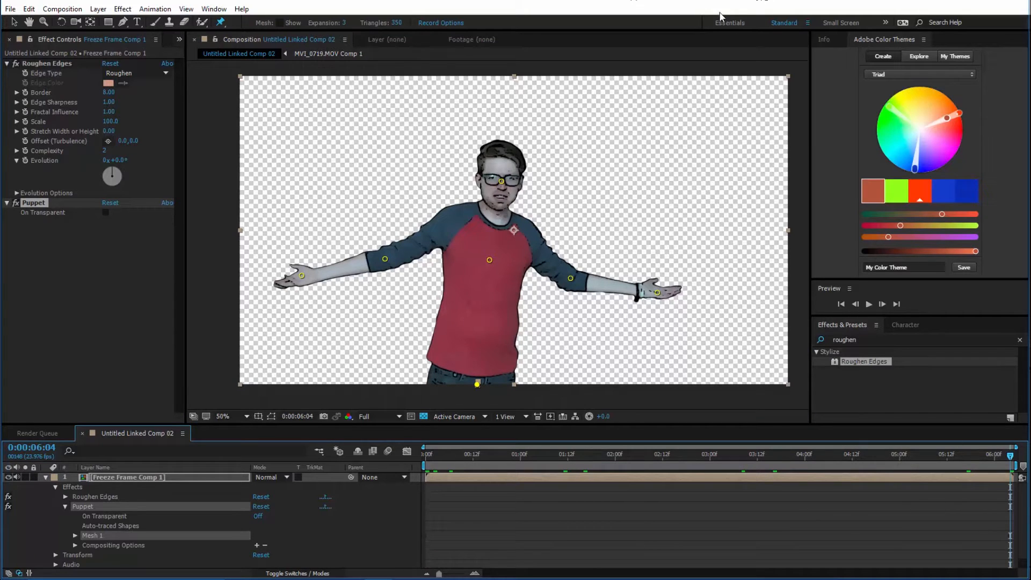
pyautogui.click(123, 8)
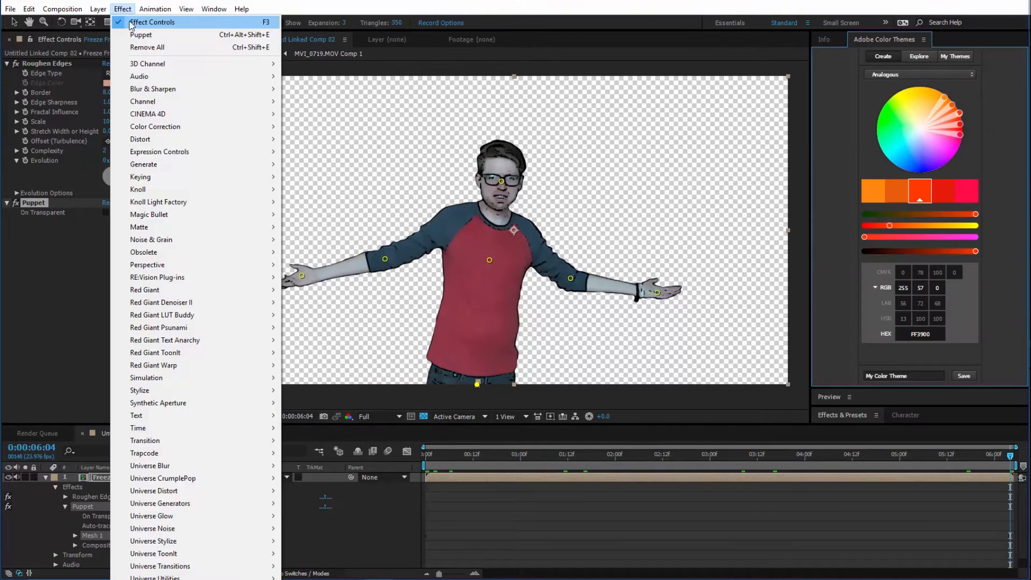
# Step: Begin a new solid layer, sample the shirt colour, then abandon the solid
pyautogui.click(97, 9)
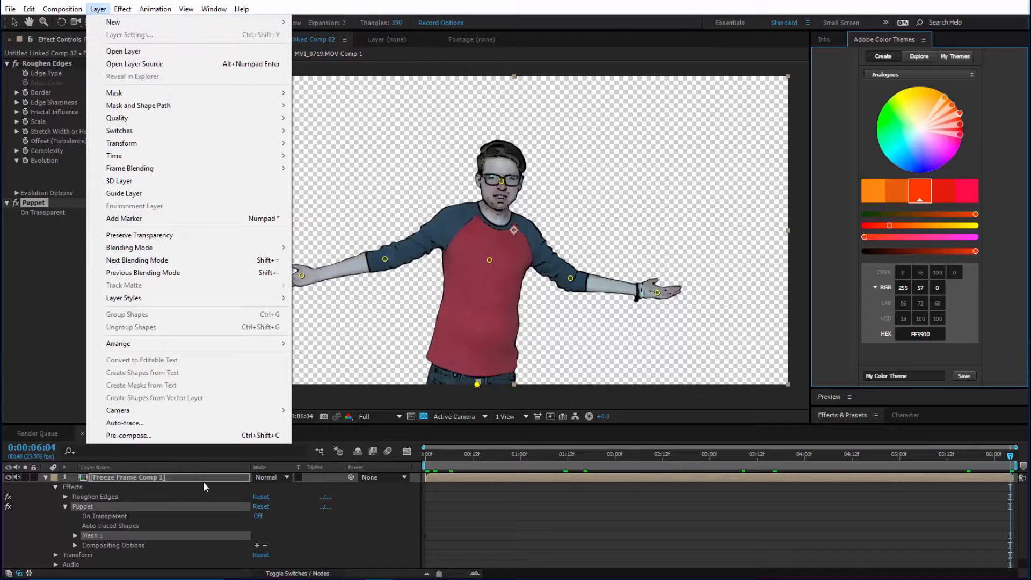
pyautogui.click(112, 22)
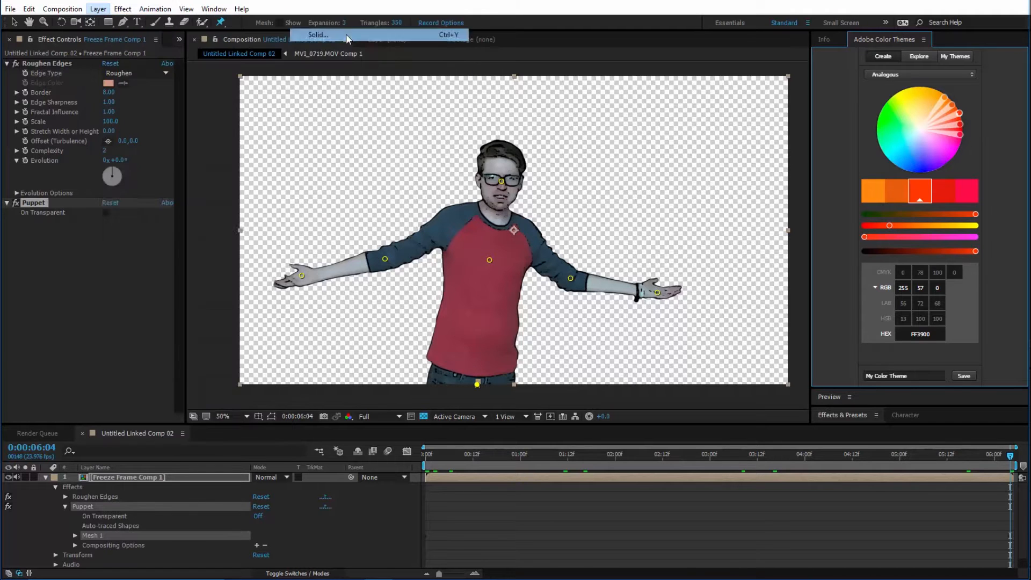
pyautogui.click(317, 35)
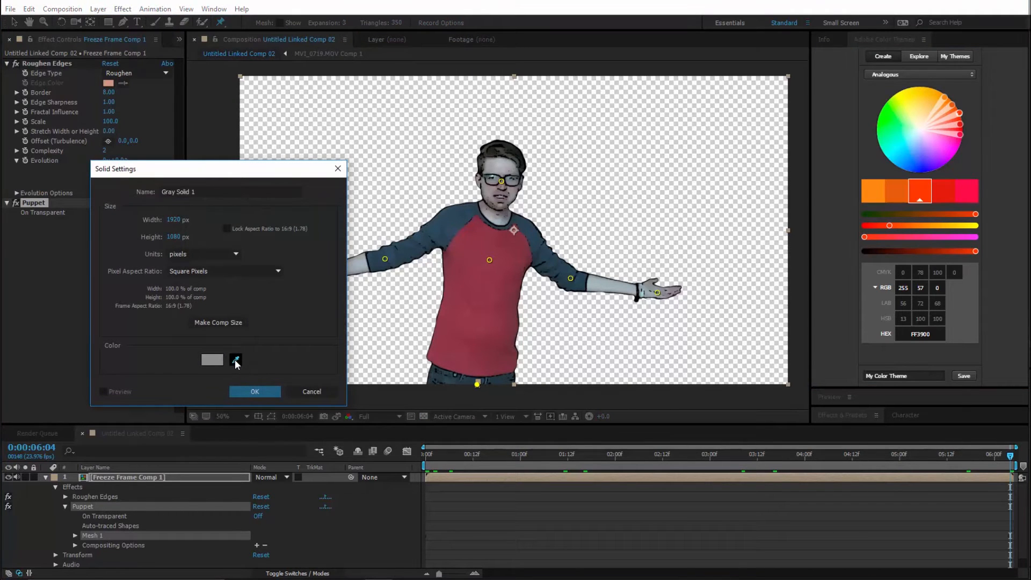
pyautogui.click(212, 360)
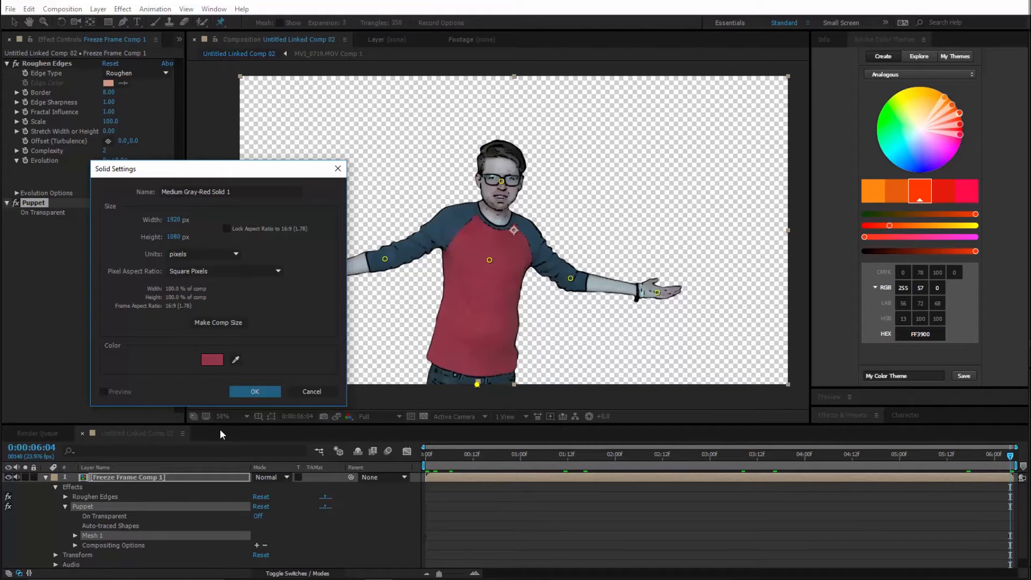
pyautogui.click(255, 392)
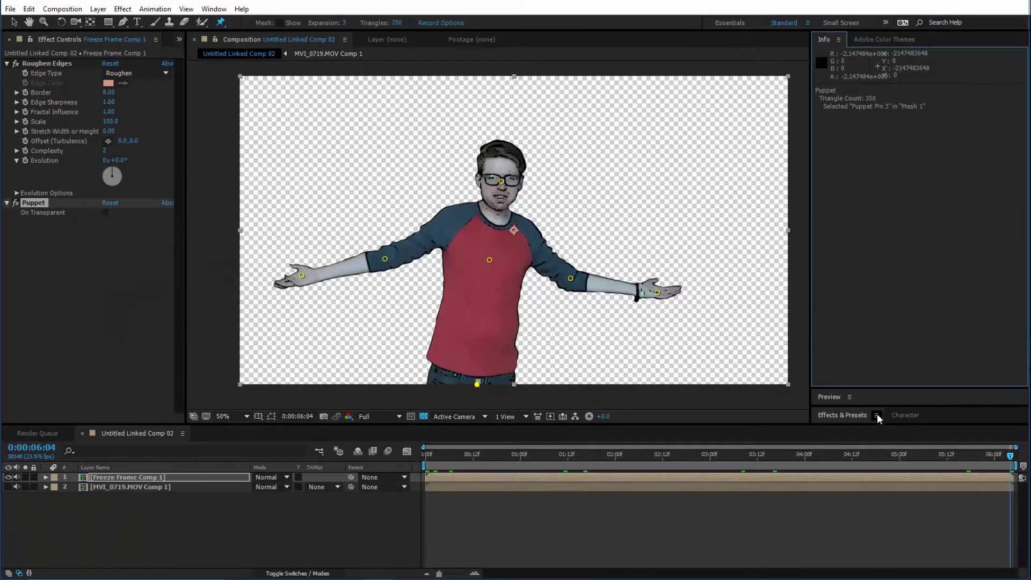
pyautogui.click(842, 415)
pyautogui.write('hue')
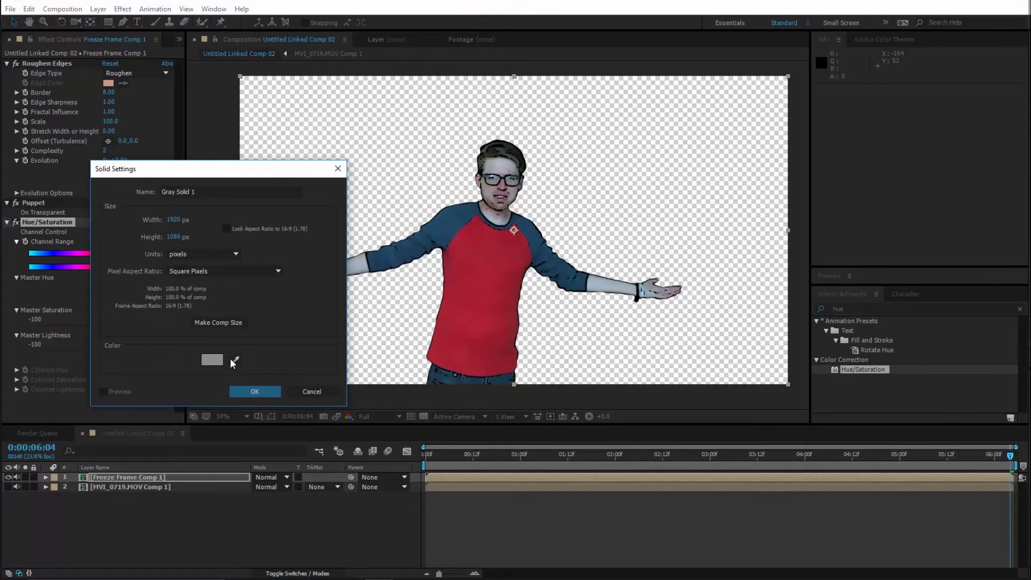
# Step: Sample the shirt red and compare harmony rules in Color Themes, settling on Triad
pyautogui.click(211, 359)
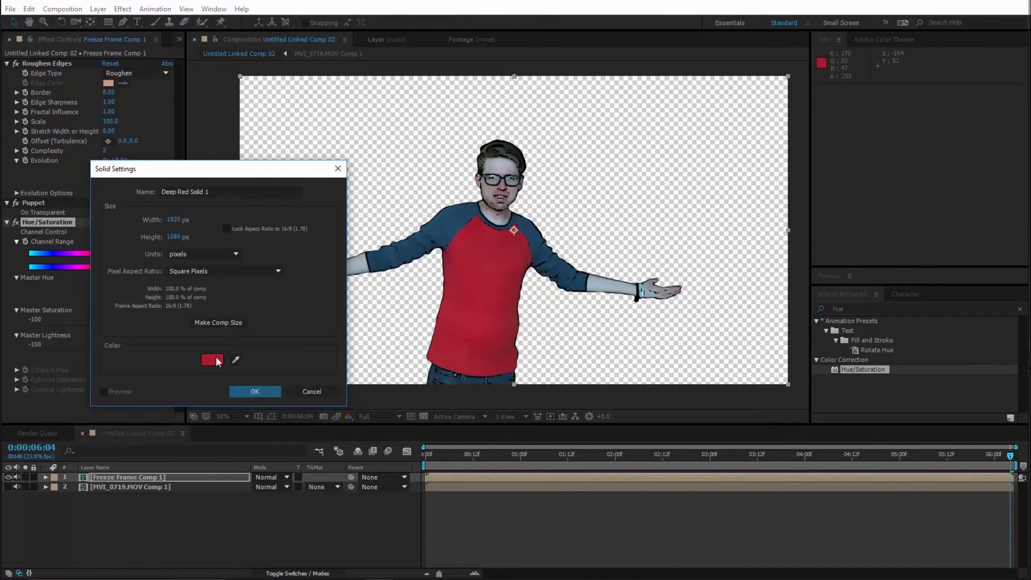
pyautogui.rightClick(284, 414)
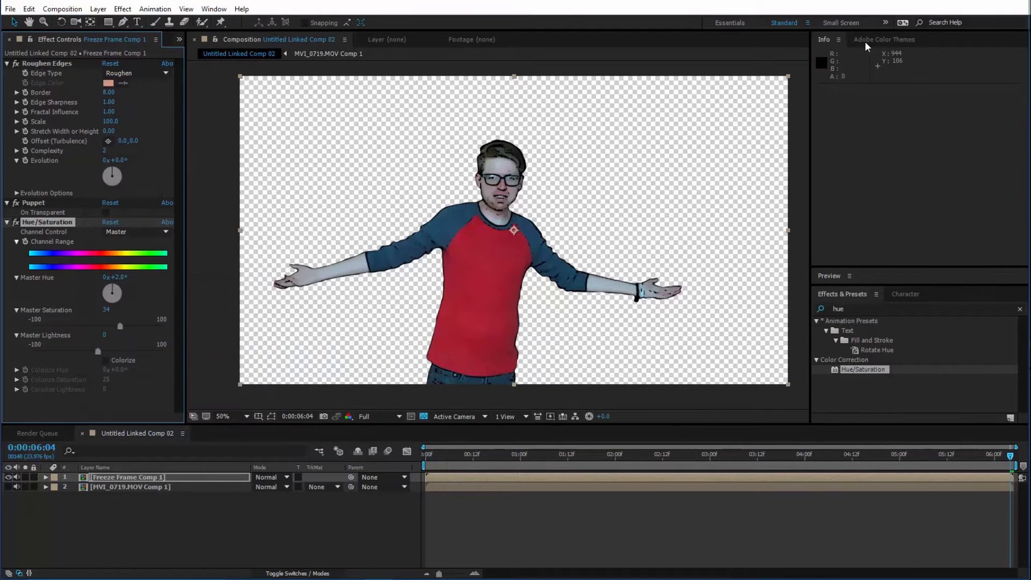
pyautogui.click(883, 39)
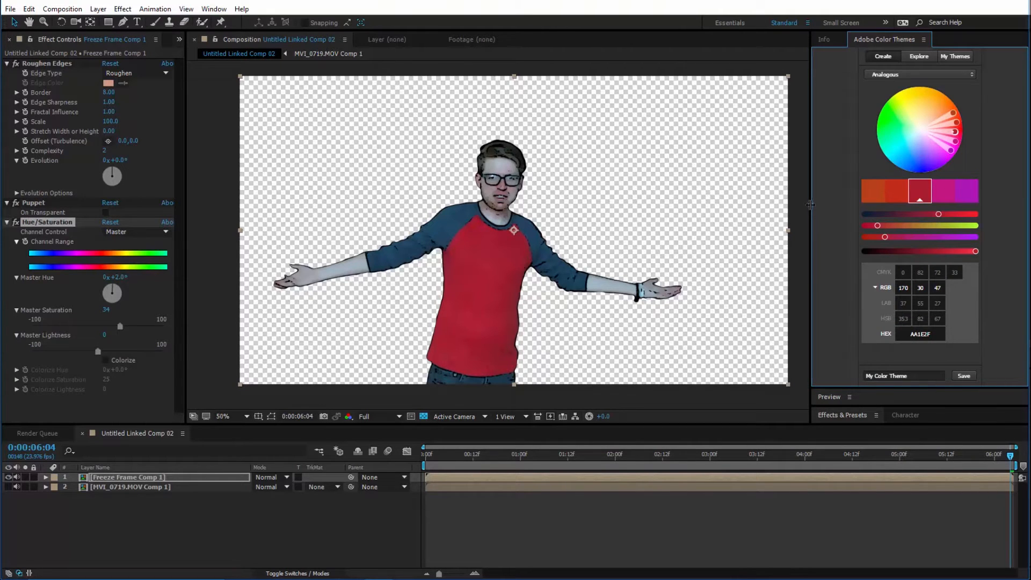
pyautogui.click(919, 74)
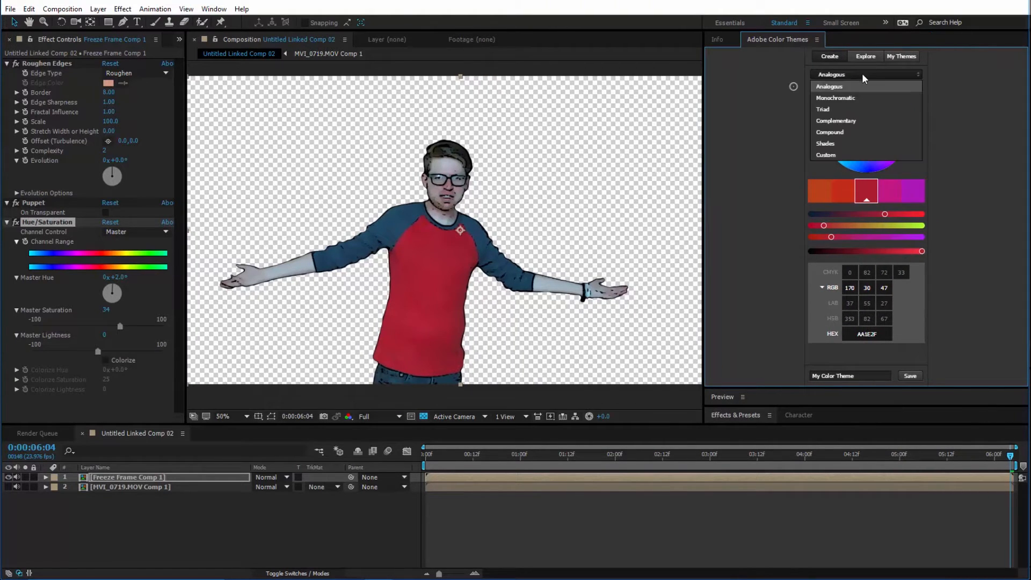
pyautogui.click(835, 98)
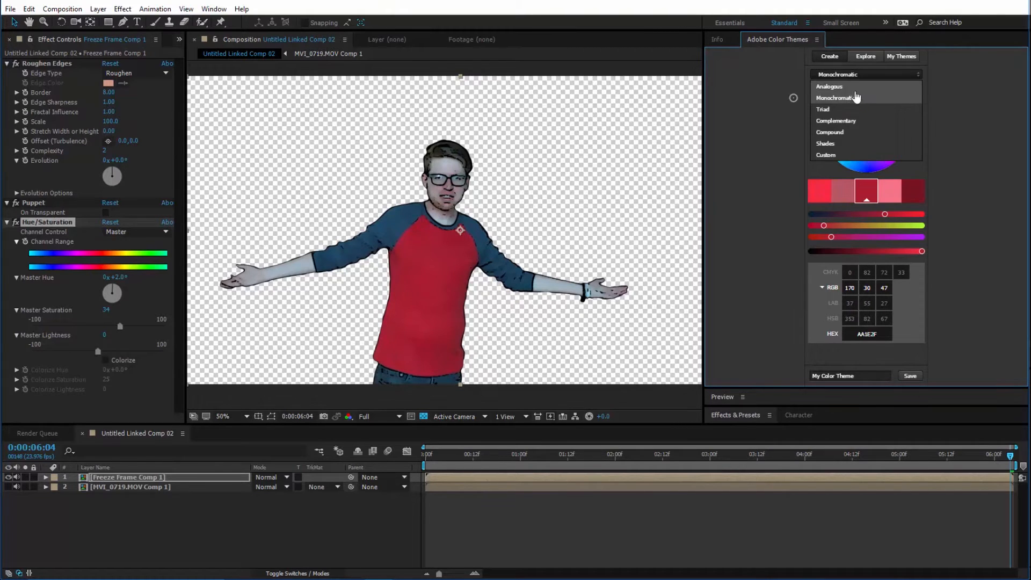
pyautogui.click(822, 109)
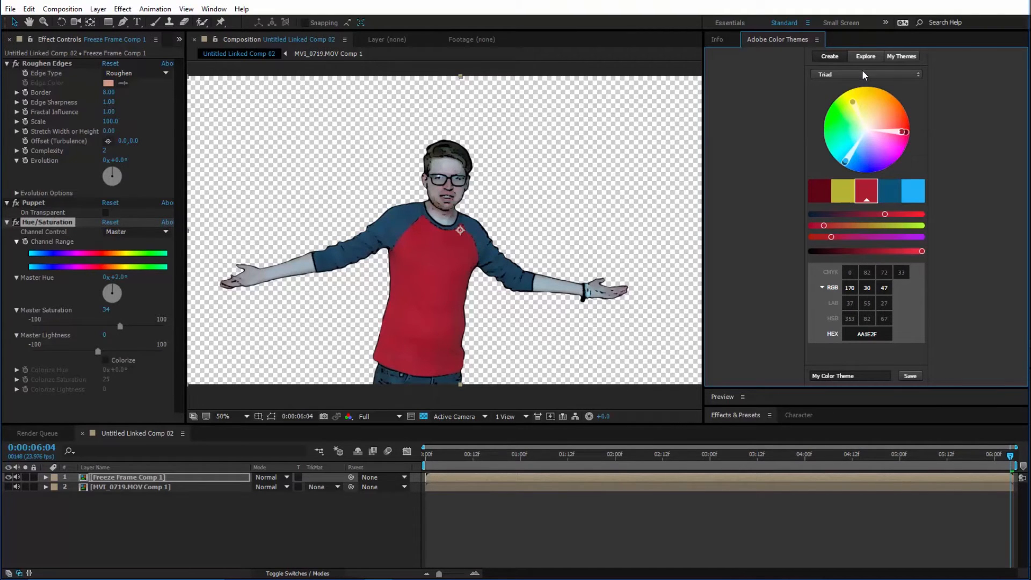
pyautogui.click(865, 73)
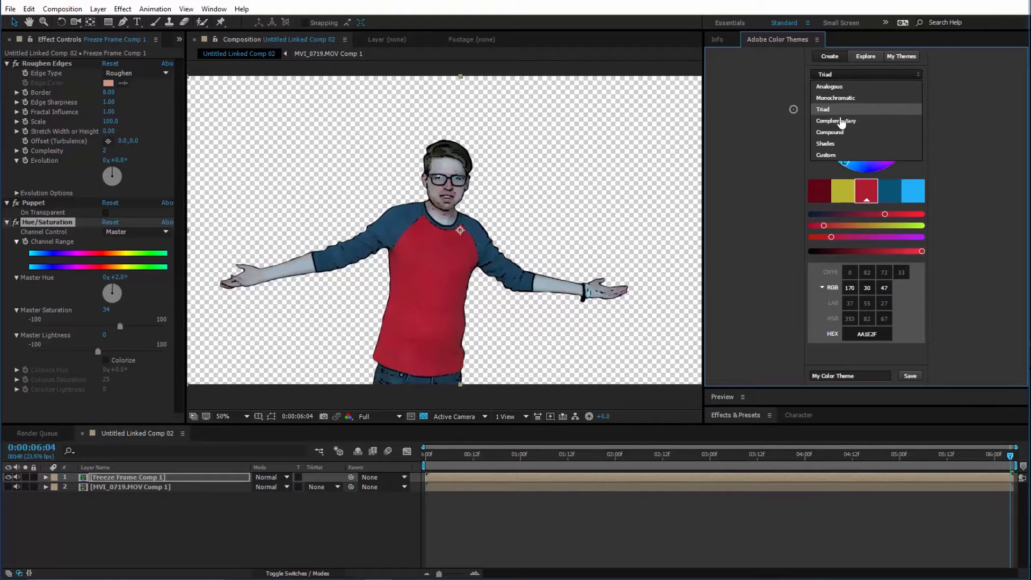
pyautogui.click(835, 120)
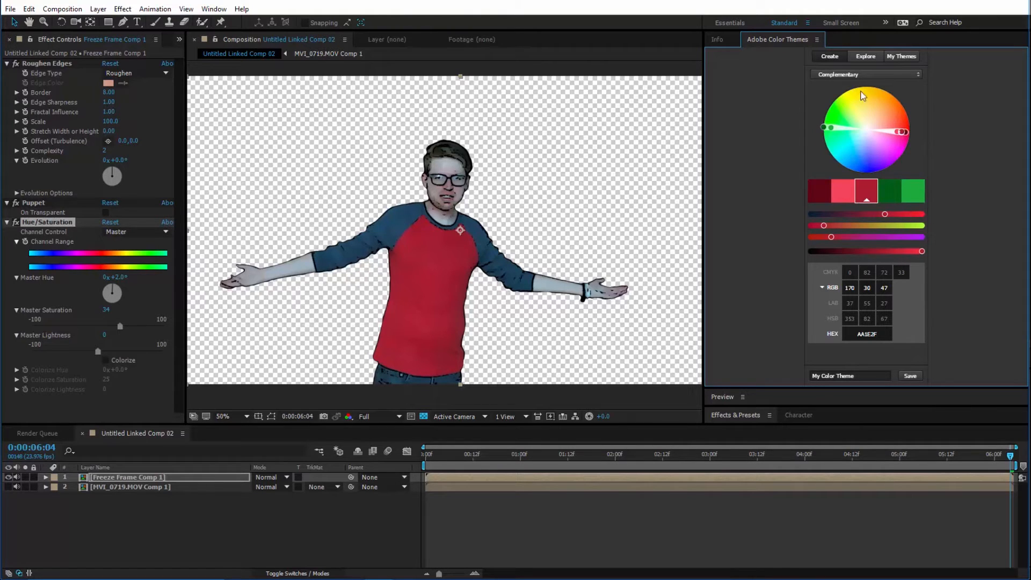
pyautogui.click(864, 74)
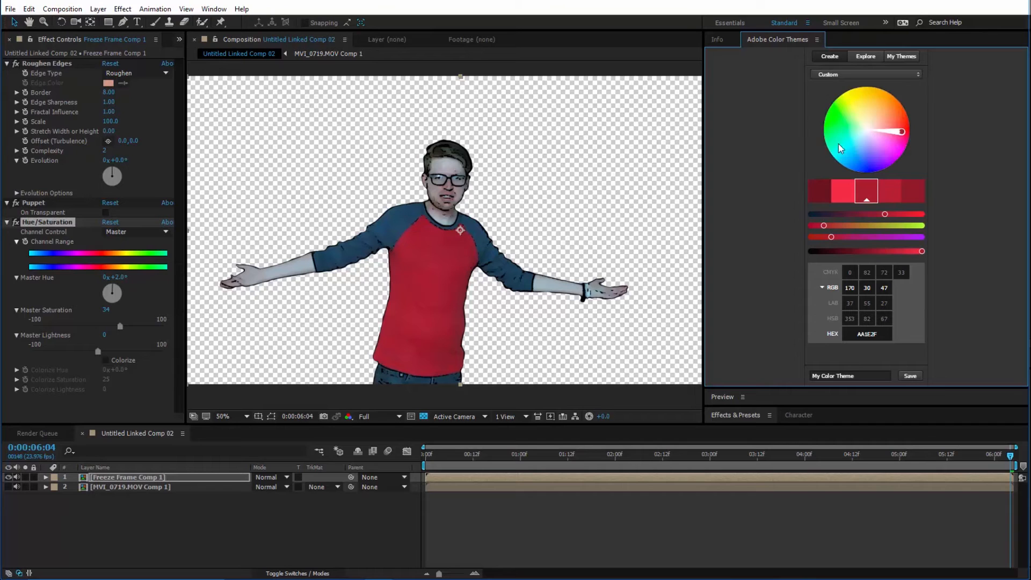
pyautogui.click(866, 73)
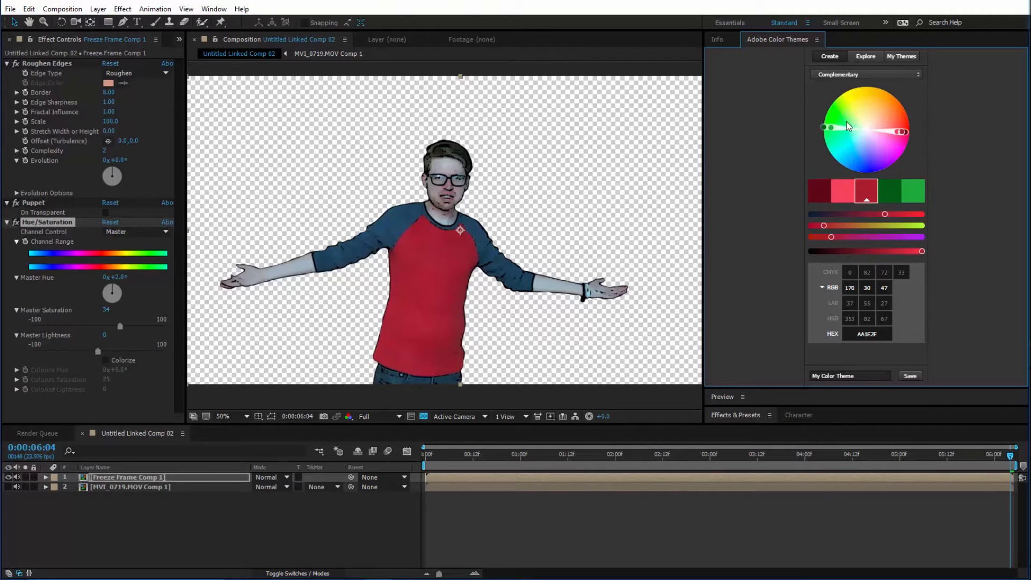
pyautogui.click(866, 74)
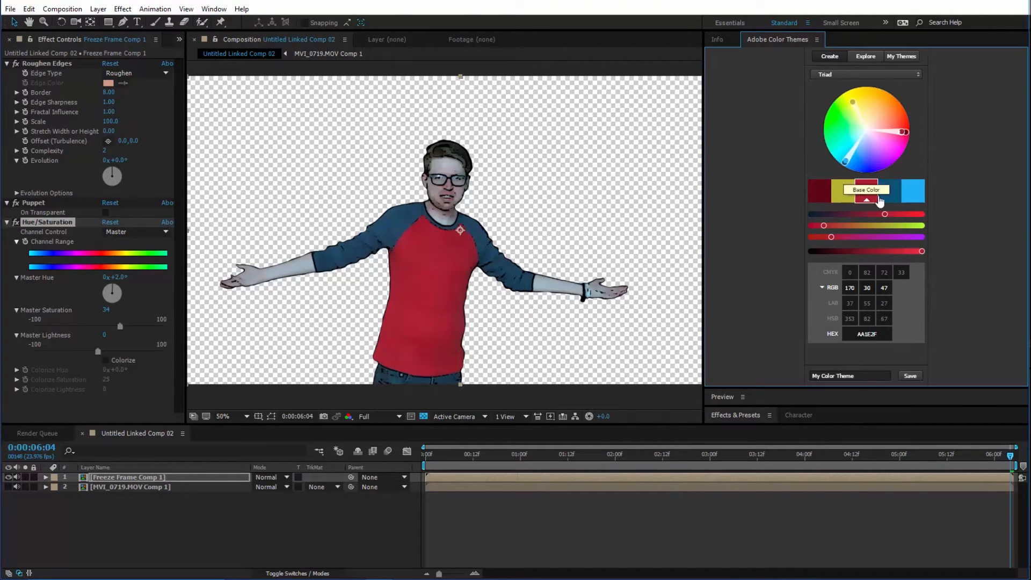
pyautogui.moveTo(714, 222)
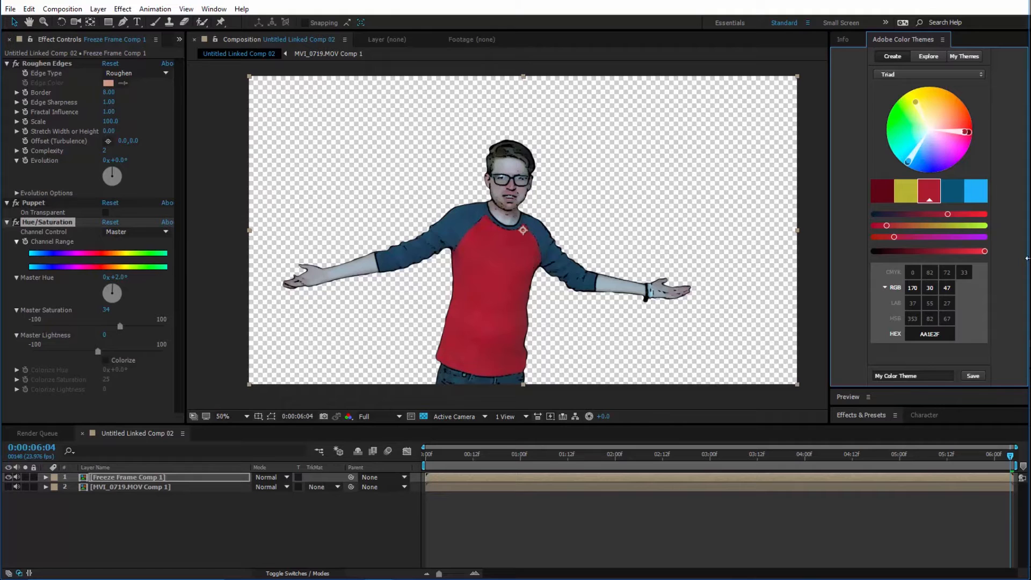
# Step: Create a new solid layer coloured pale yellow D8D7C6
pyautogui.click(98, 9)
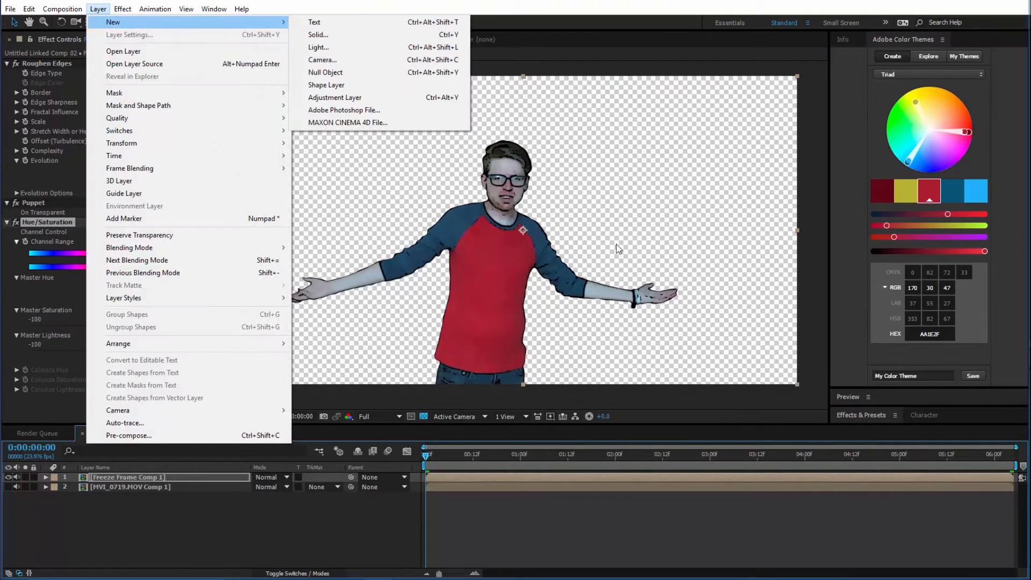
pyautogui.click(318, 34)
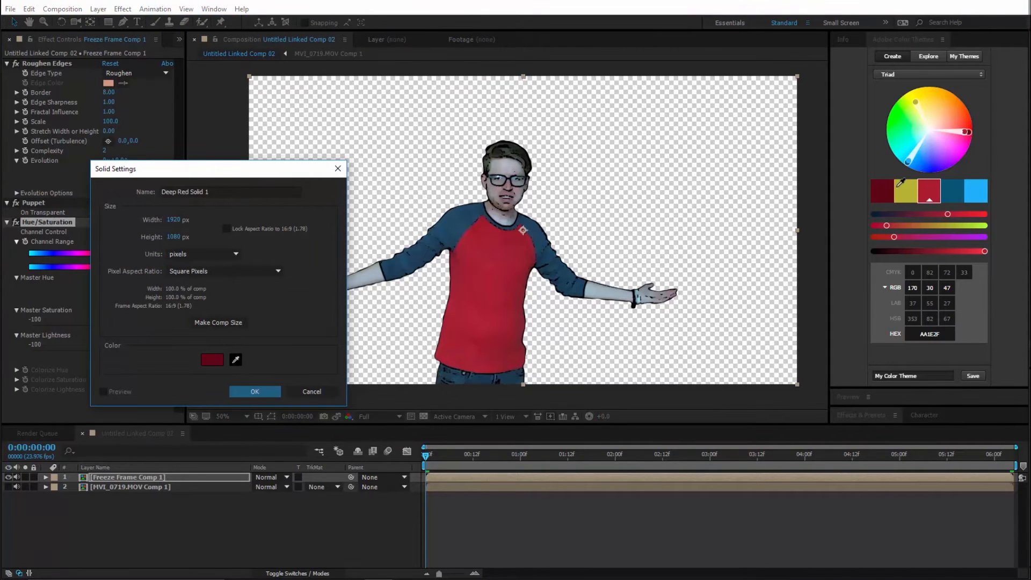
pyautogui.click(212, 359)
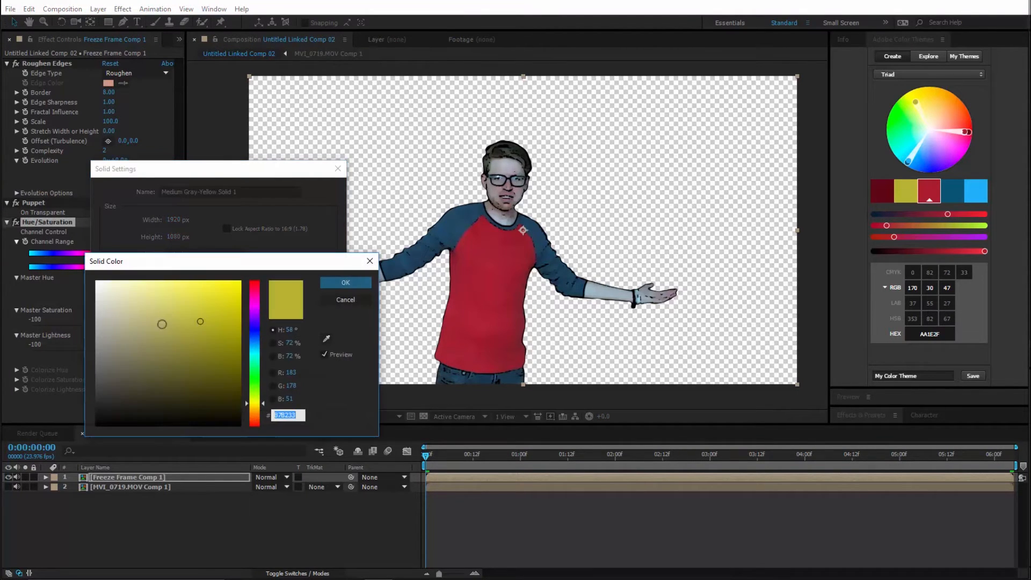
pyautogui.click(107, 304)
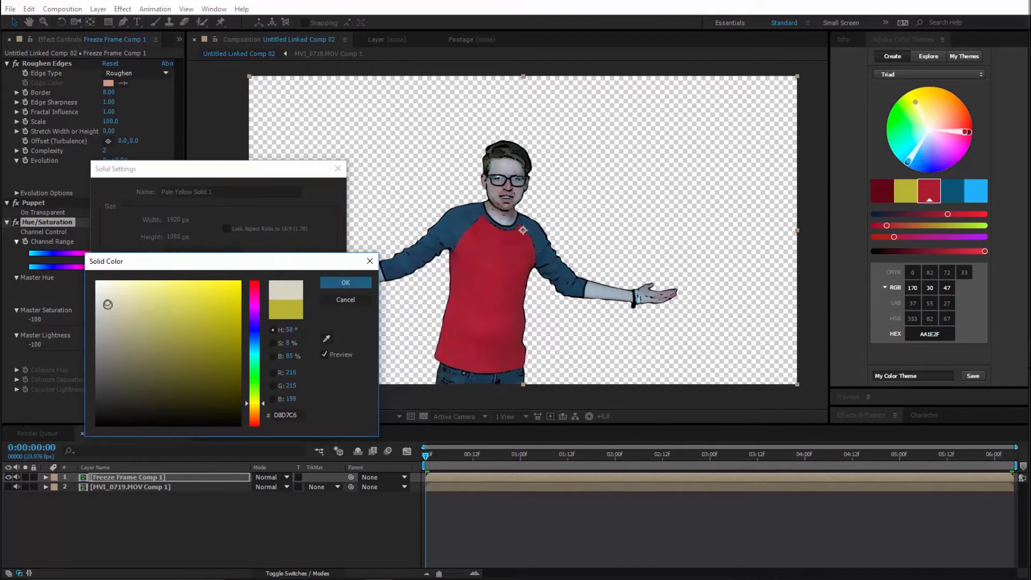
pyautogui.click(345, 281)
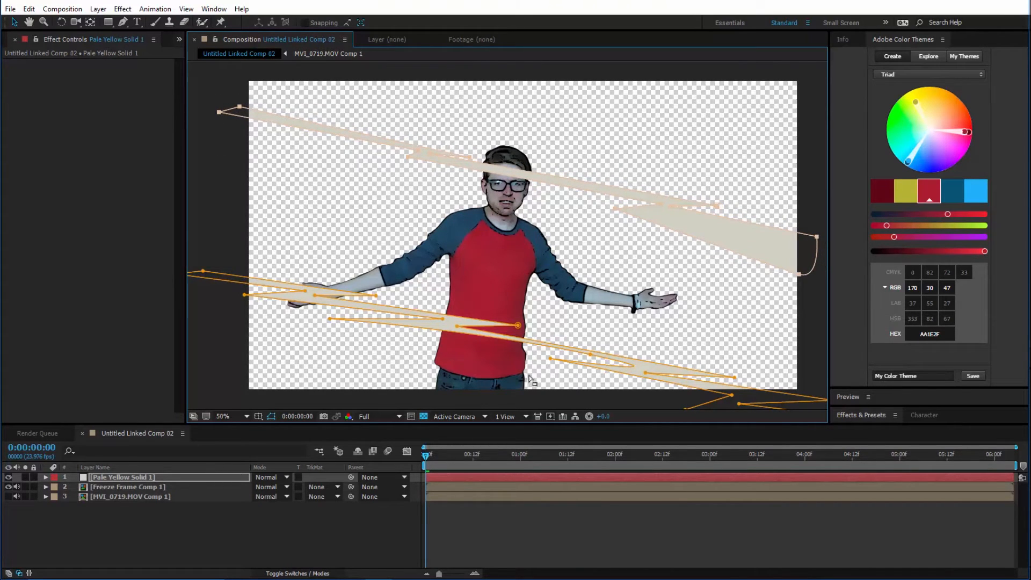
# Step: Add a second solid and nest both solids into one 'border' composition
pyautogui.click(97, 9)
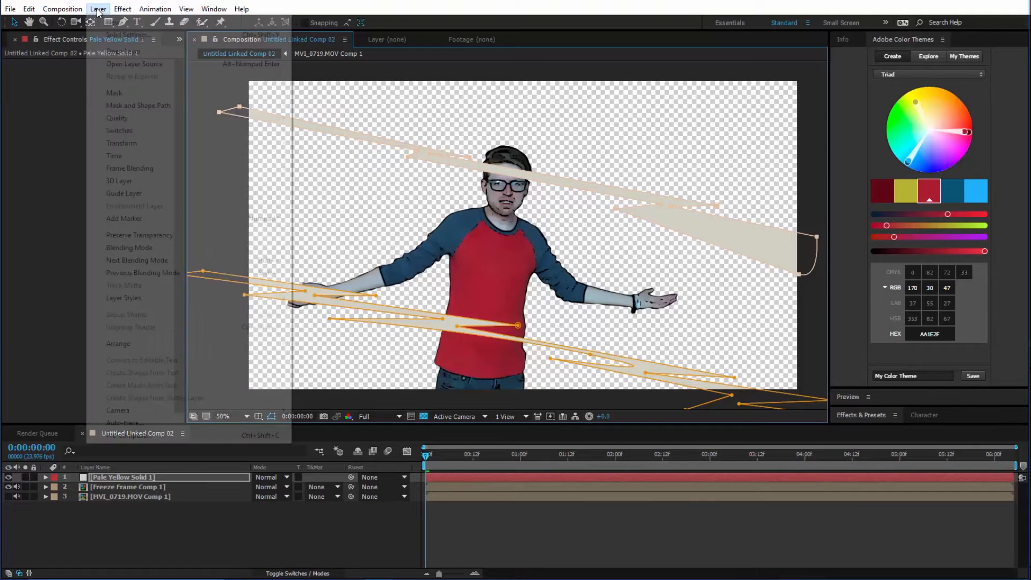
pyautogui.click(127, 35)
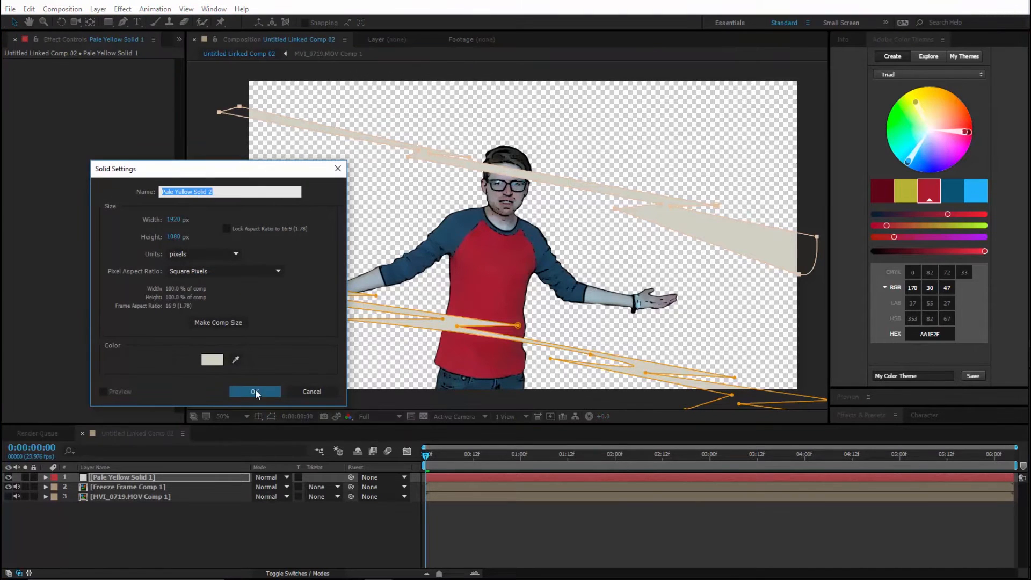
pyautogui.click(254, 392)
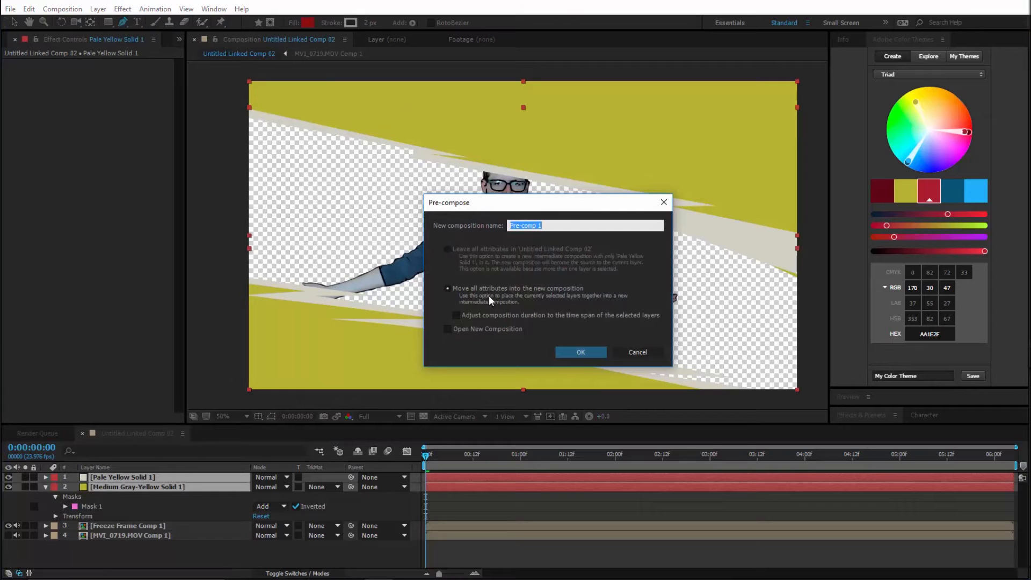
pyautogui.click(580, 352)
pyautogui.write('turb')
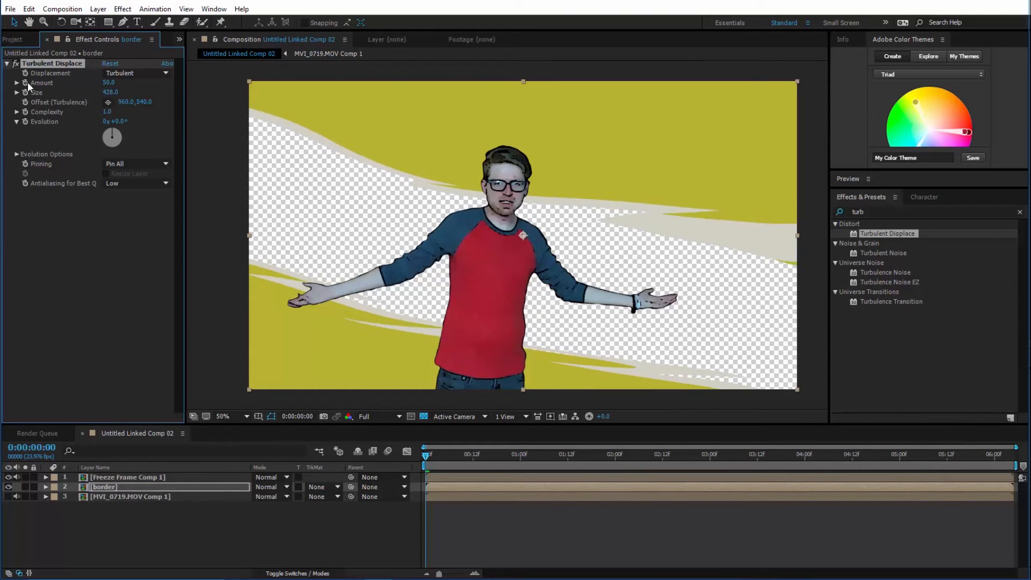
# Step: Keyframe the border's Turbulent Displace Amount and Offset, then view Freeze Frame Comp 1's effects
pyautogui.doubleClick(108, 83)
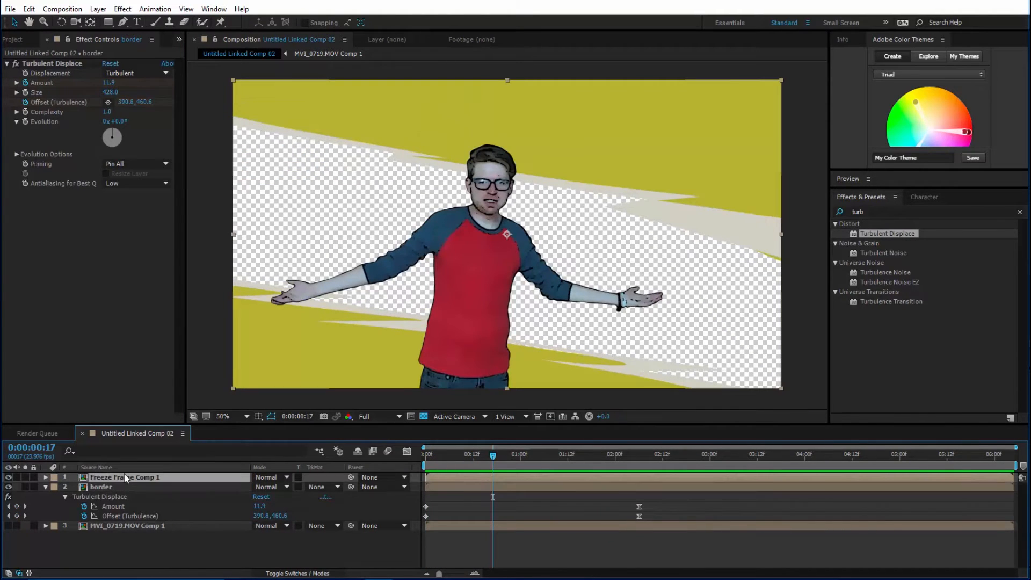
pyautogui.click(125, 477)
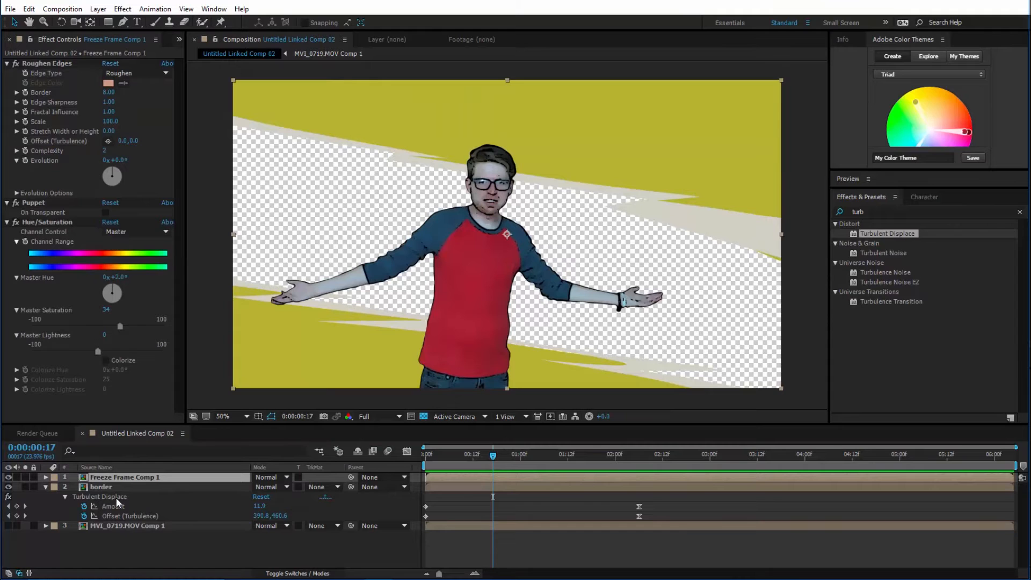
pyautogui.click(100, 486)
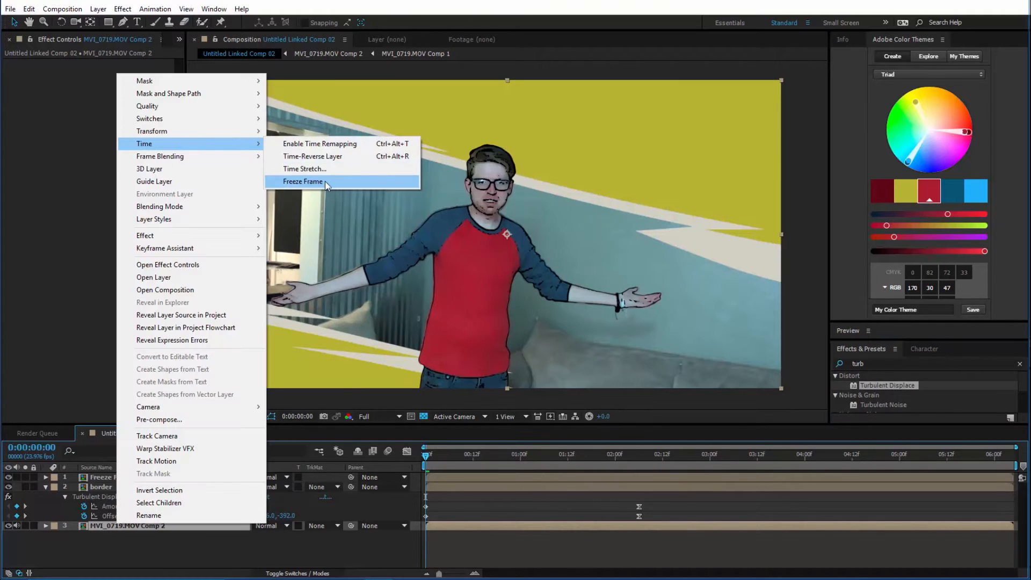
# Step: Freeze MVI_0719.MOV Comp 2 on its current frame and tint it with the blue theme swatch
pyautogui.click(302, 182)
pyautogui.write('tint')
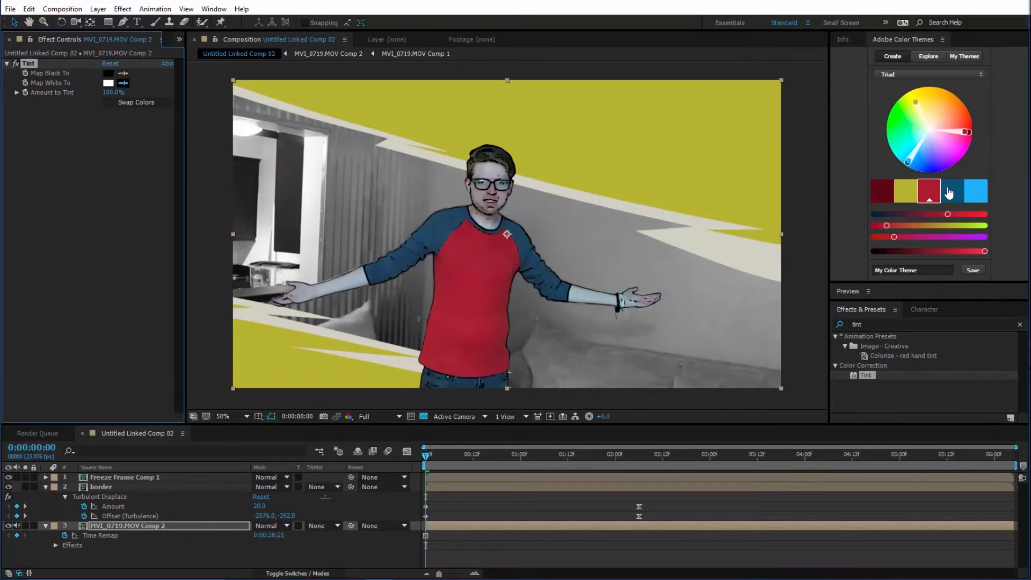
pyautogui.click(975, 191)
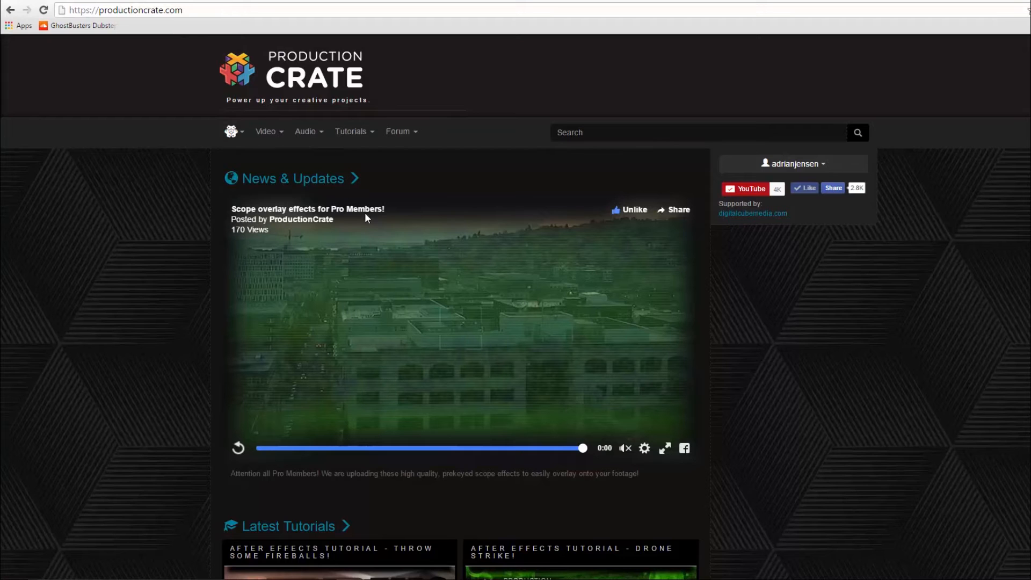
# Step: Download Ink Bleed Transition 1 from ProductionCrate's Video > Textures & Overlay Filters collection
pyautogui.click(265, 131)
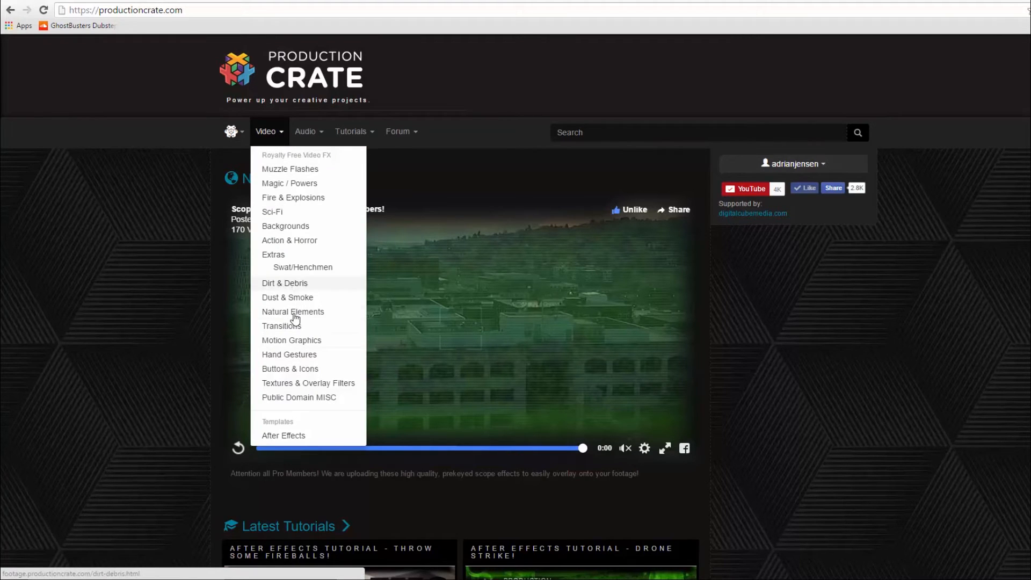
pyautogui.moveTo(313, 319)
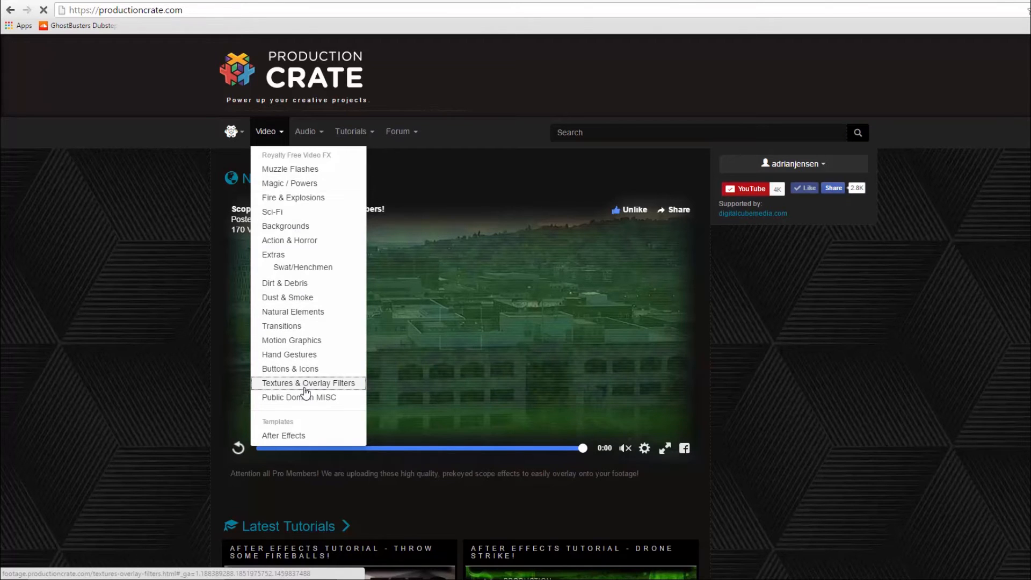
pyautogui.click(308, 383)
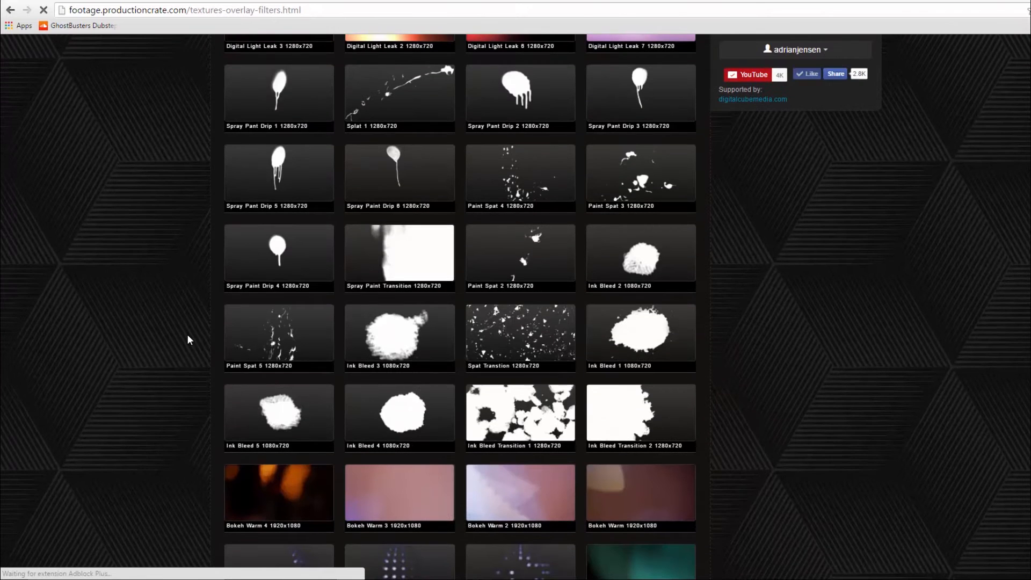
pyautogui.moveTo(534, 428)
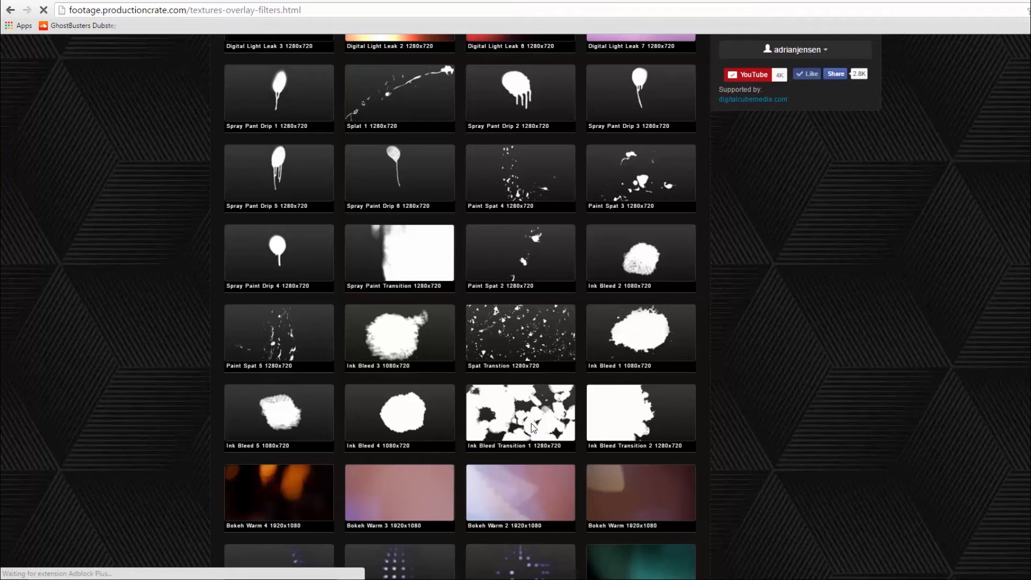
pyautogui.click(520, 415)
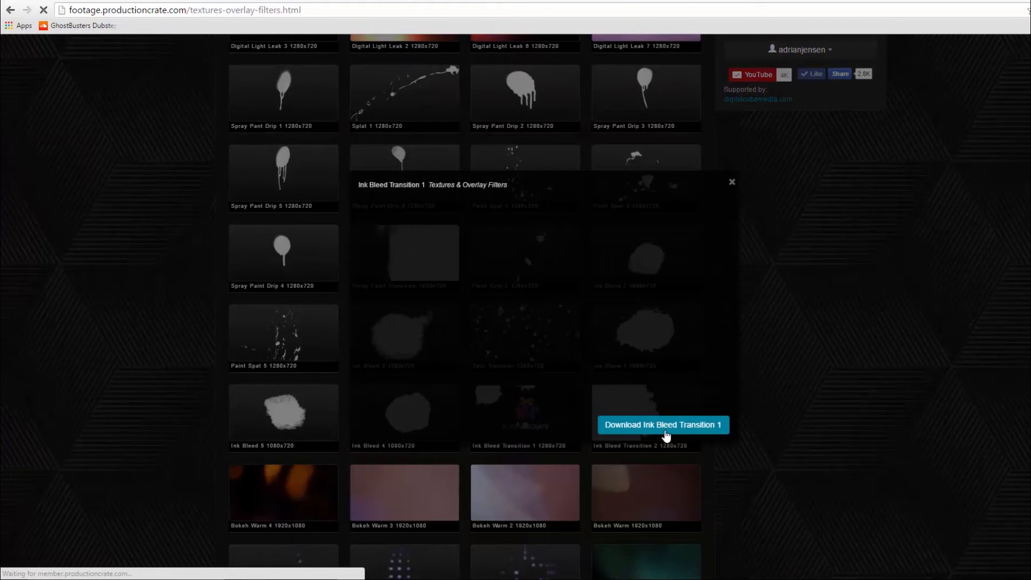
pyautogui.click(663, 424)
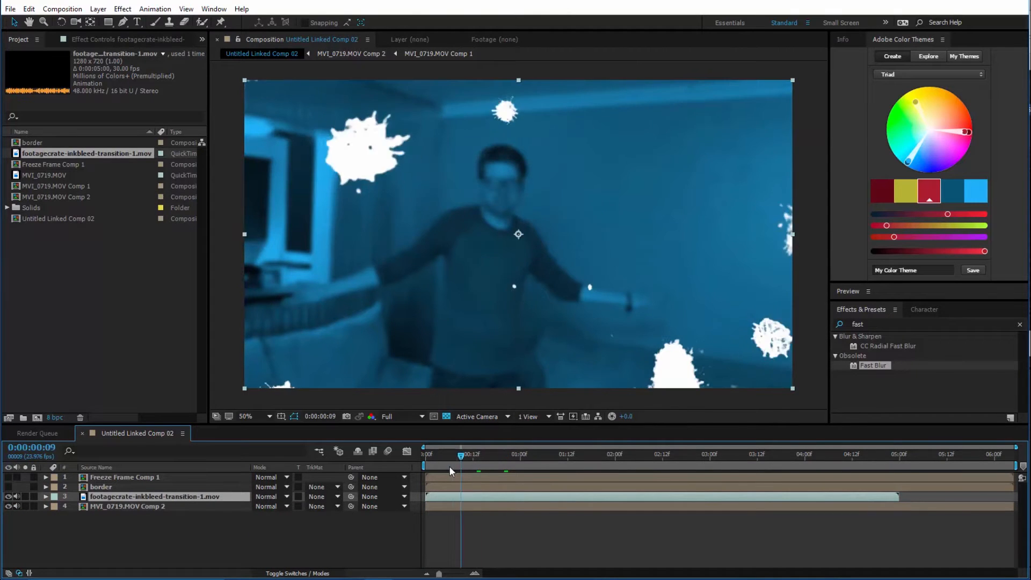
# Step: Place footagecrate-inkbleed-transition-1.mov above MVI_0719.MOV Comp 2 and set time-remap keys up to one second
pyautogui.click(485, 453)
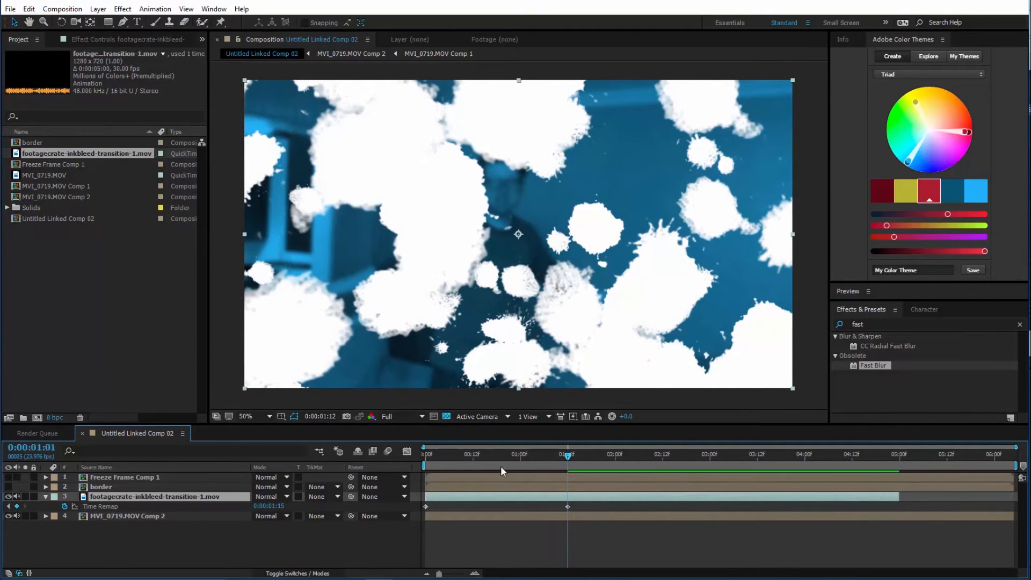
pyautogui.click(519, 454)
pyautogui.write('tint')
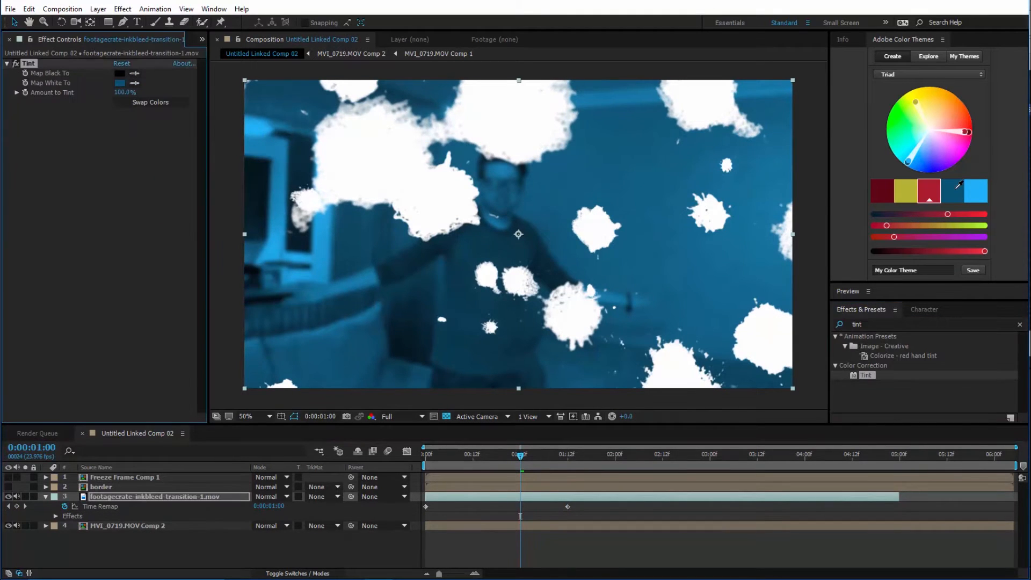
# Step: Tint the ink bleed blue, blend it in Multiply, and duplicate the layer
pyautogui.click(119, 82)
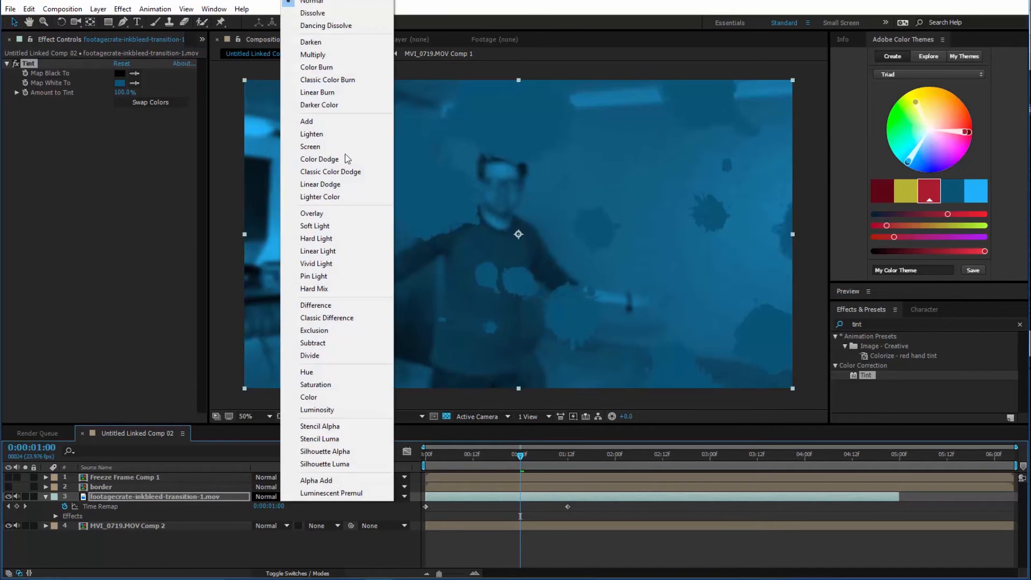
pyautogui.moveTo(322, 59)
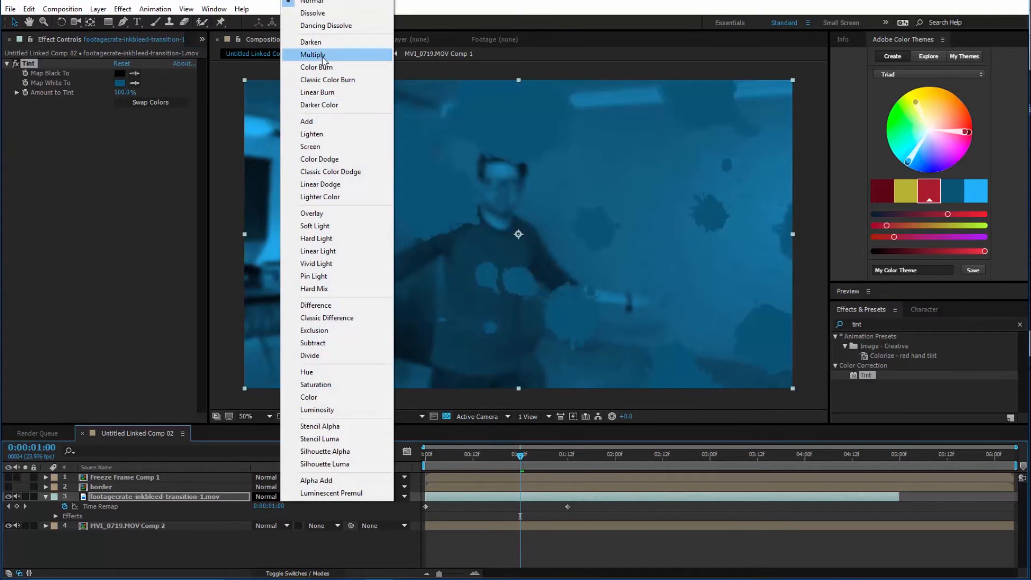
pyautogui.click(313, 54)
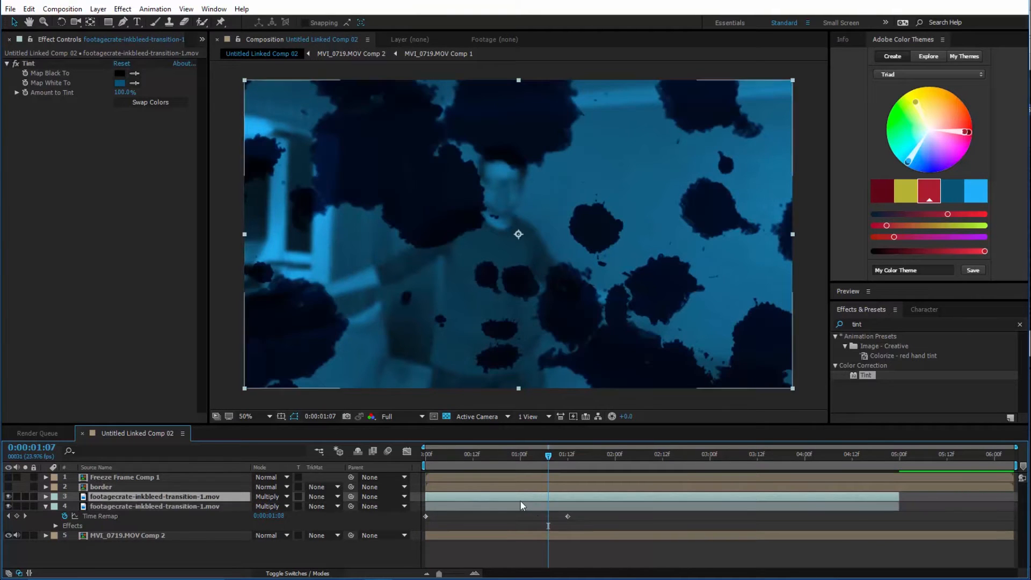
pyautogui.click(65, 516)
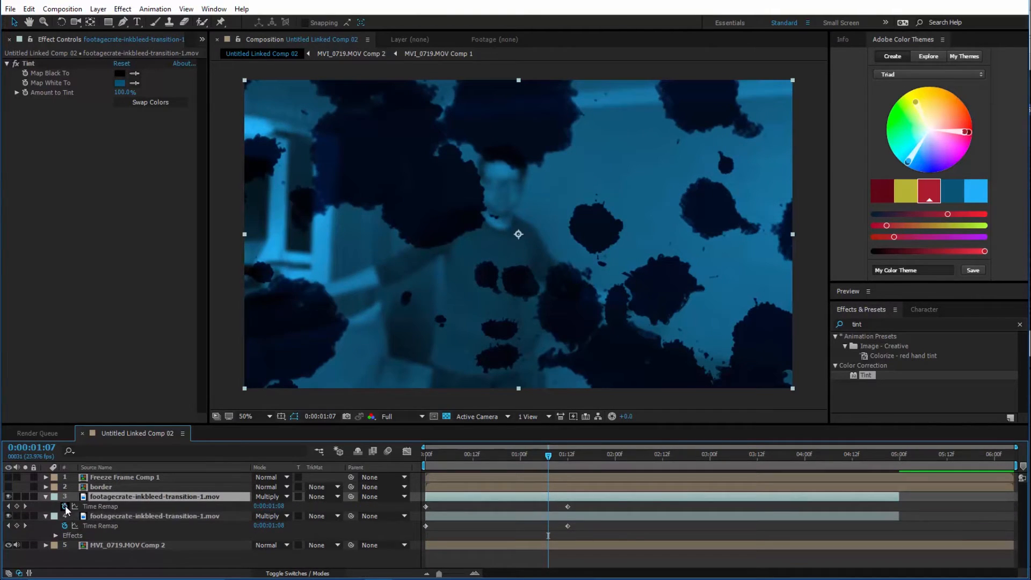
# Step: Time-reverse the ink bleed copy and shift it to start about two seconds later
pyautogui.rightClick(163, 497)
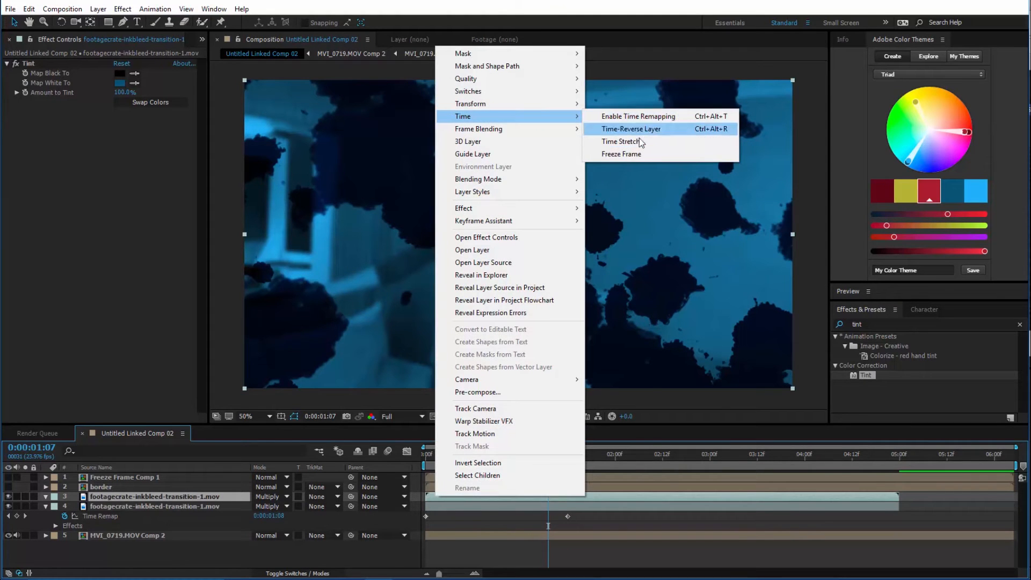
pyautogui.click(638, 116)
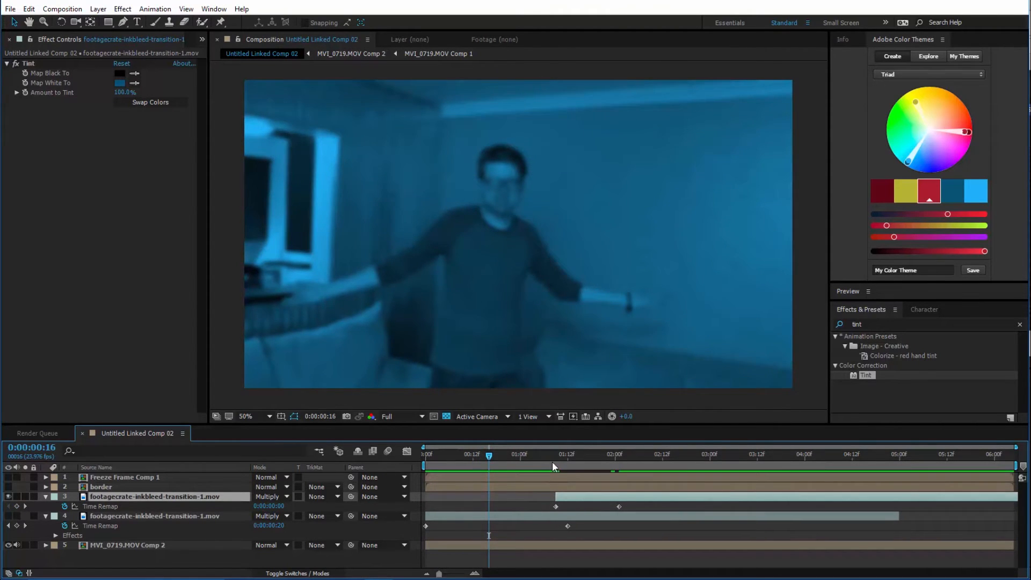
pyautogui.rightClick(518, 234)
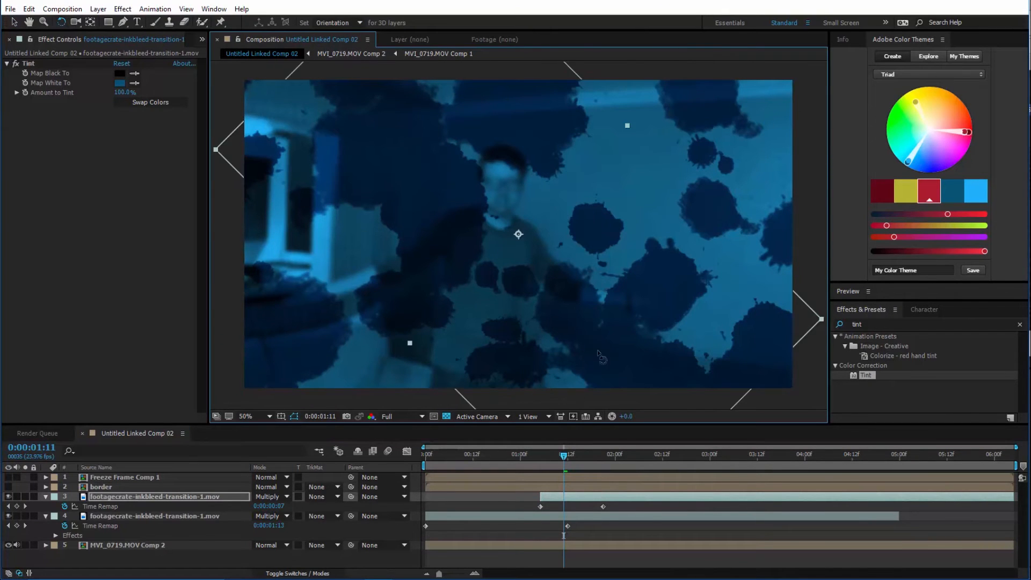
pyautogui.click(618, 454)
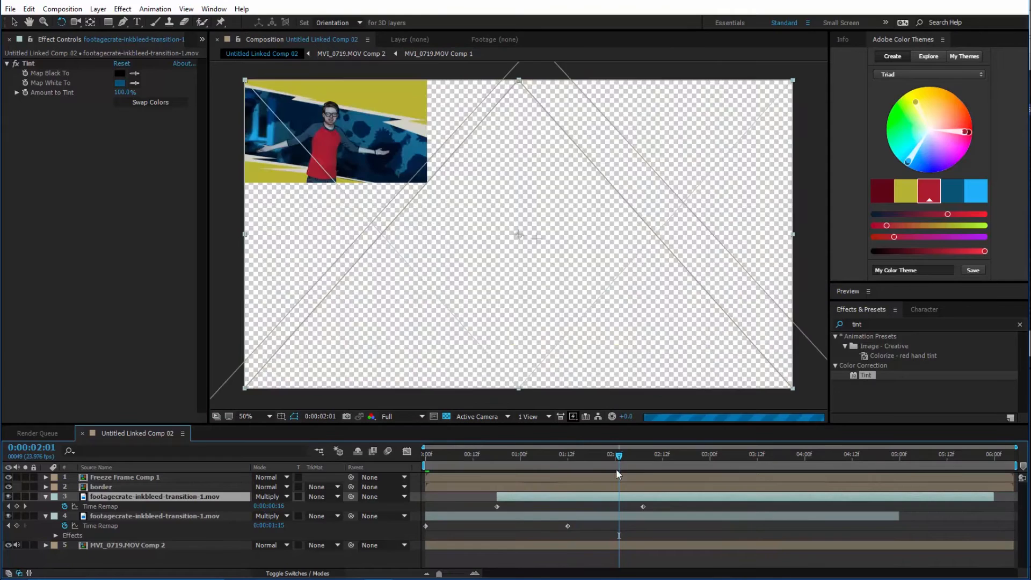
# Step: Add footagecrate-inkbleed-transition-2.mov as a matte between the border comp's solids, then return to Untitled Linked Comp 02
pyautogui.click(351, 53)
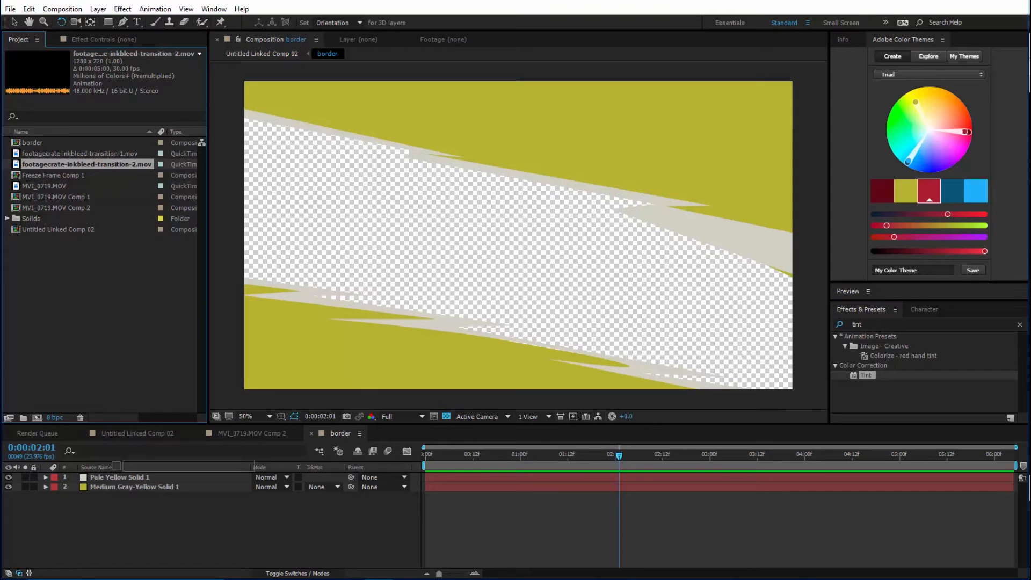
pyautogui.rightClick(118, 487)
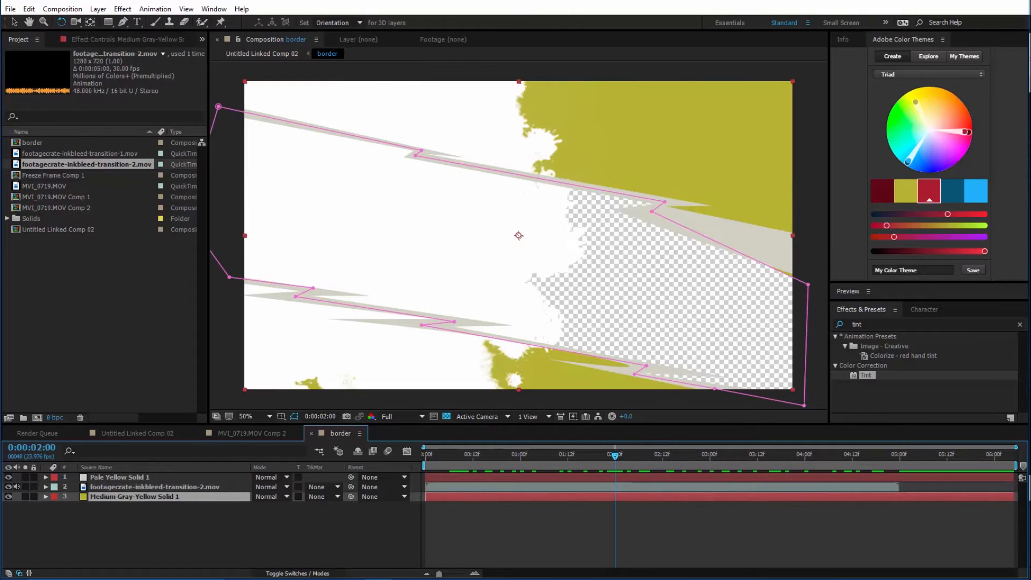
pyautogui.click(319, 496)
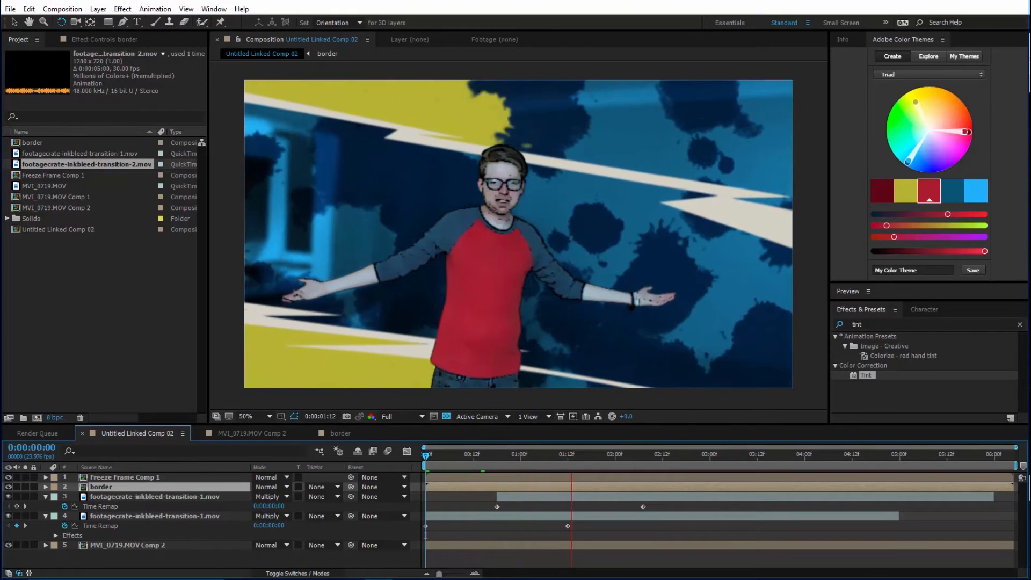
pyautogui.click(675, 453)
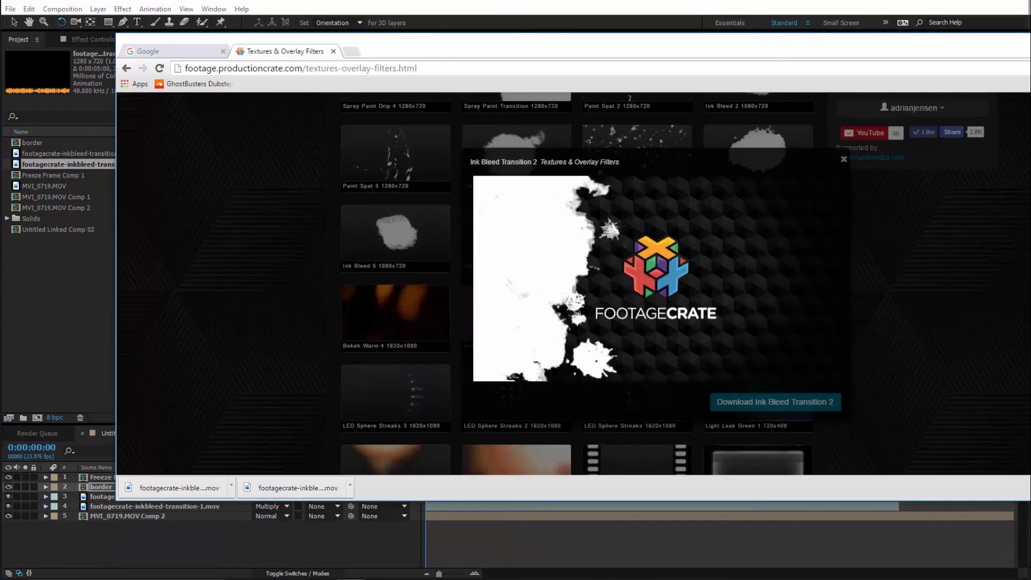
# Step: Download a Film Burn overlay from FootageCrate's Textures & Overlay Filters page
pyautogui.scroll(-3)
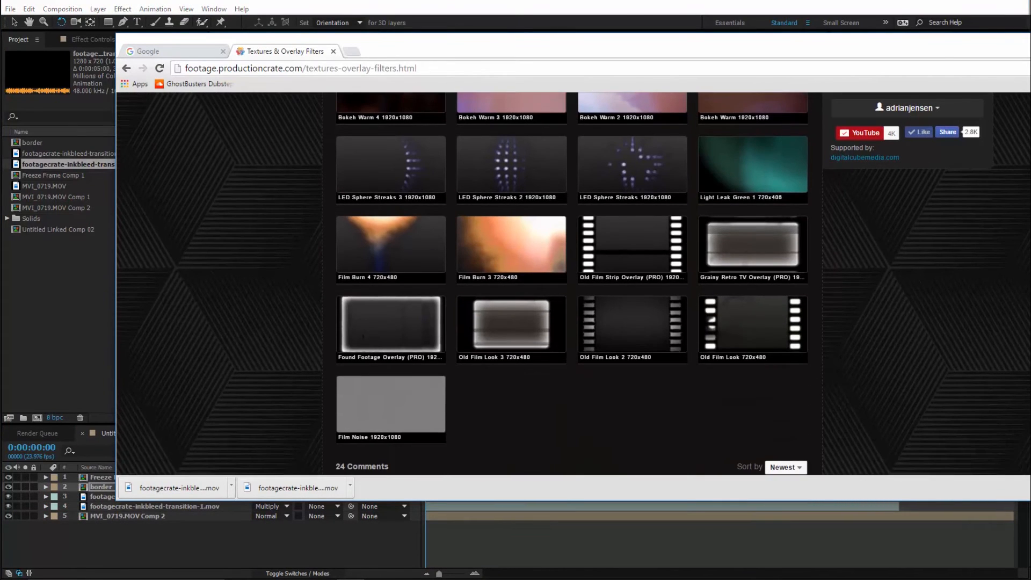
pyautogui.click(511, 244)
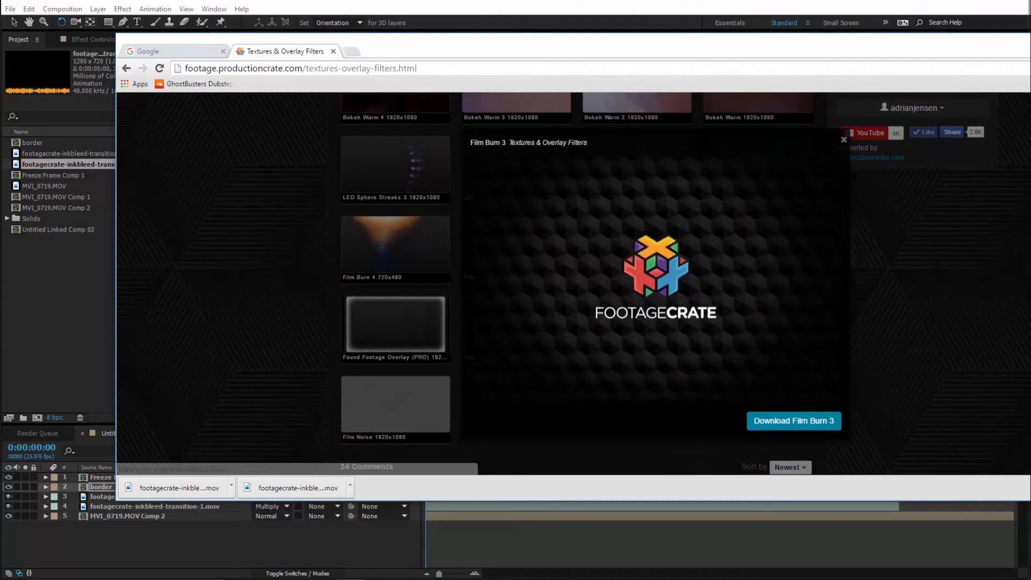
pyautogui.click(843, 139)
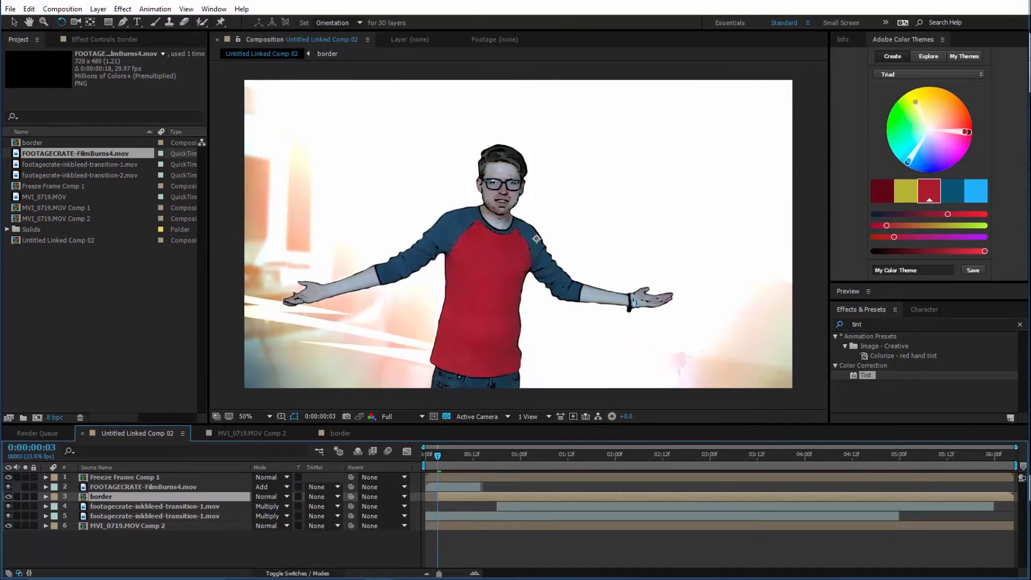
# Step: Place FOOTAGECRATE-FilmBurns4.mov under Freeze Frame Comp 1 with its blend mode set to Add
pyautogui.click(155, 516)
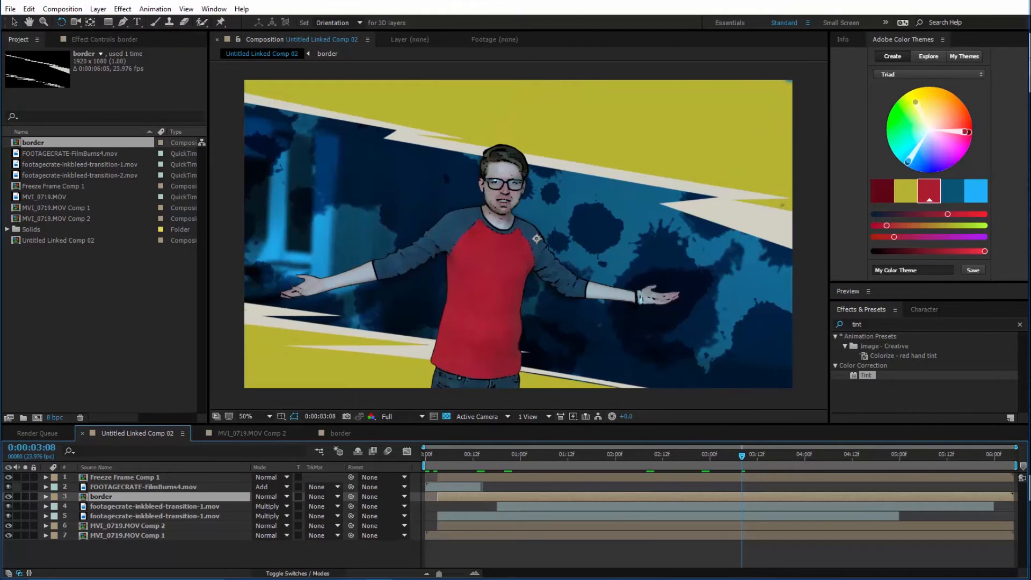
pyautogui.click(128, 536)
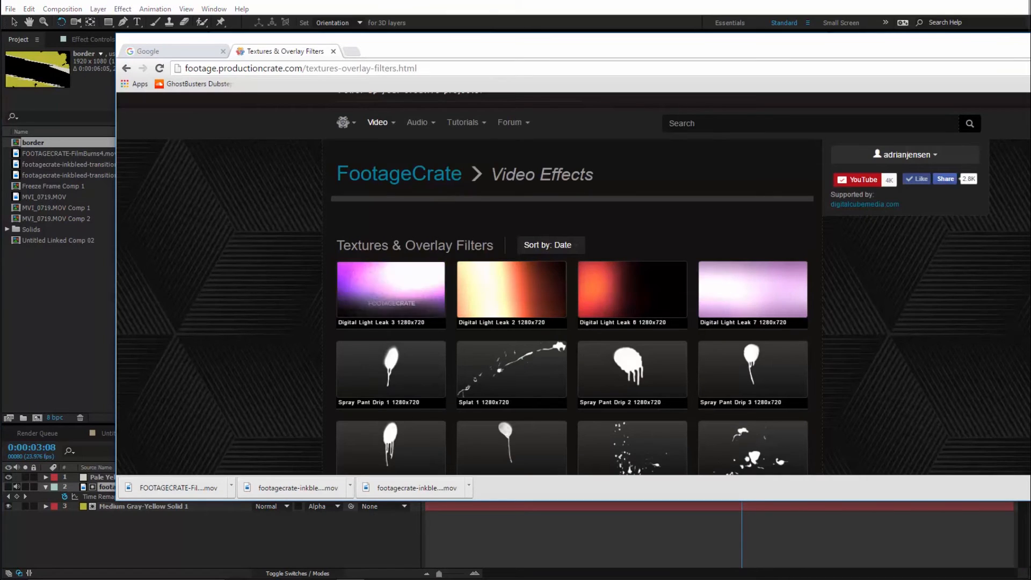
# Step: Download the Old Film Strip Overlay (PRO) clip from FootageCrate's overlay collection
pyautogui.scroll(-3)
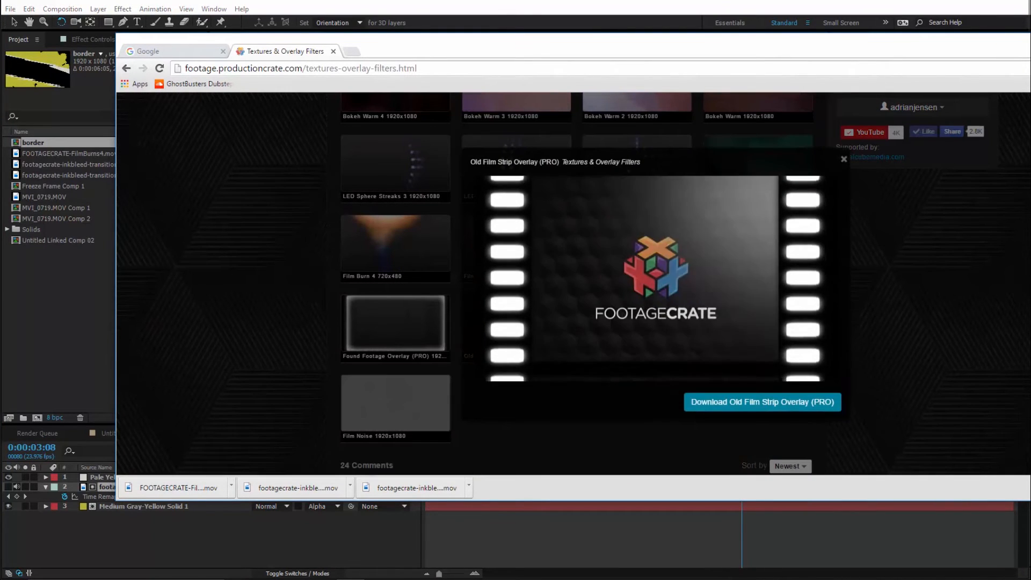
pyautogui.click(761, 402)
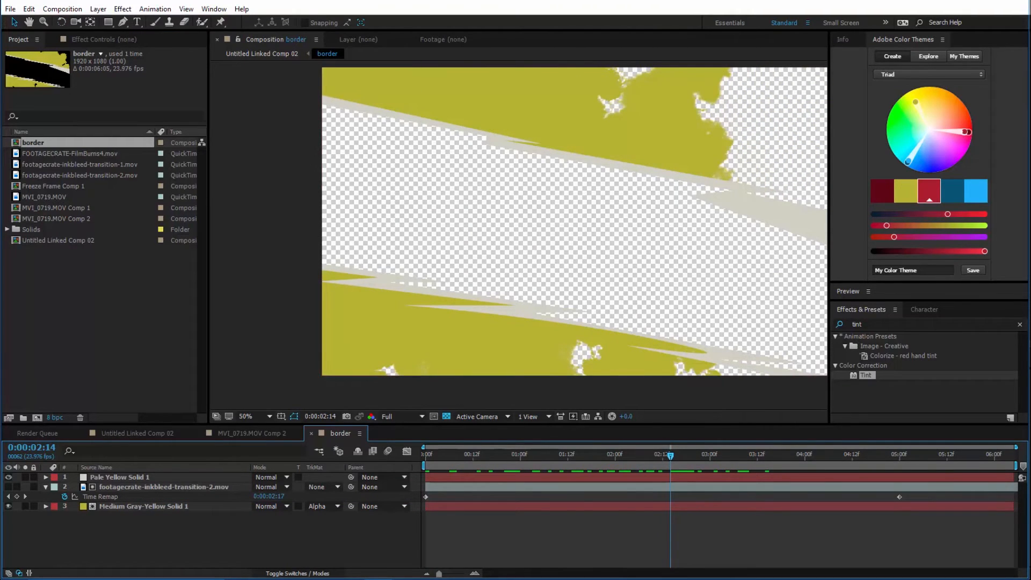
# Step: Duplicate and vertically flip the ink-bleed and yellow solid layers, blending solids in Hard Light and Darker Color
pyautogui.click(745, 454)
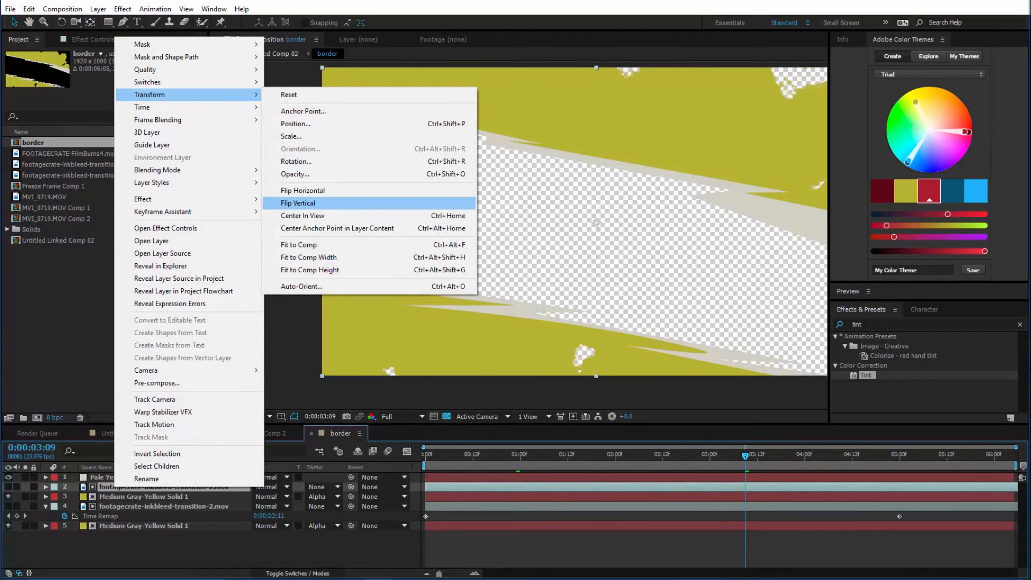
pyautogui.click(298, 202)
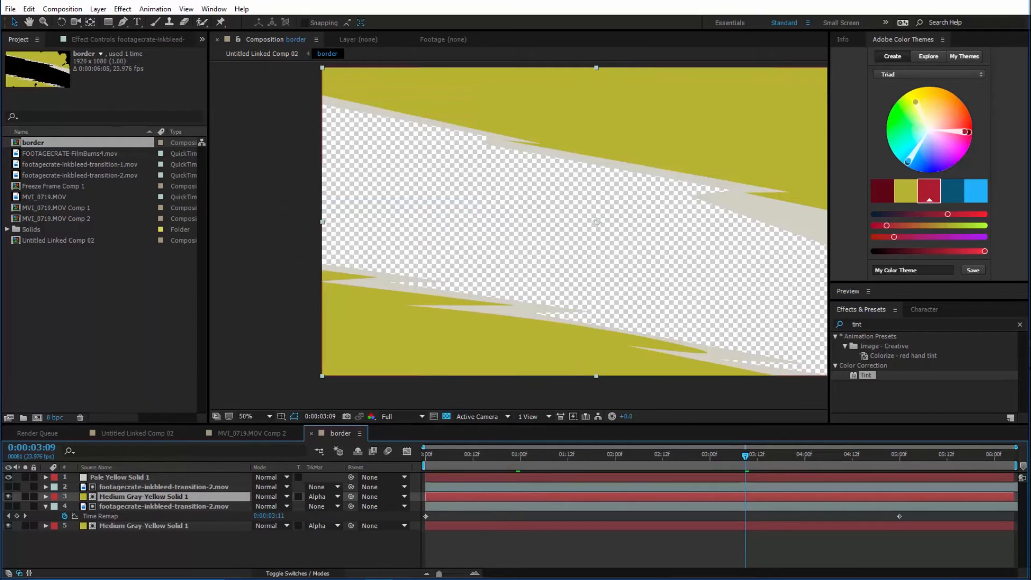
pyautogui.click(272, 496)
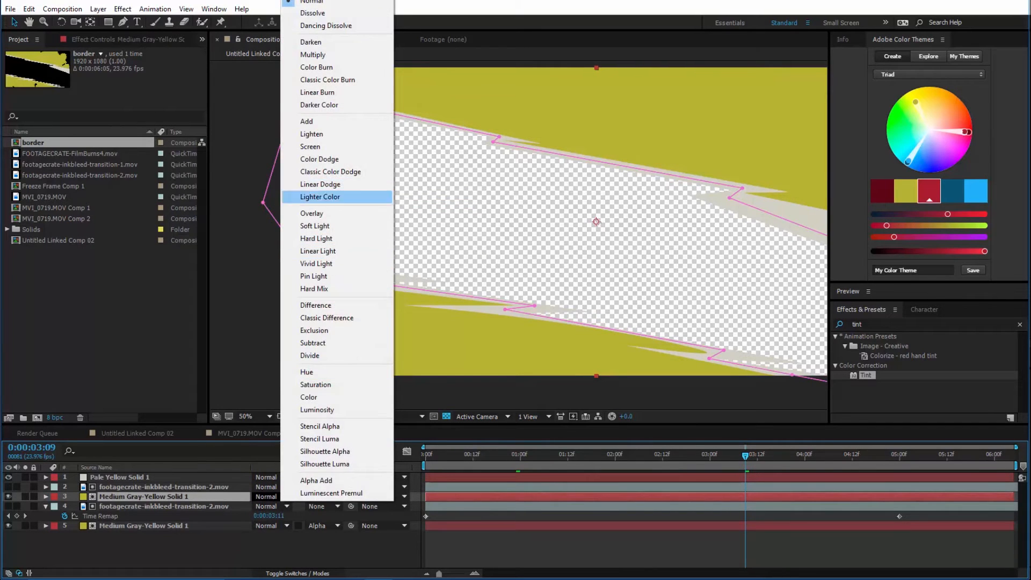
pyautogui.click(312, 213)
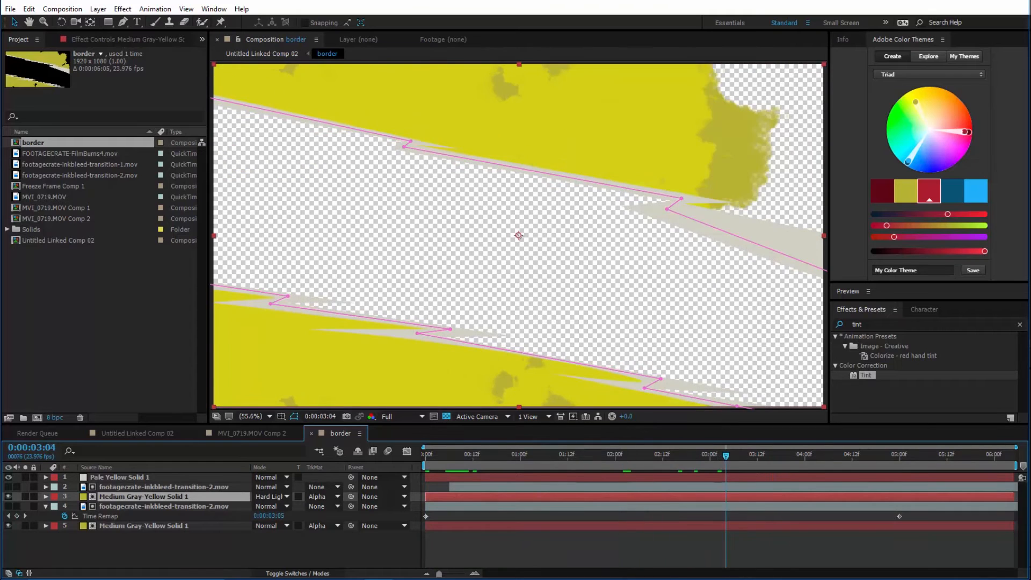
pyautogui.click(713, 454)
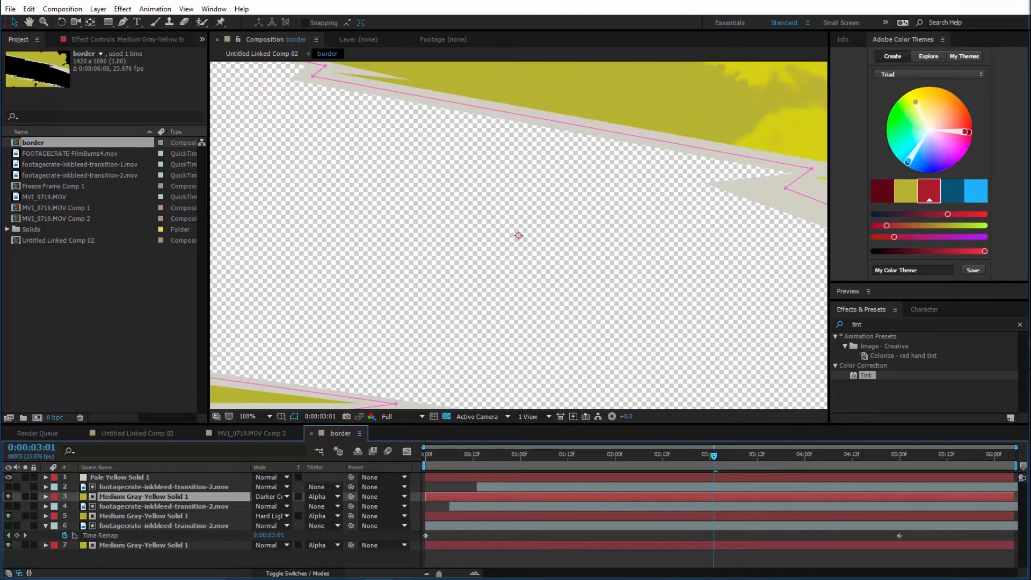
pyautogui.click(165, 486)
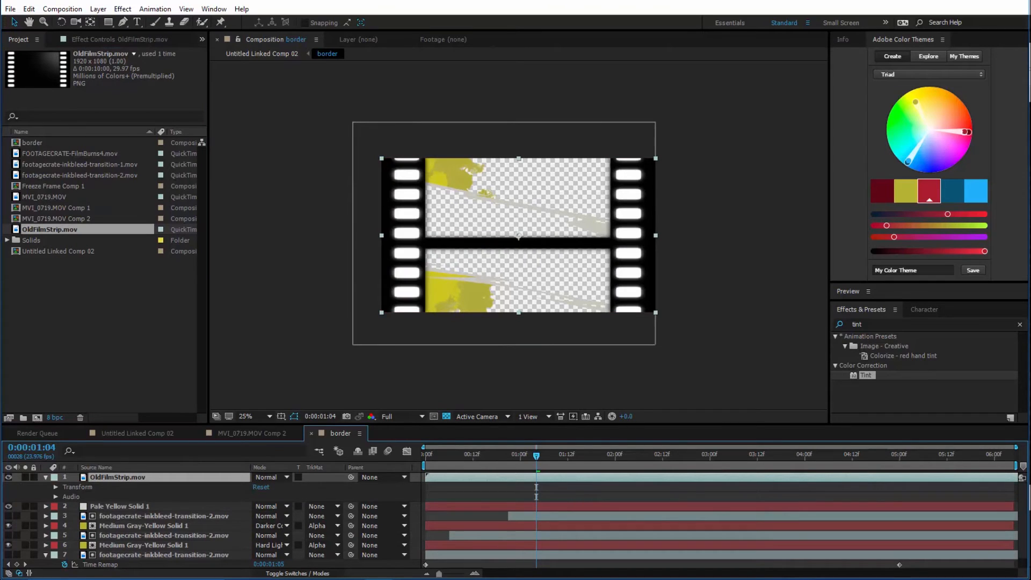
# Step: Set the film strip layer to Overlay, check a later frame, then switch to the presenter comp
pyautogui.click(270, 477)
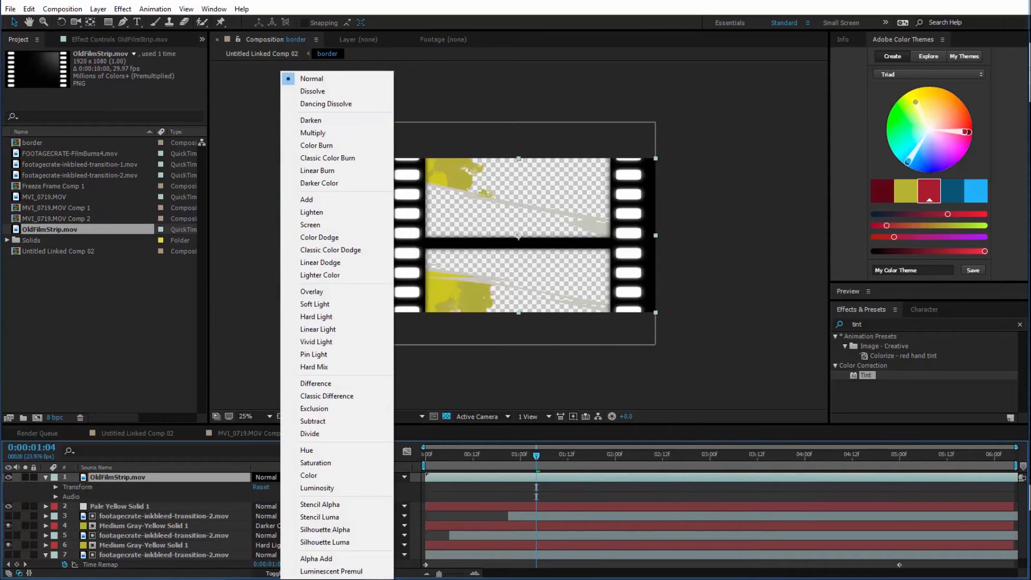
pyautogui.click(311, 291)
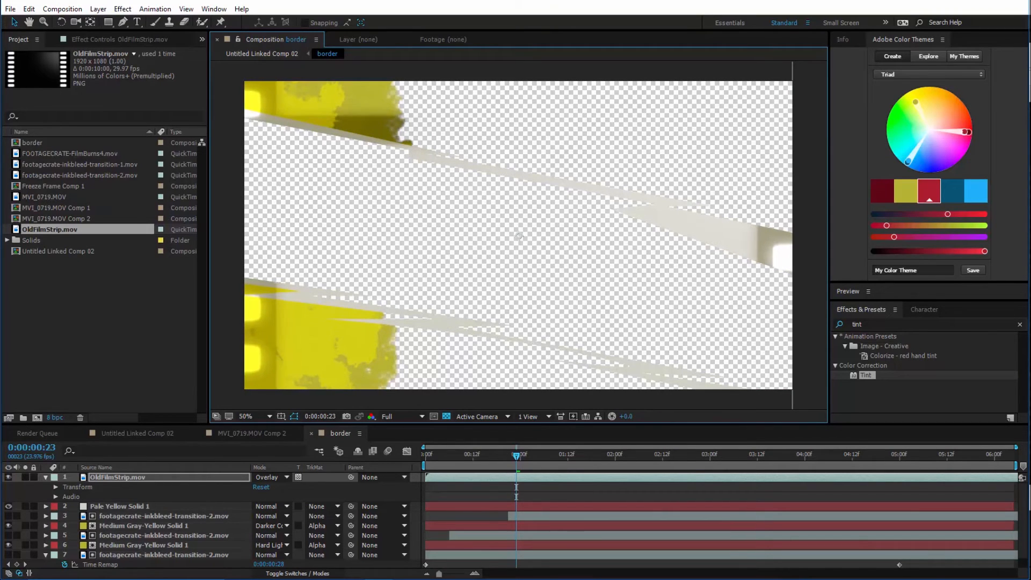
pyautogui.click(489, 453)
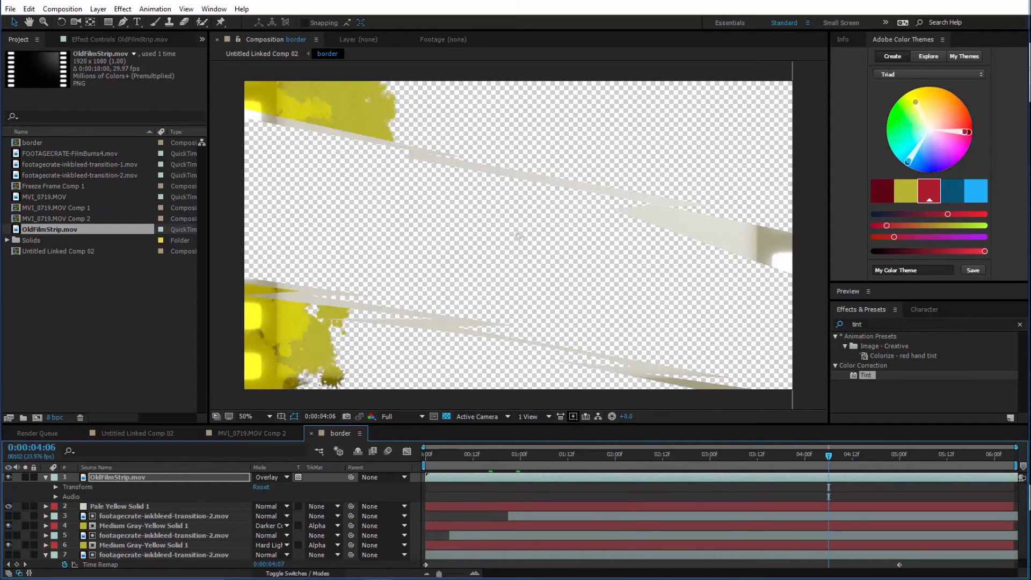
pyautogui.click(137, 433)
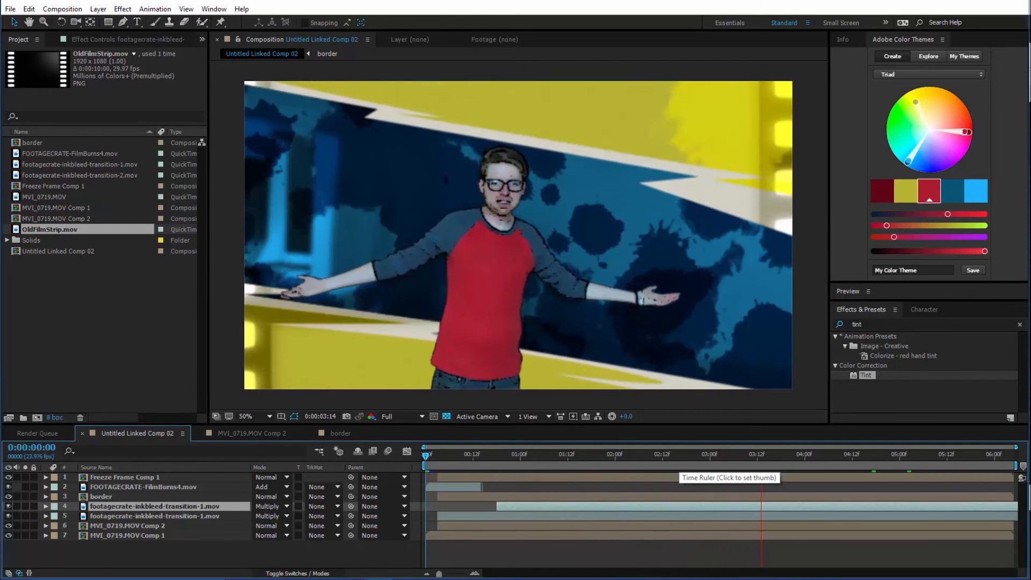
pyautogui.click(769, 454)
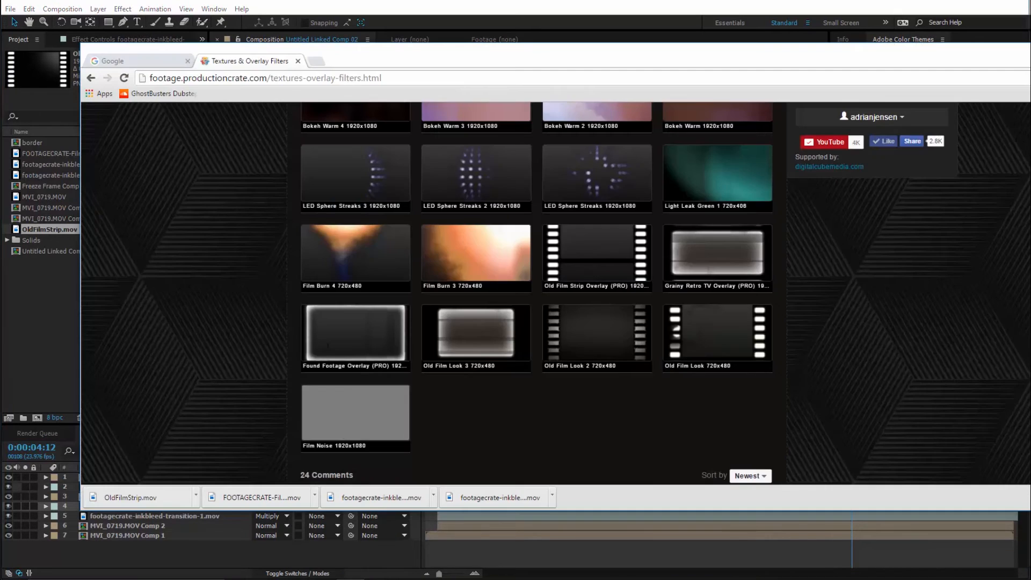
# Step: Browse 3D and trash-style font categories on DaFont and 1001fonts
pyautogui.click(135, 60)
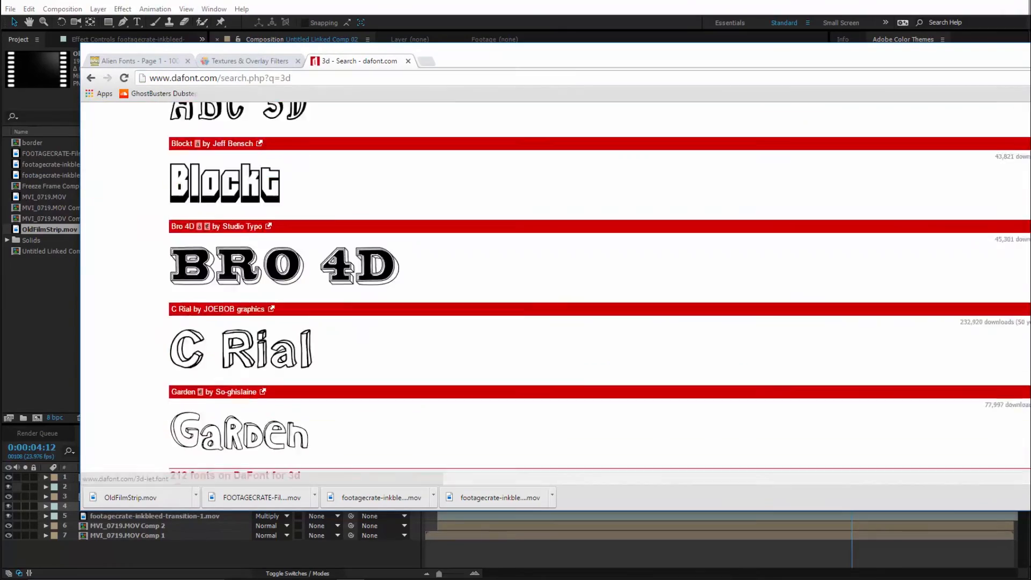
pyautogui.click(138, 51)
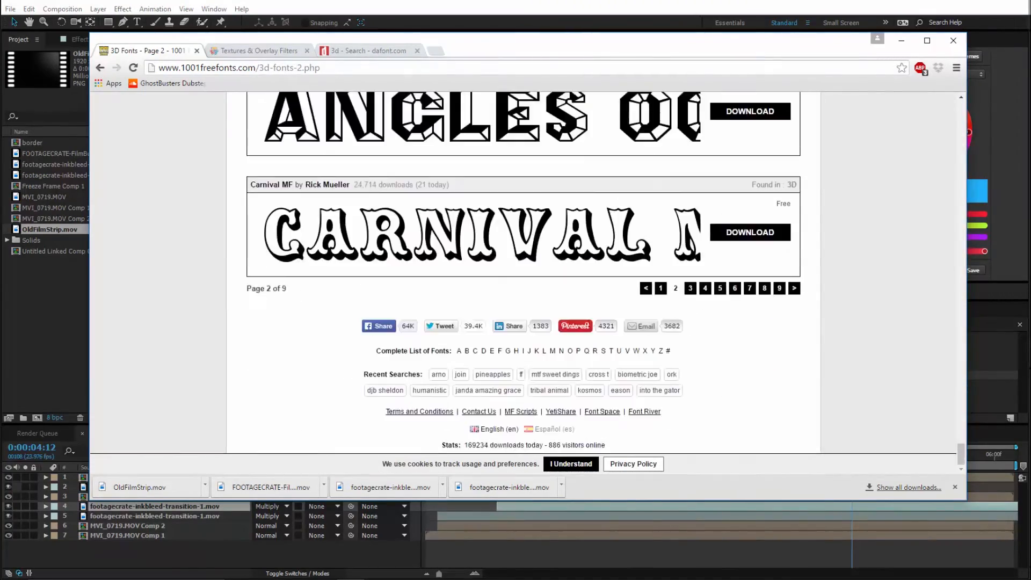
pyautogui.click(703, 288)
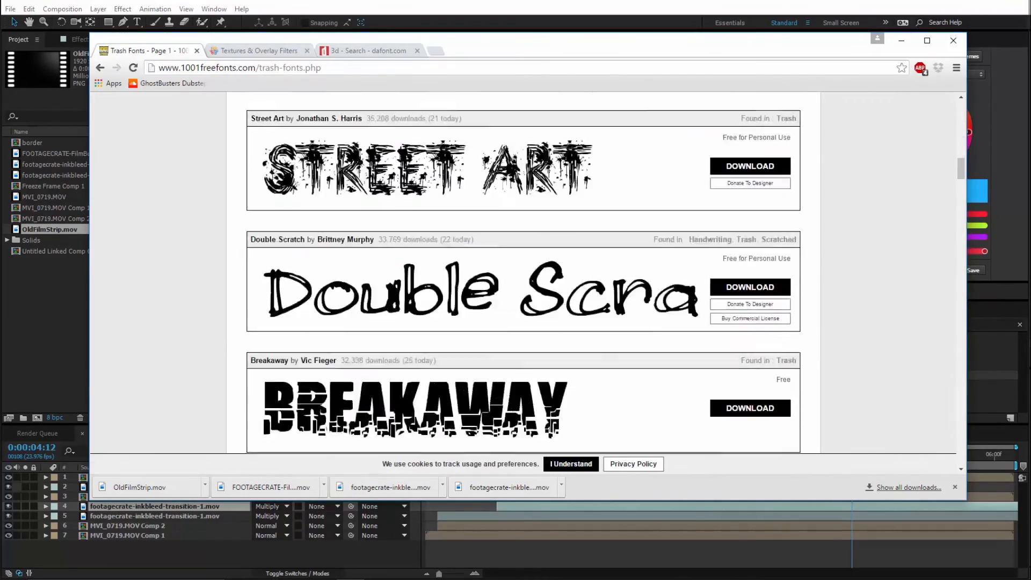
pyautogui.click(366, 51)
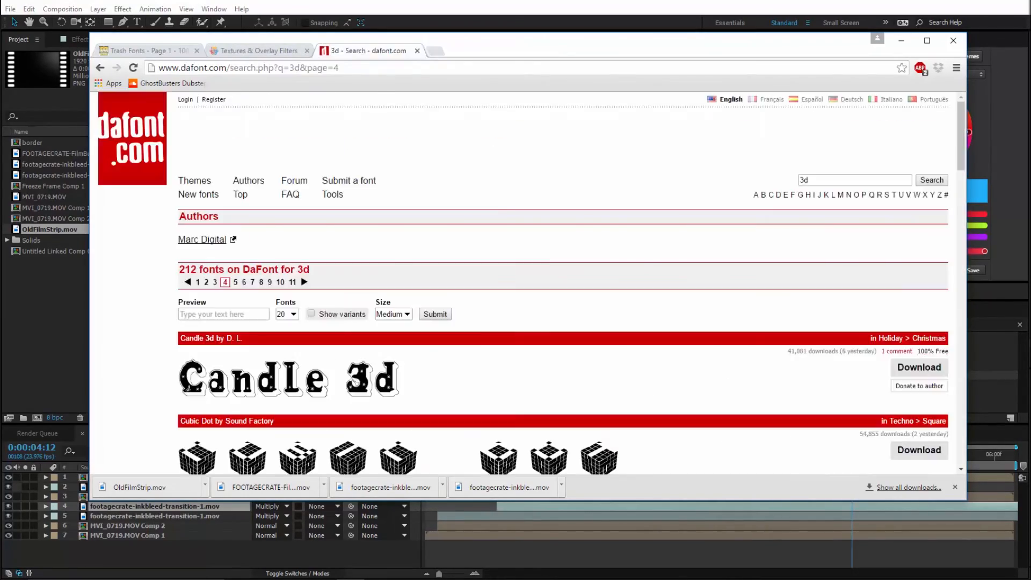
# Step: Download the Carnivalee Freakshow font and create the empty 1920×1080 Text composition
pyautogui.write('free fonts for')
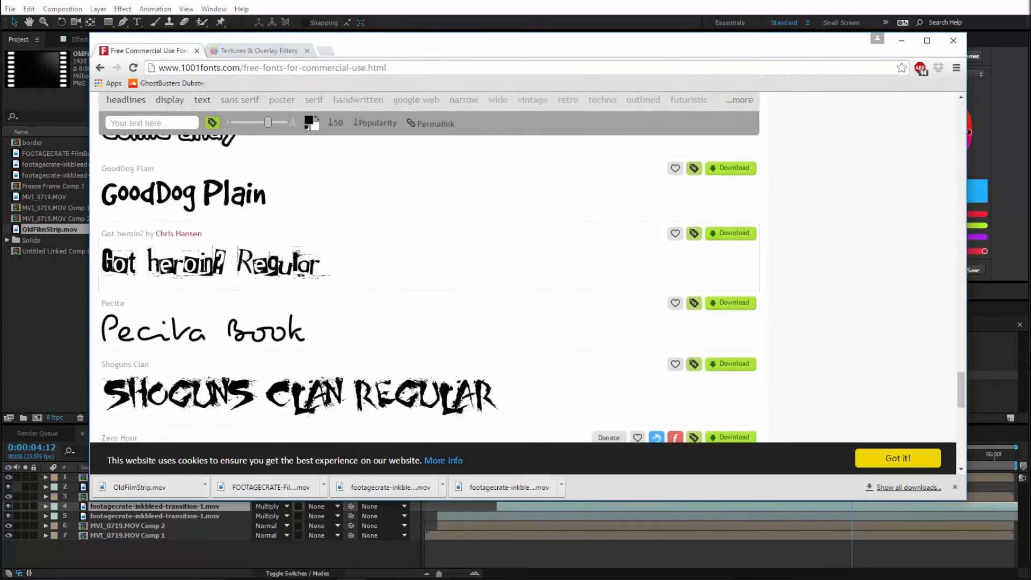
pyautogui.scroll(-3)
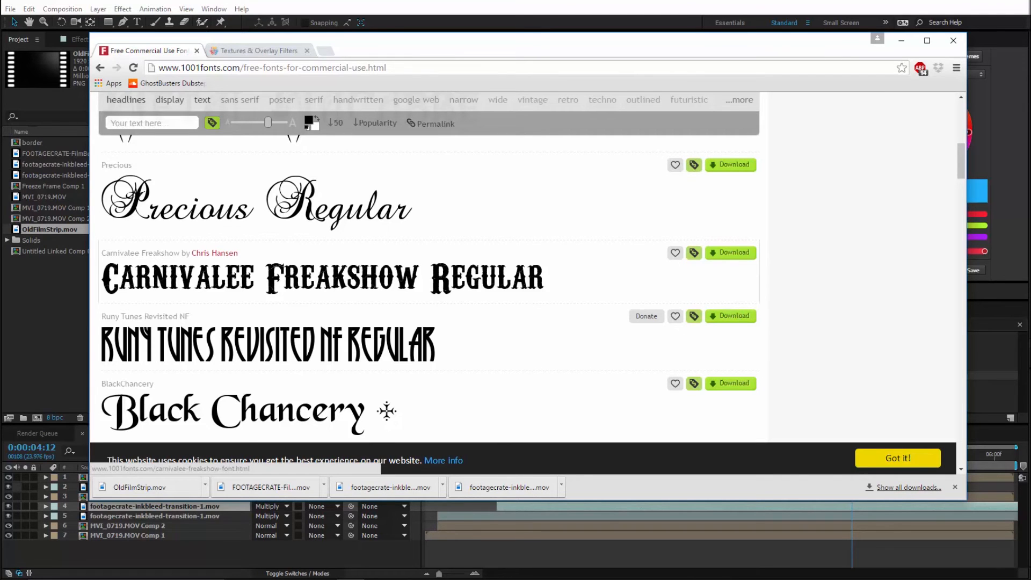
pyautogui.scroll(-3)
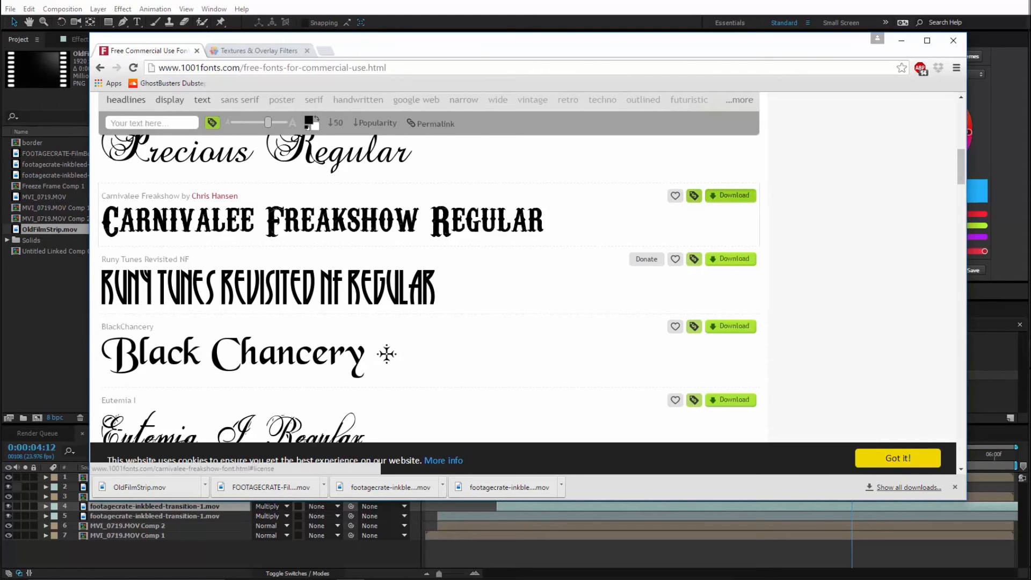
pyautogui.click(730, 196)
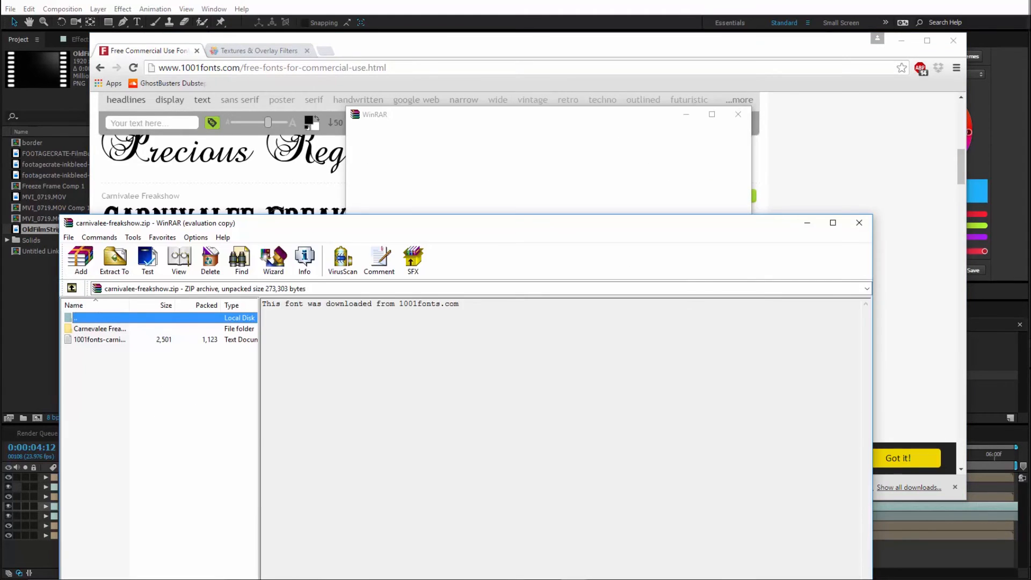
pyautogui.click(101, 30)
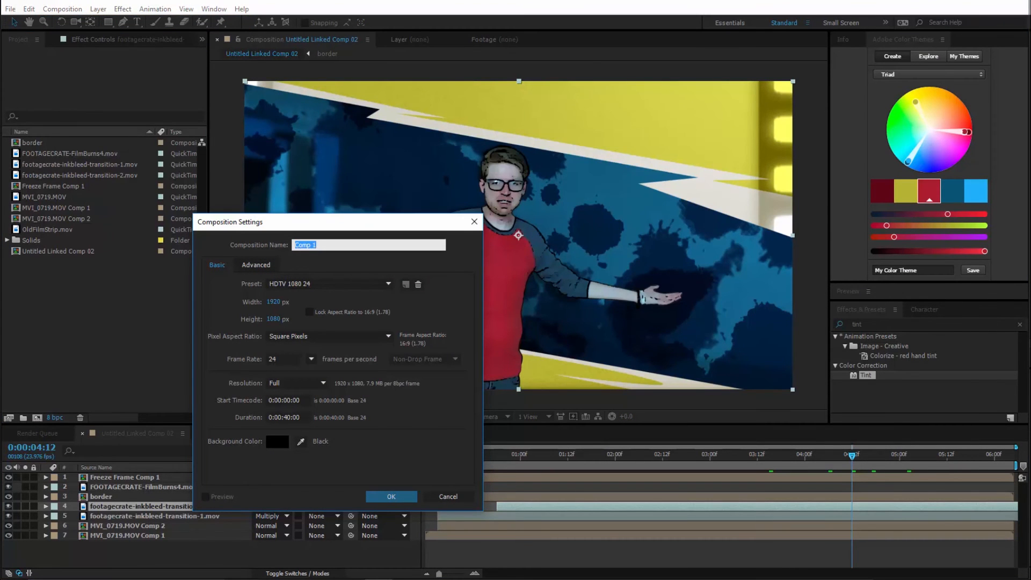
pyautogui.click(390, 496)
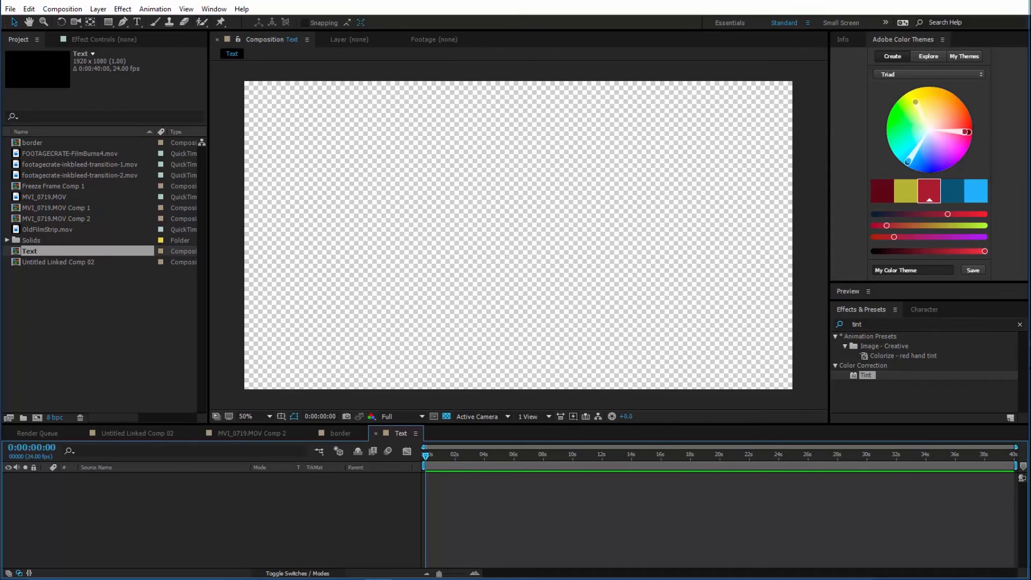
pyautogui.click(370, 194)
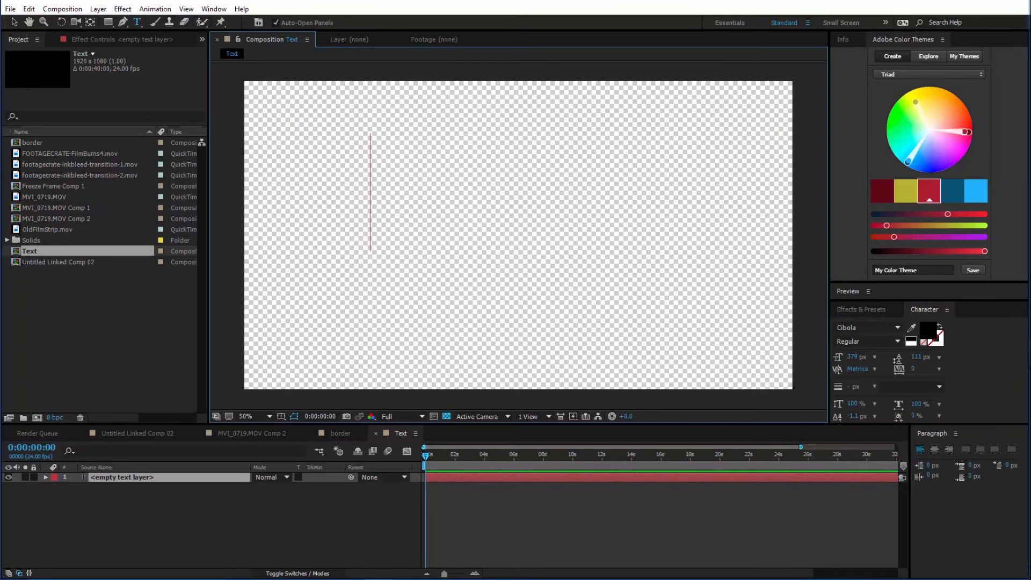
pyautogui.click(861, 309)
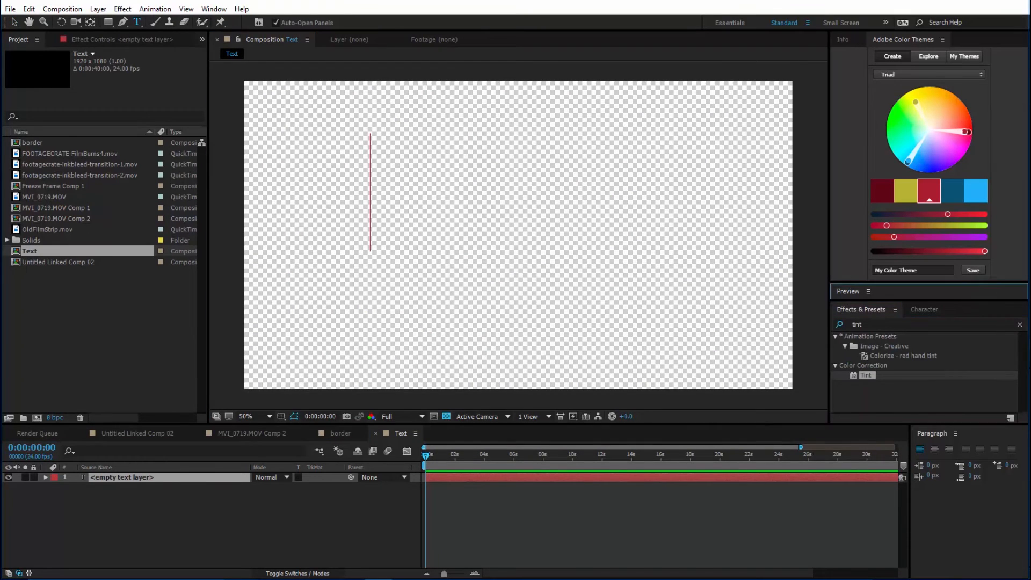
pyautogui.click(844, 39)
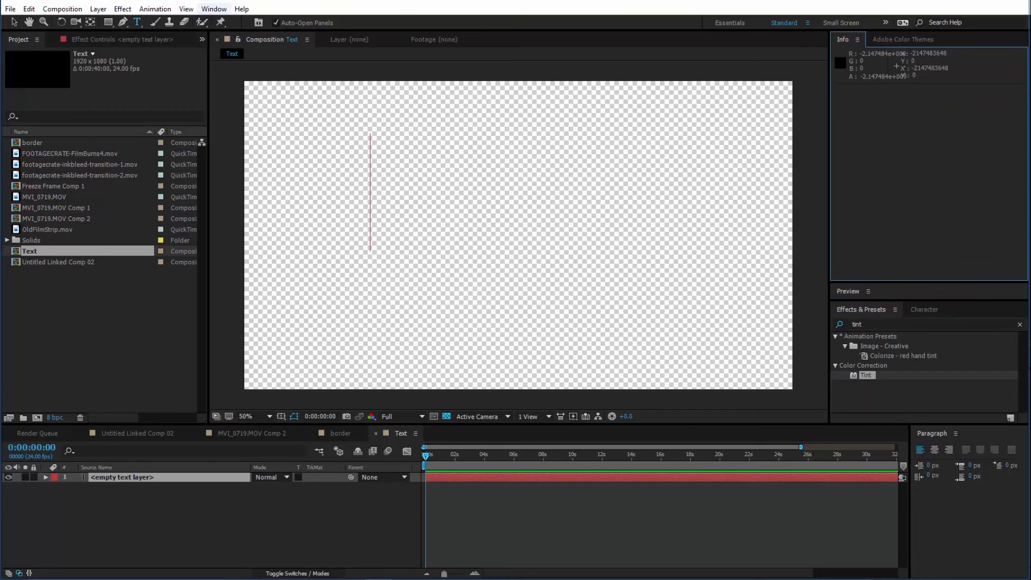
pyautogui.click(214, 8)
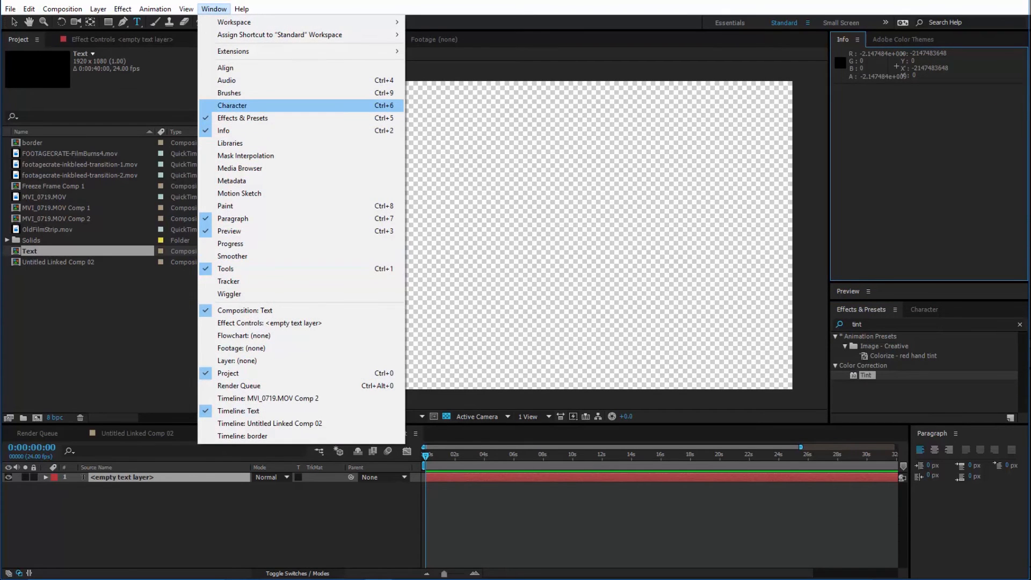
pyautogui.click(232, 105)
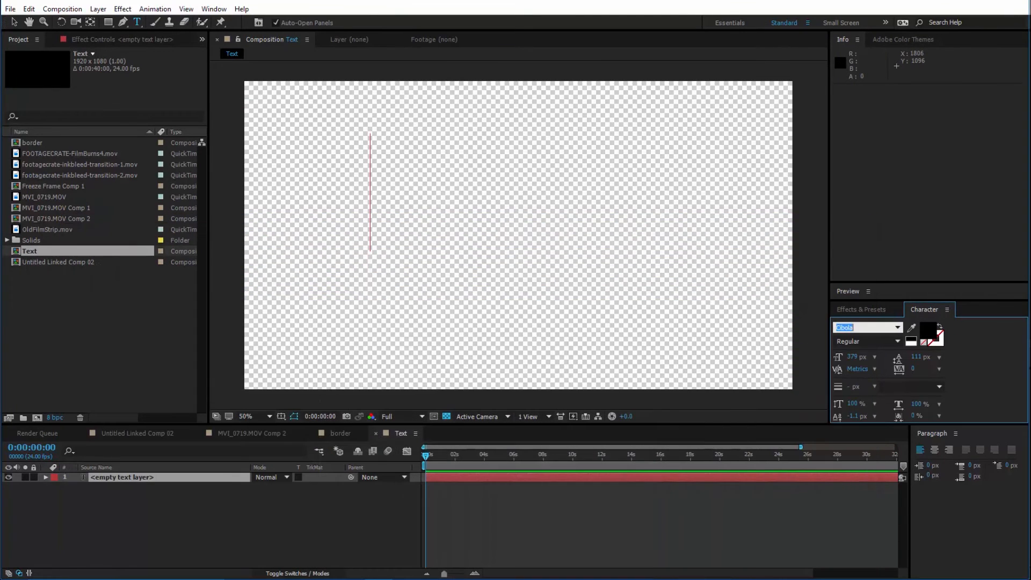
pyautogui.write('Adrian Jensen')
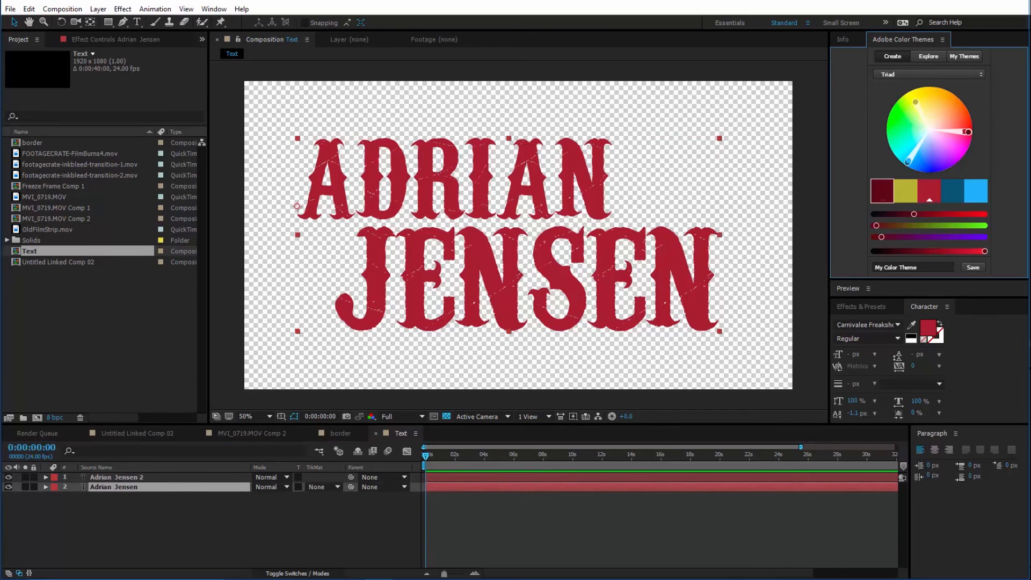
# Step: Colour the duplicate title a darker red, then return to Untitled Linked Comp 02
pyautogui.click(930, 328)
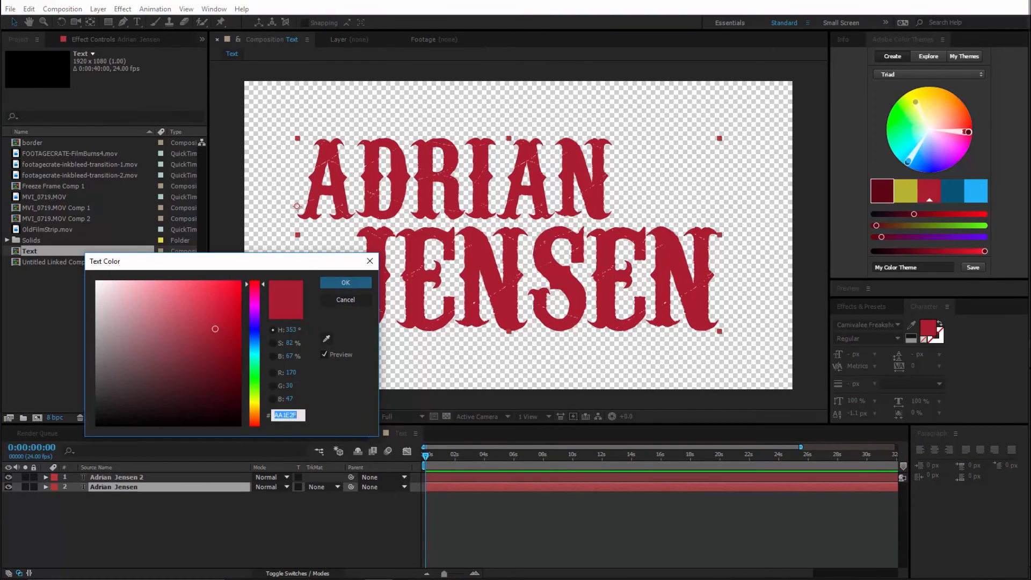
pyautogui.click(346, 282)
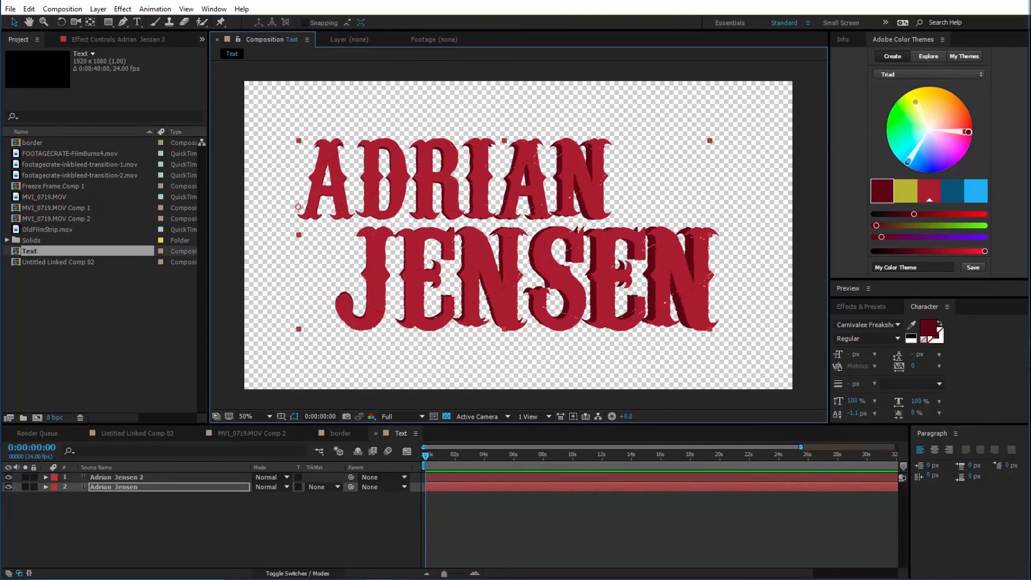
pyautogui.click(137, 433)
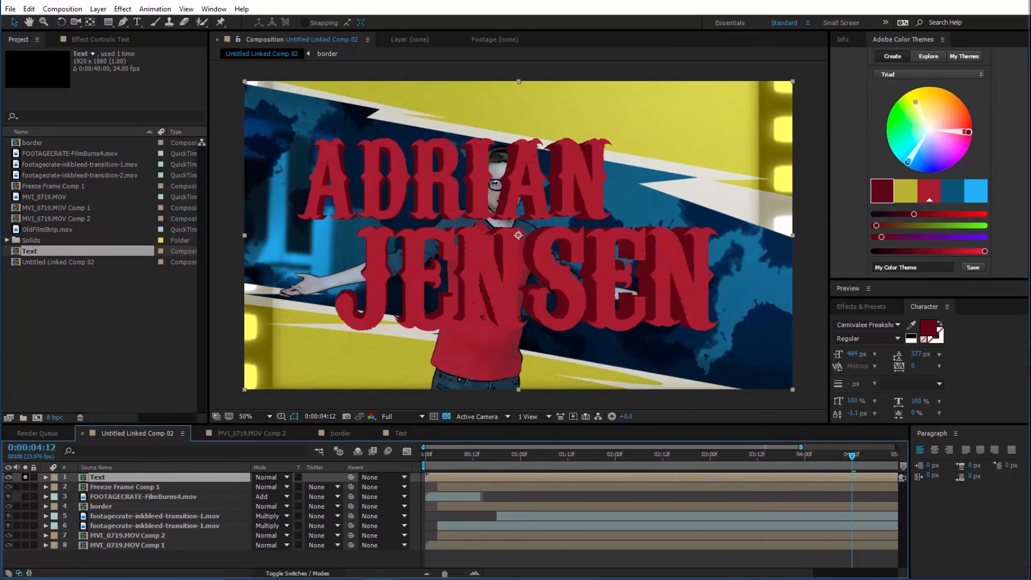
# Step: Scale the title down, pre-compose it as Text Comp 1, and add Corner Pin
pyautogui.click(509, 453)
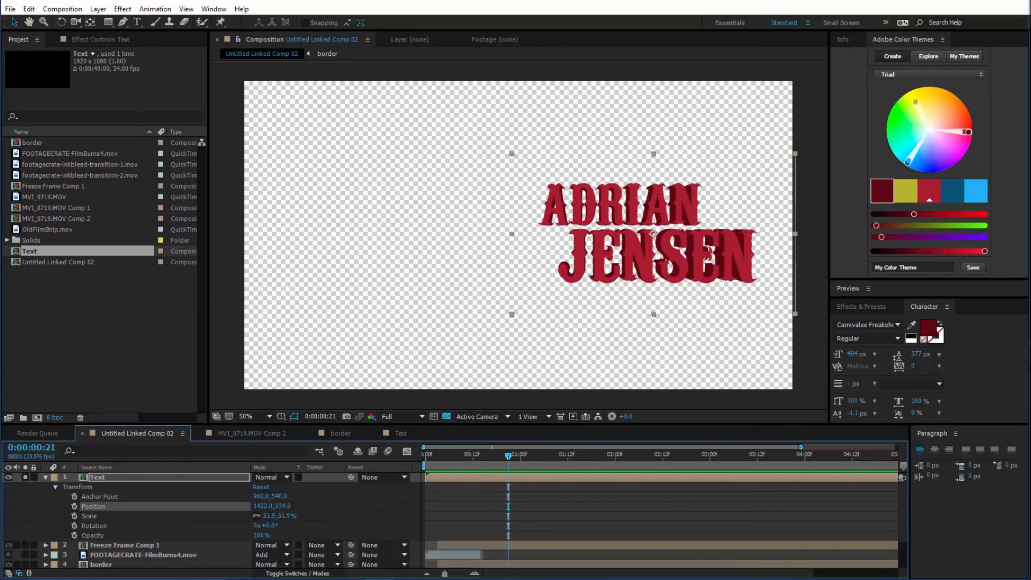
pyautogui.rightClick(424, 506)
pyautogui.write('corn')
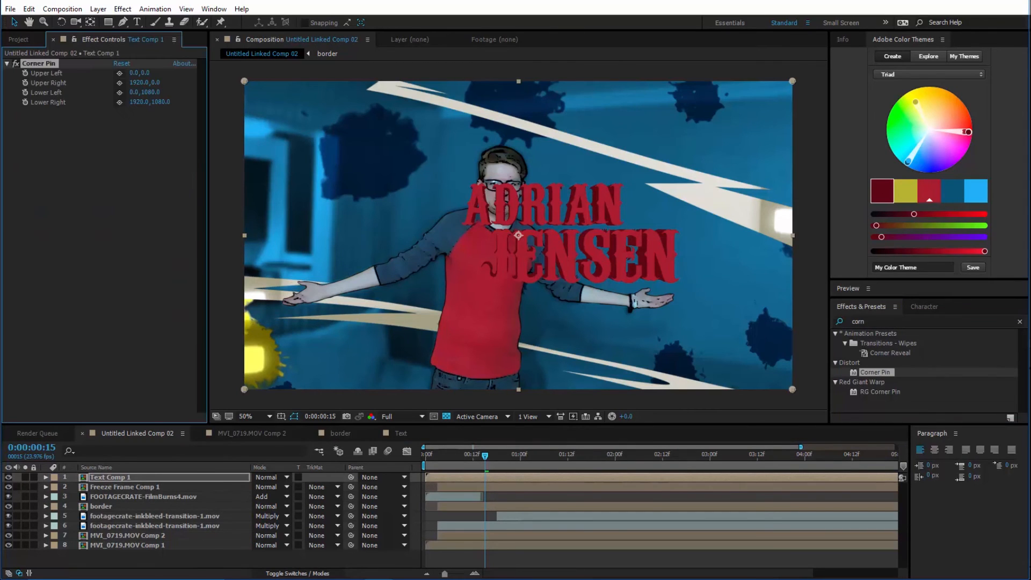
# Step: Angle the title with Corner Pin, add a dark Stroke outline, and pre-compose it
pyautogui.click(247, 416)
pyautogui.write('art')
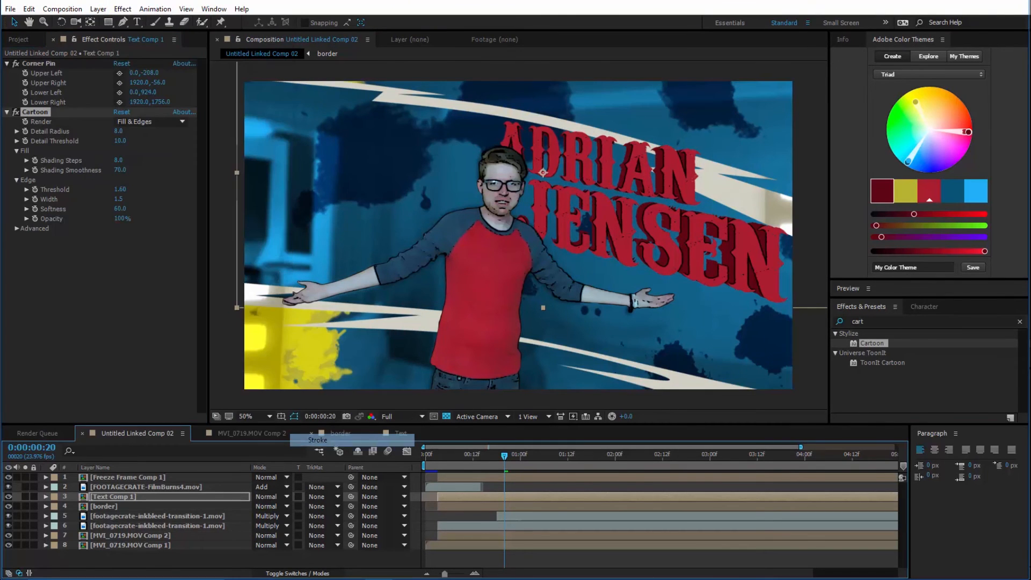
pyautogui.click(45, 496)
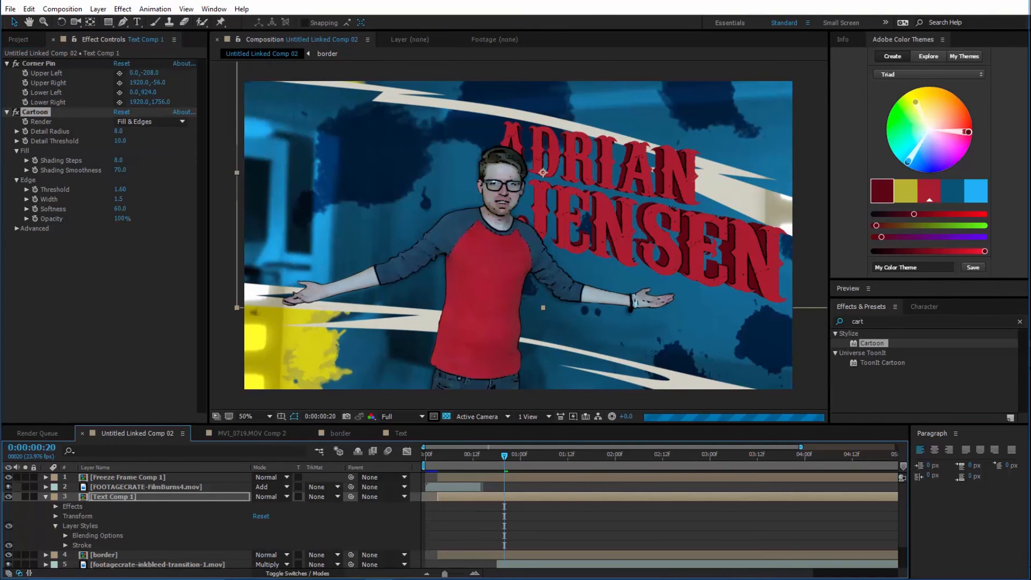
pyautogui.click(65, 543)
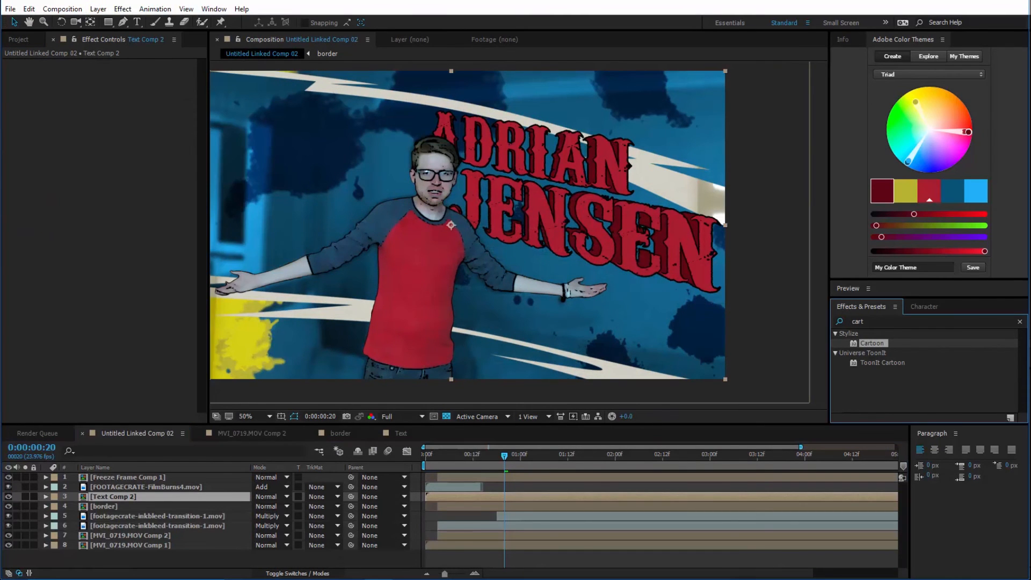
pyautogui.click(125, 477)
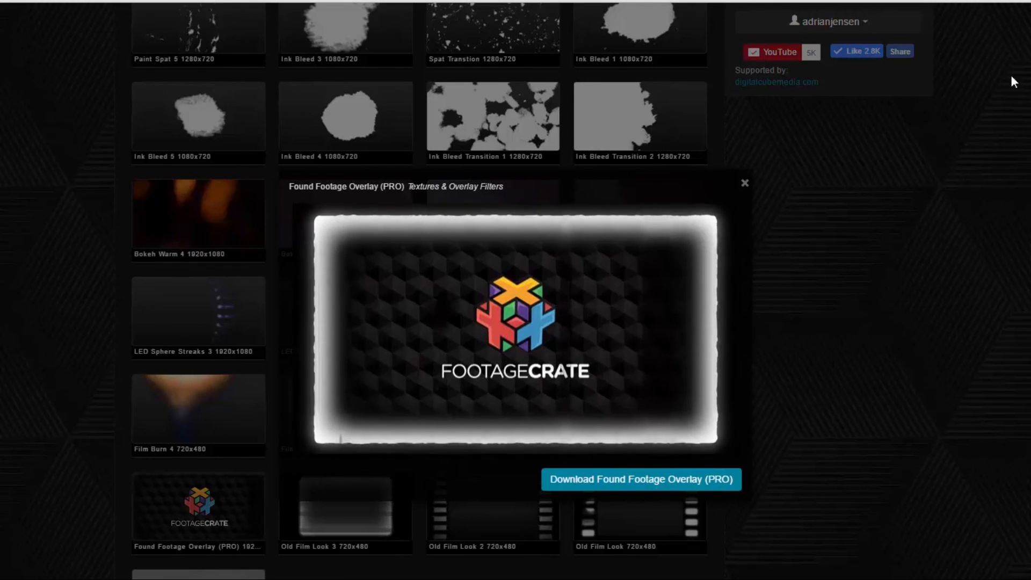
pyautogui.moveTo(933, 182)
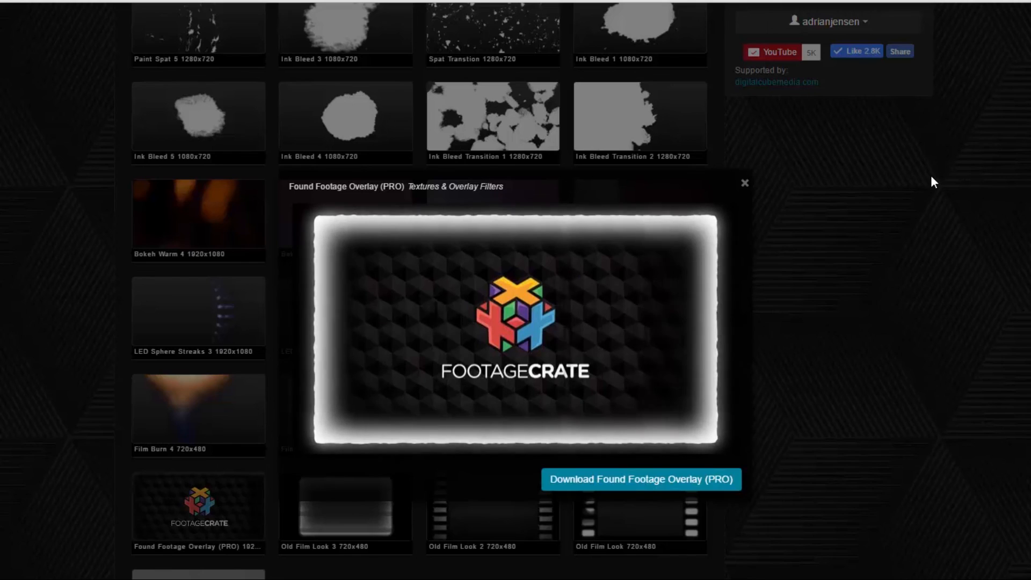
pyautogui.moveTo(878, 175)
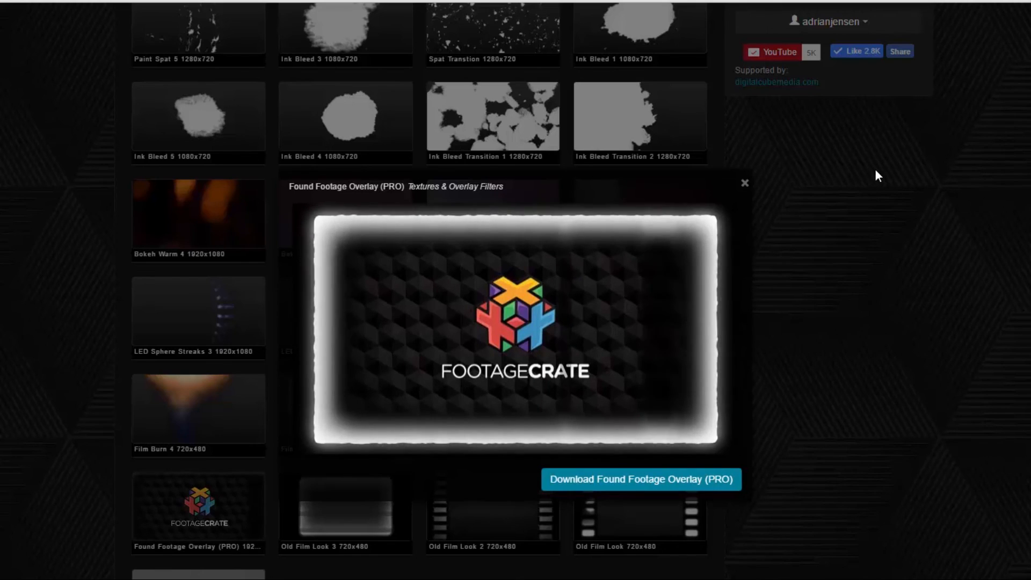
pyautogui.moveTo(901, 322)
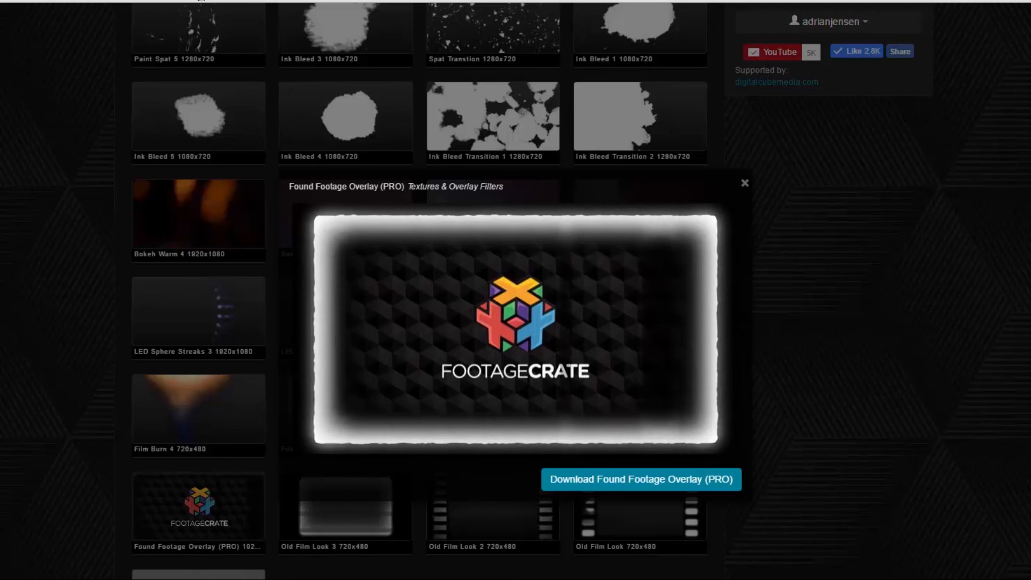
# Step: Leave the Found Footage Overlay preview for the FootageCrate home page
pyautogui.click(744, 182)
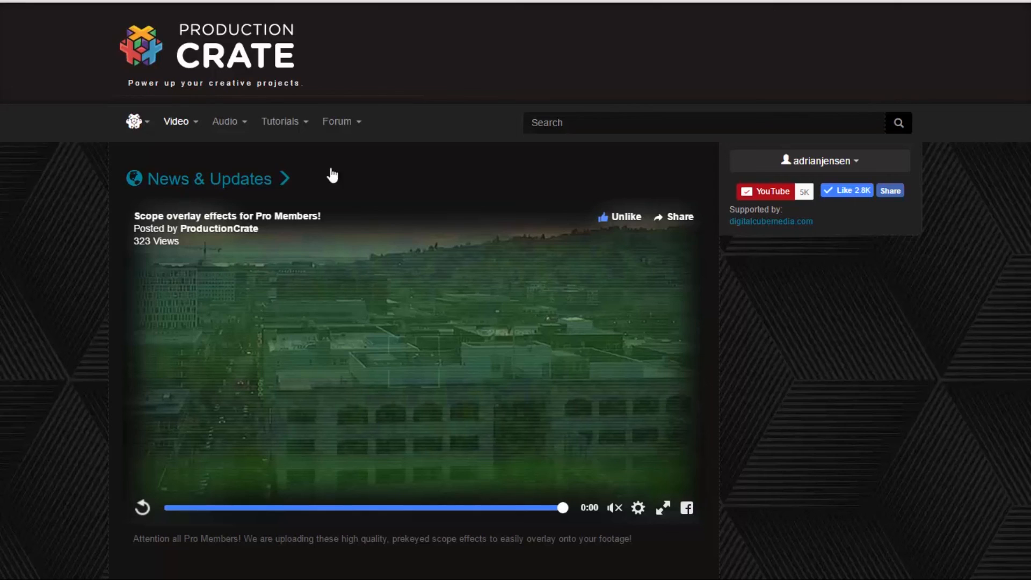
# Step: Scroll past the latest tutorials and AE templates to FootageCrate's video effects page
pyautogui.scroll(-3)
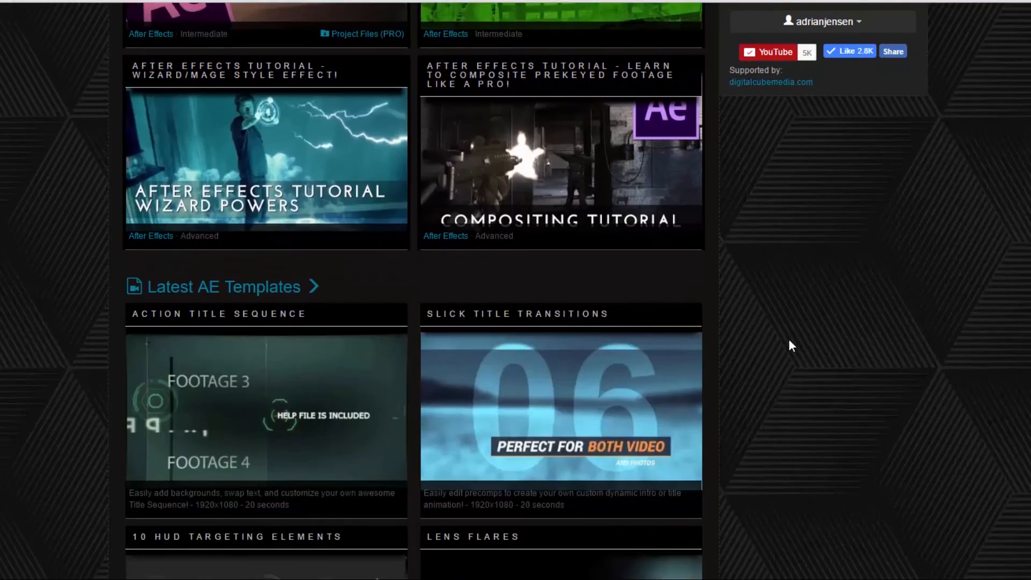
pyautogui.scroll(-3)
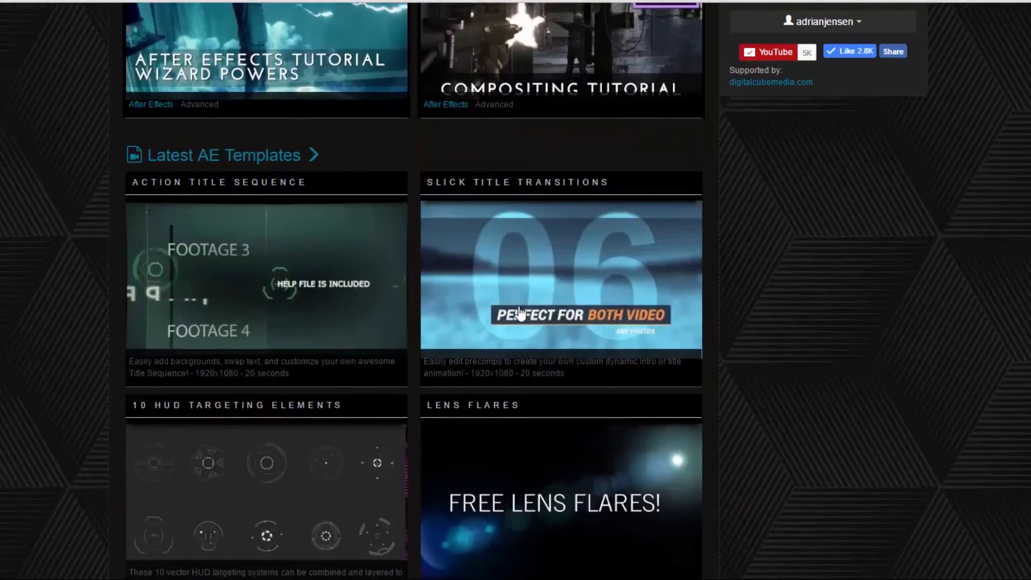
pyautogui.click(176, 122)
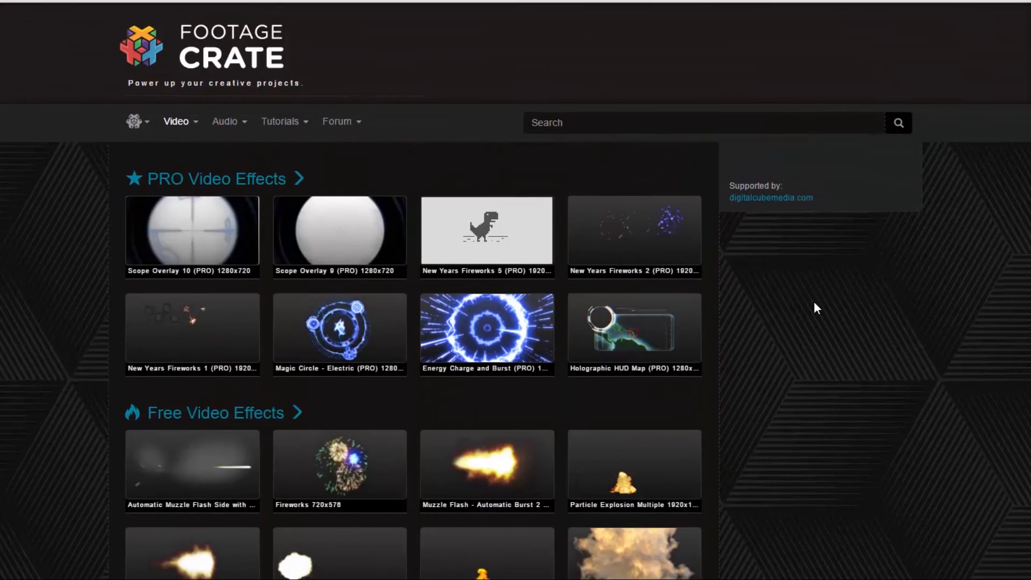
pyautogui.scroll(-3)
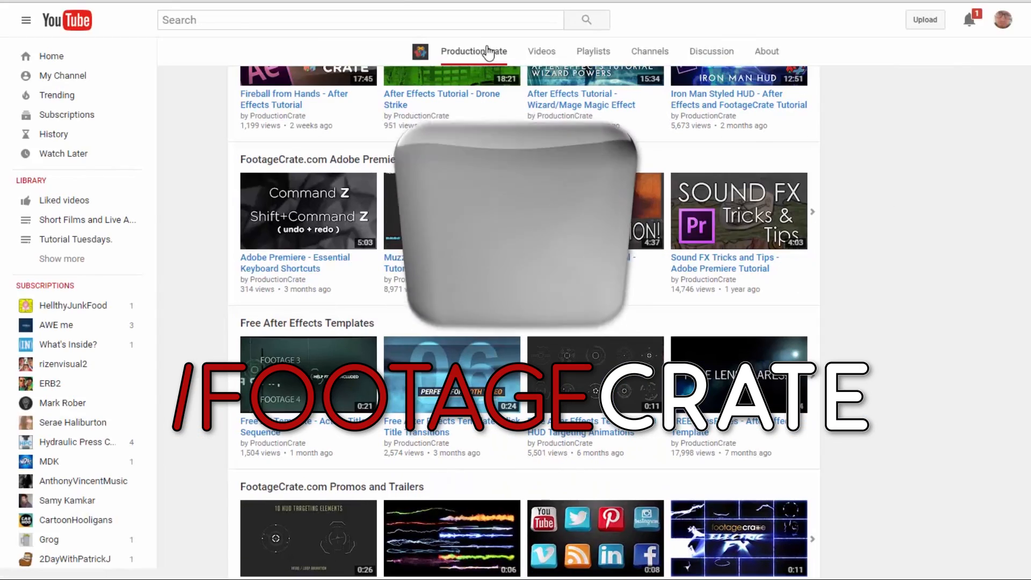
# Step: Scroll through the ProductionCrate YouTube Home tab rows of tutorials and templates
pyautogui.scroll(3)
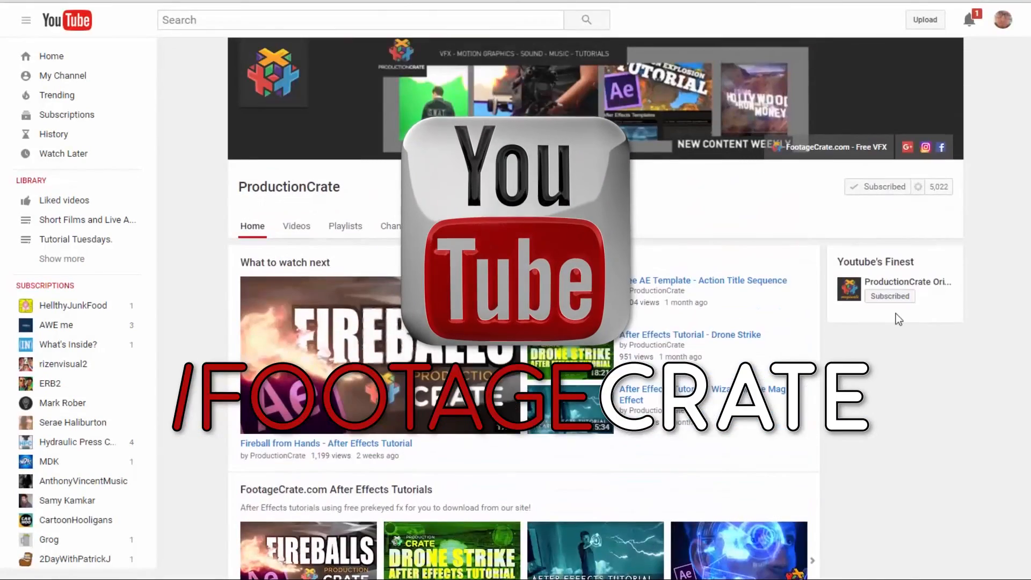
pyautogui.scroll(-3)
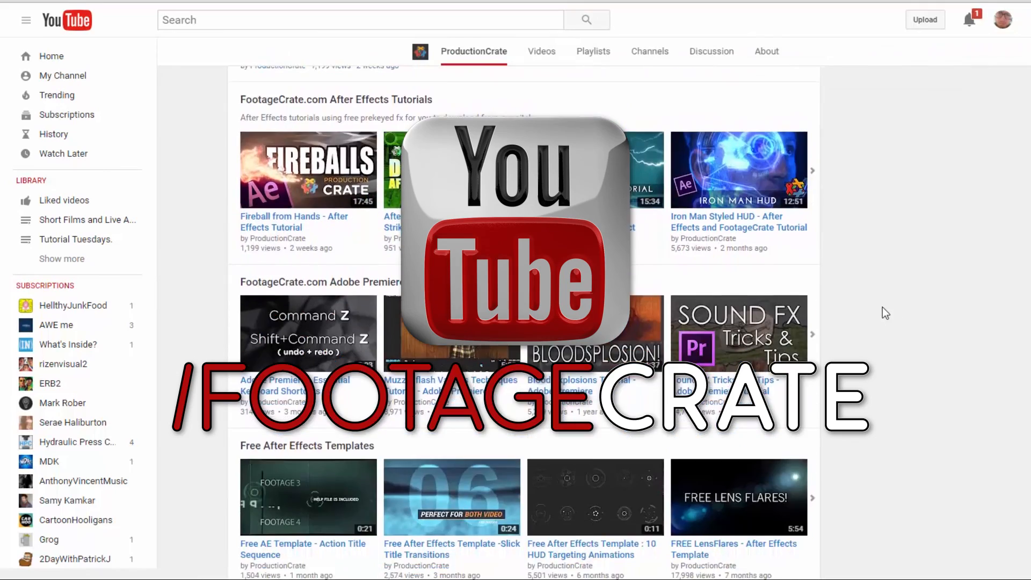
pyautogui.scroll(-3)
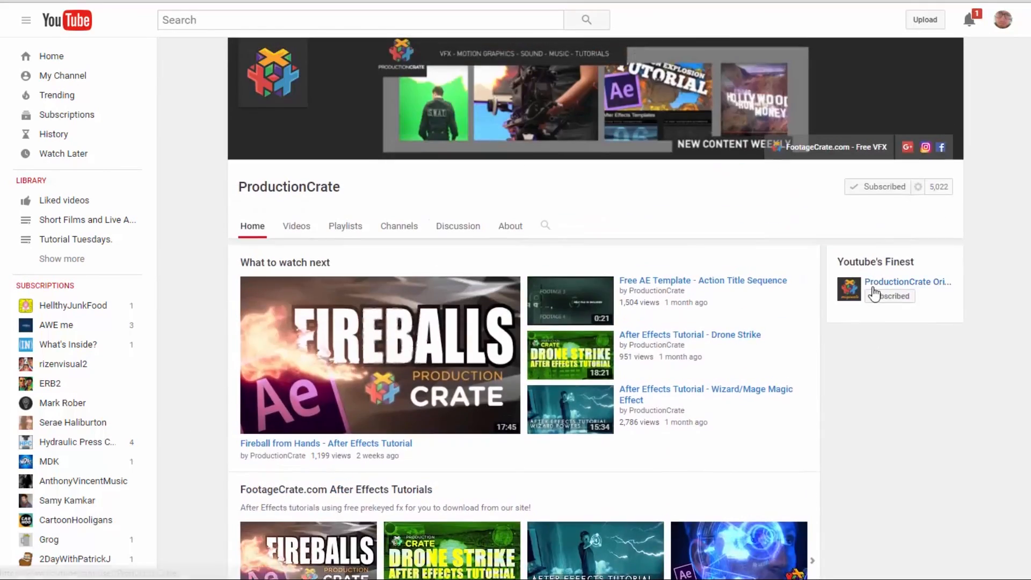
pyautogui.scroll(-3)
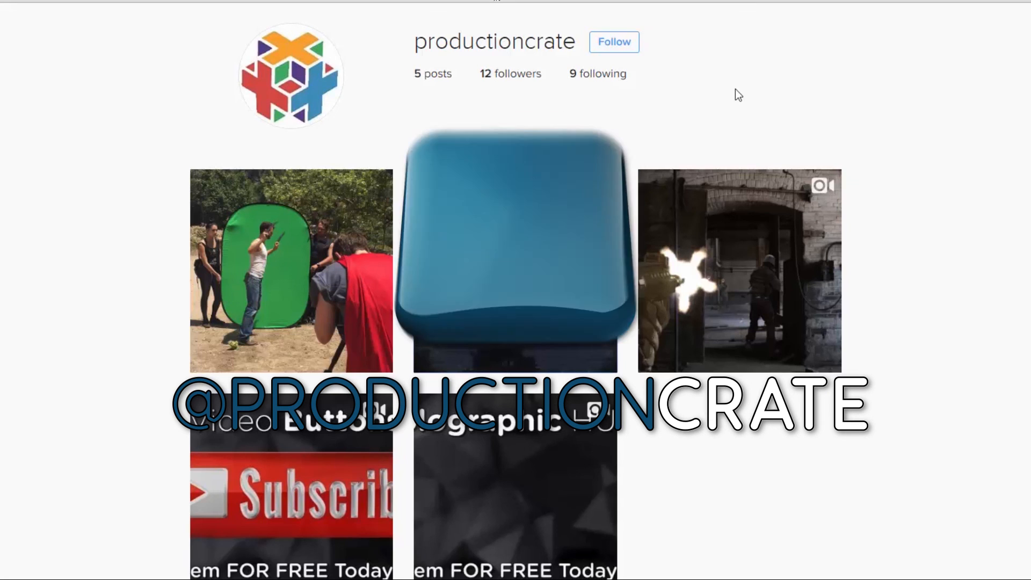
# Step: Scroll the ProductionCrate Instagram profile and open the green-screen behind-the-scenes post
pyautogui.scroll(-3)
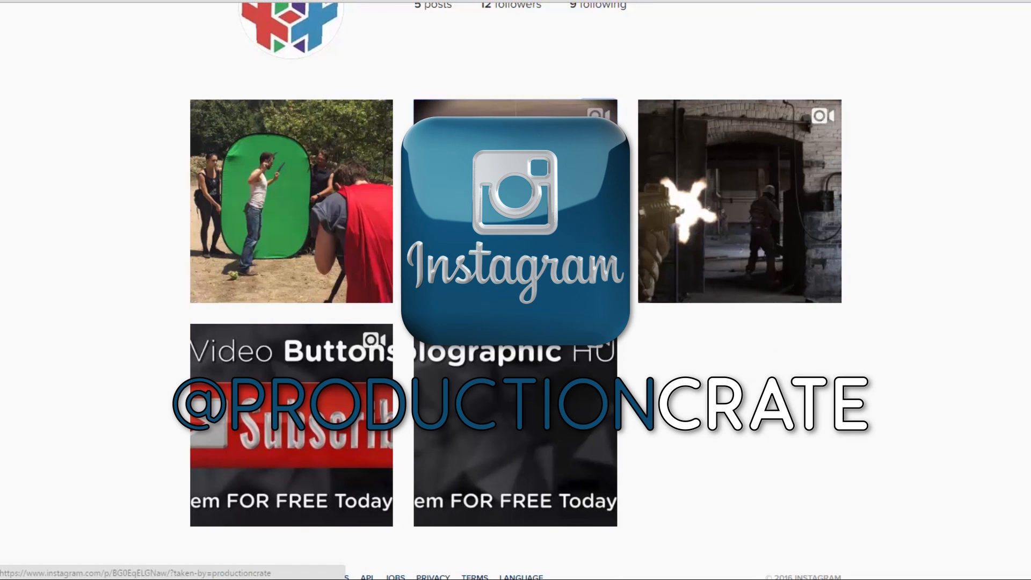
pyautogui.click(291, 201)
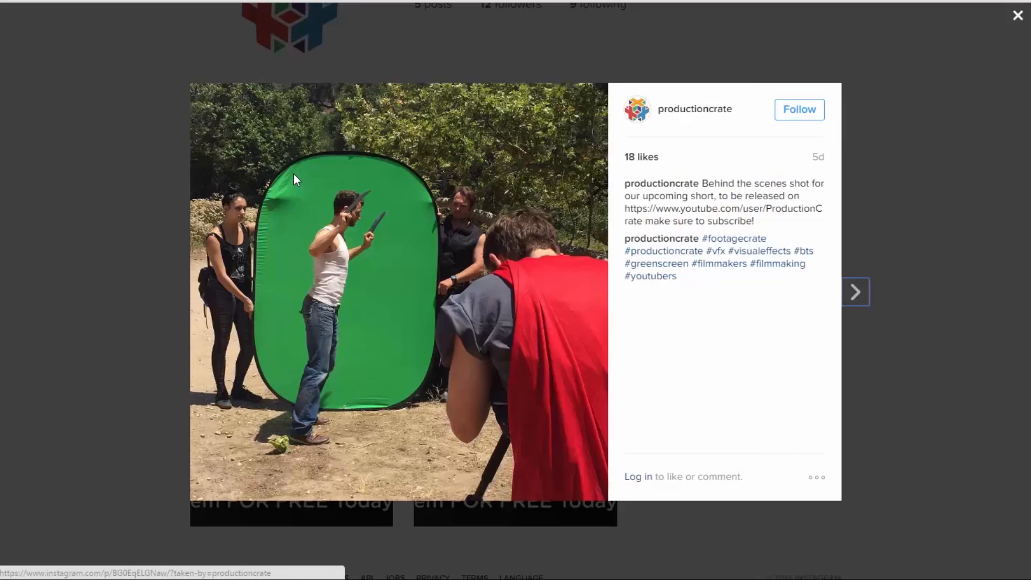
pyautogui.moveTo(382, 327)
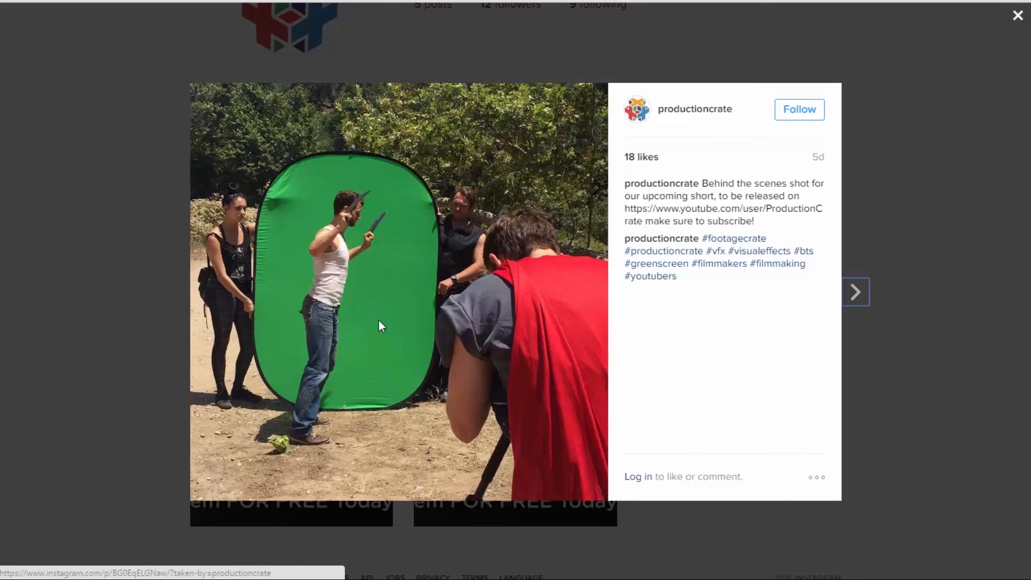
pyautogui.moveTo(383, 320)
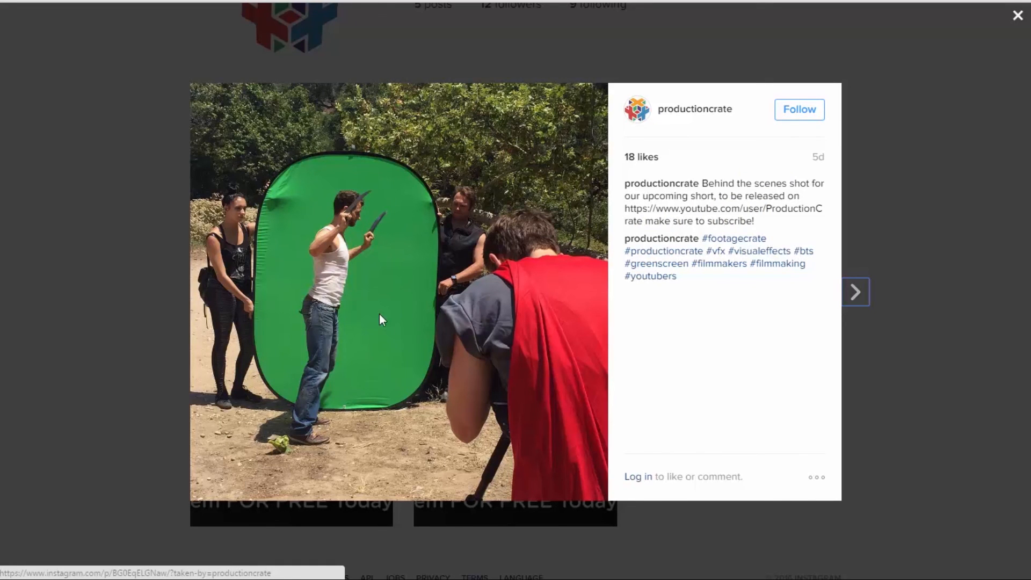
pyautogui.moveTo(625, 327)
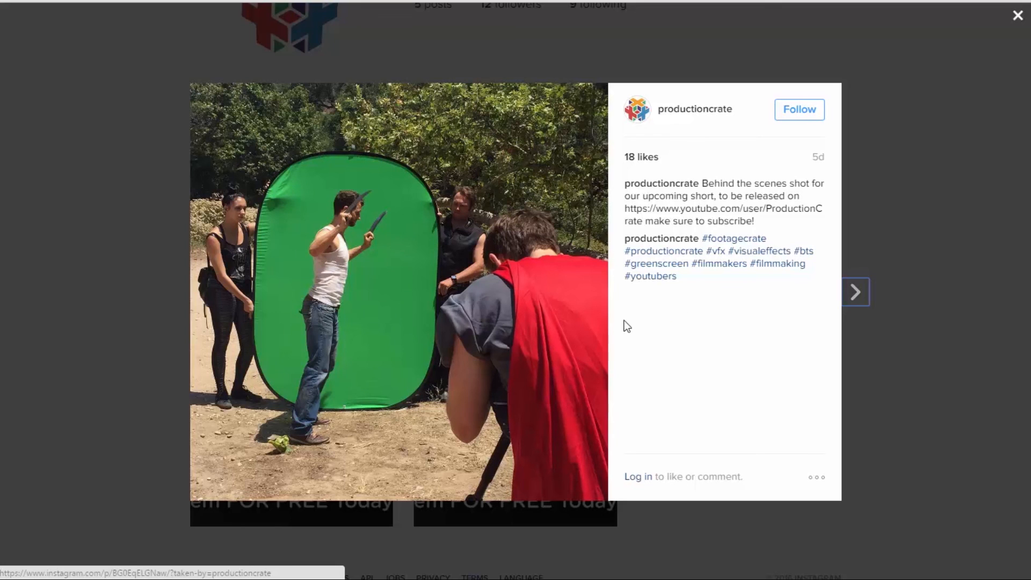
pyautogui.click(1018, 15)
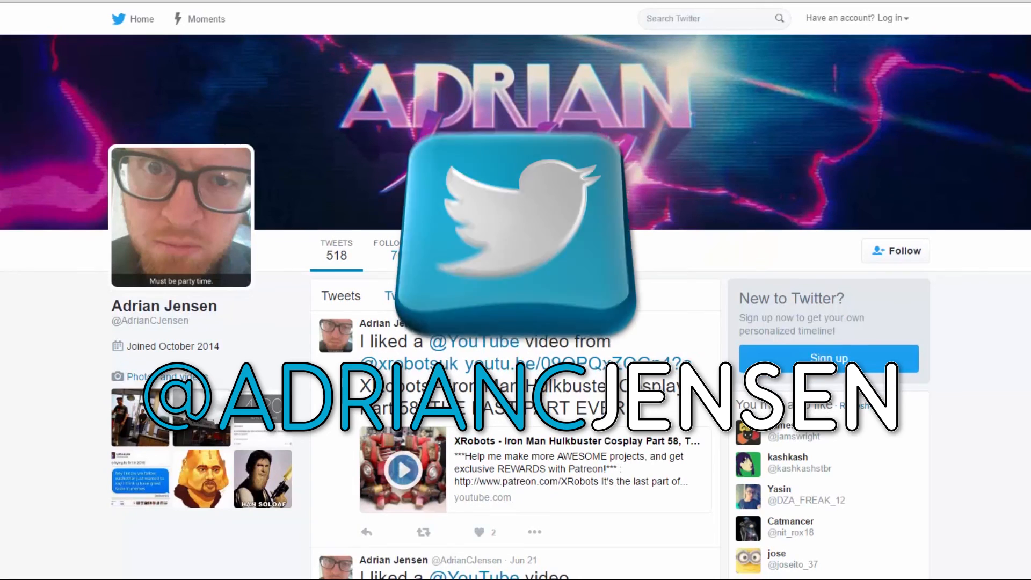
pyautogui.scroll(3)
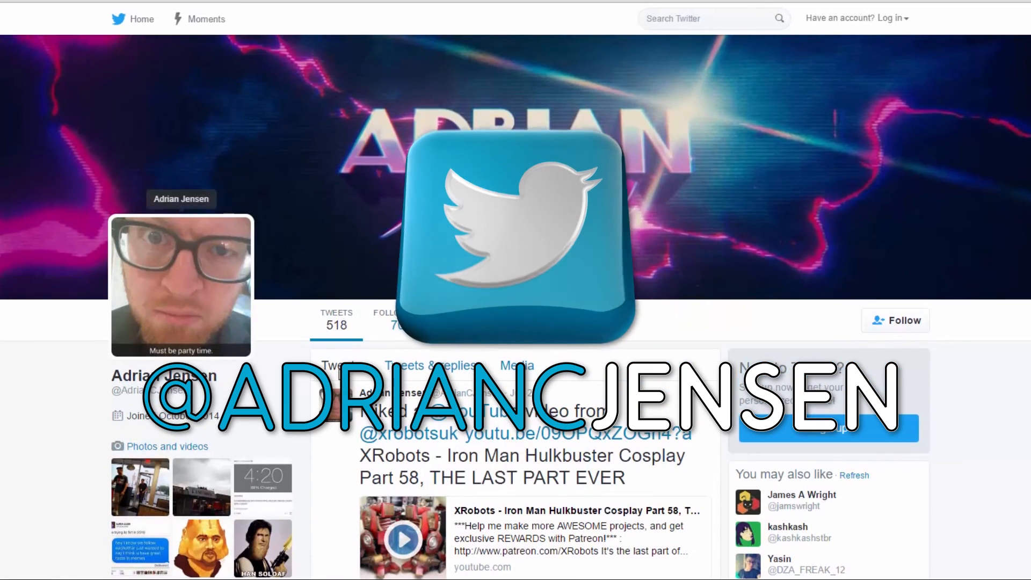